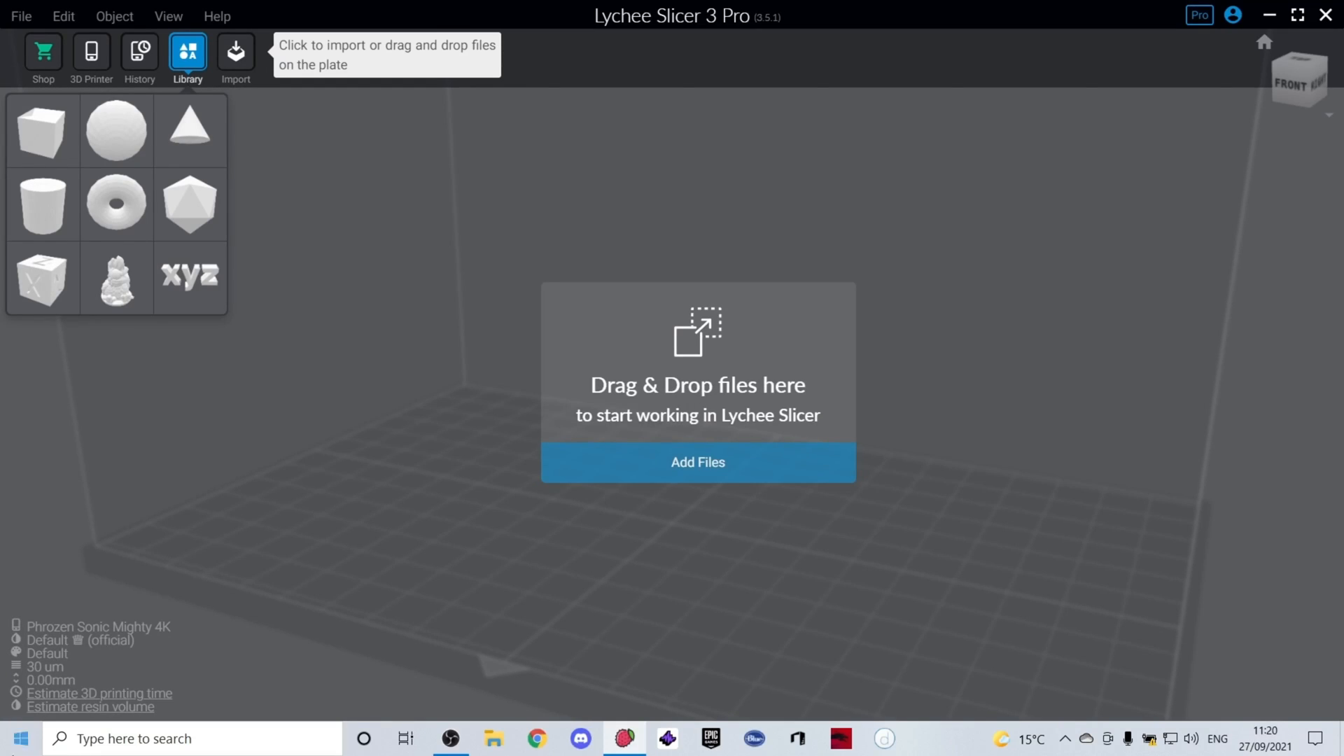
{"action": "mouse_move", "coordinate": [719, 45]}
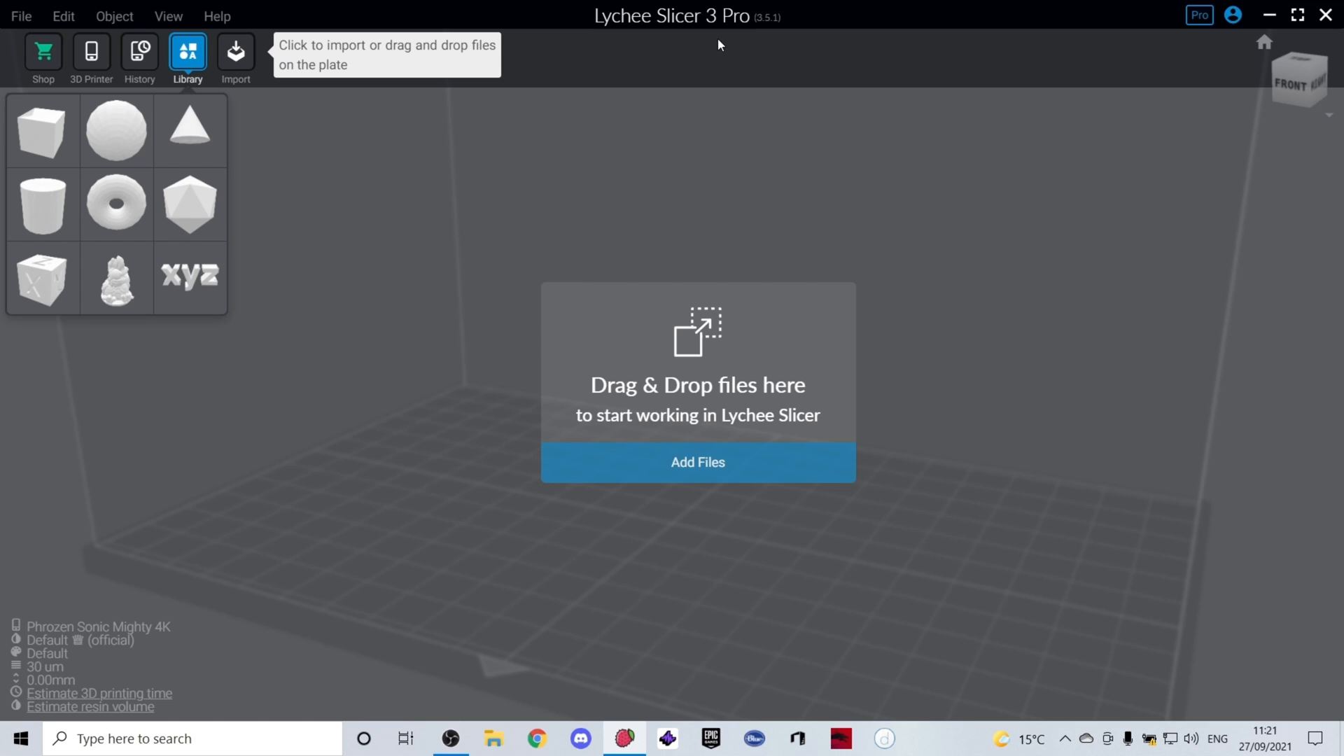
{"action": "mouse_move", "coordinate": [714, 43]}
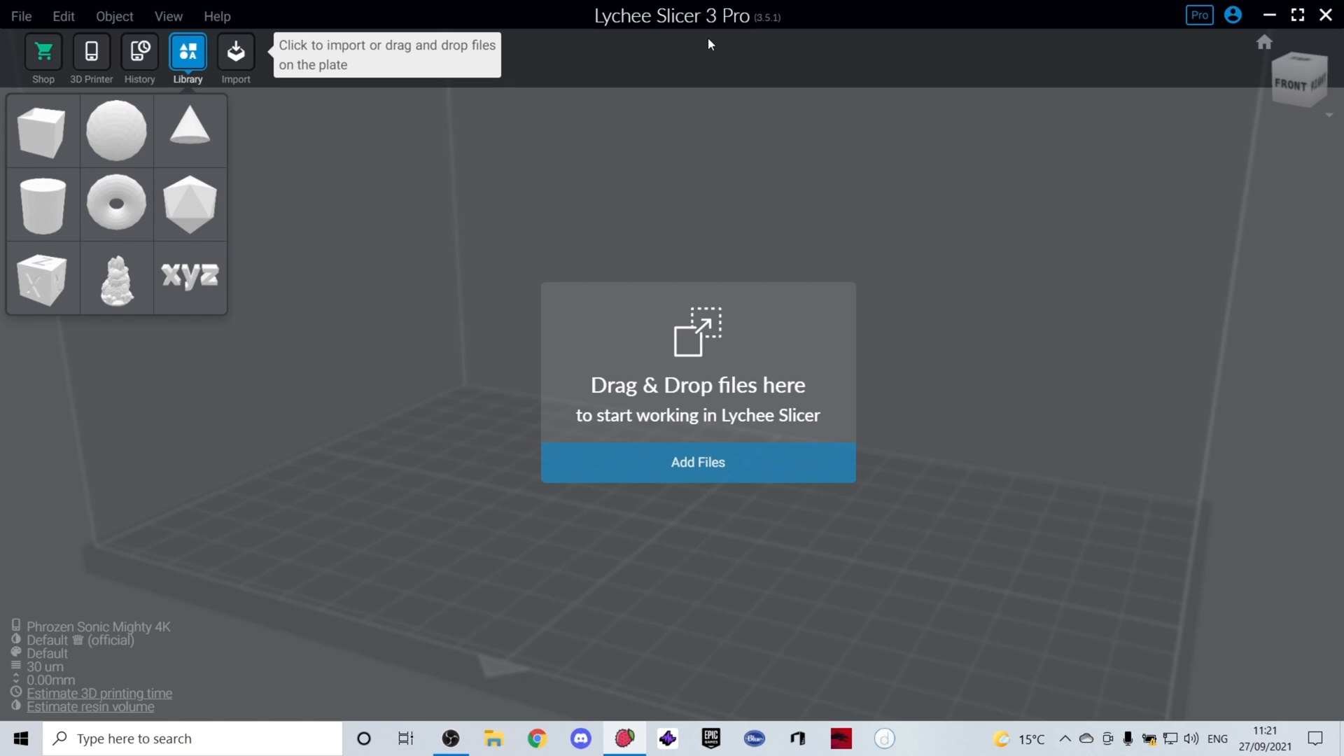
{"action": "mouse_move", "coordinate": [732, 48]}
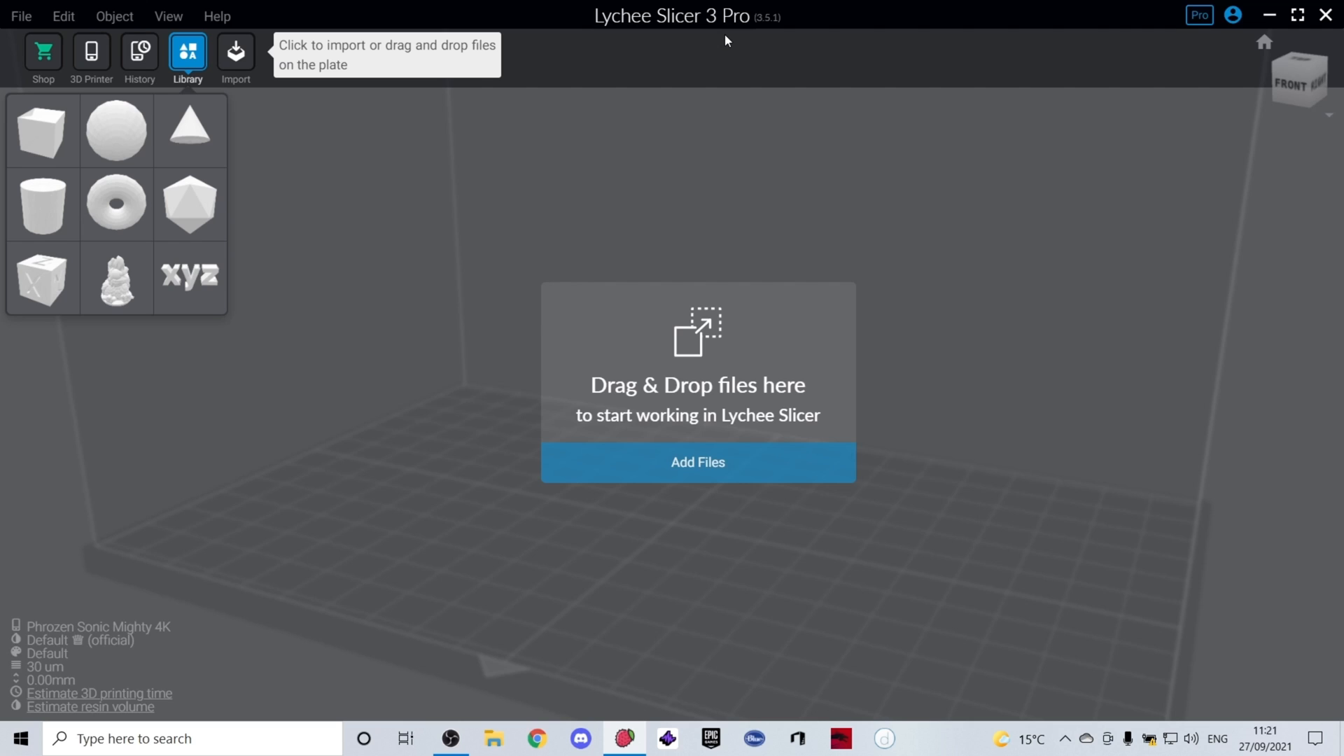
{"action": "mouse_move", "coordinate": [677, 34]}
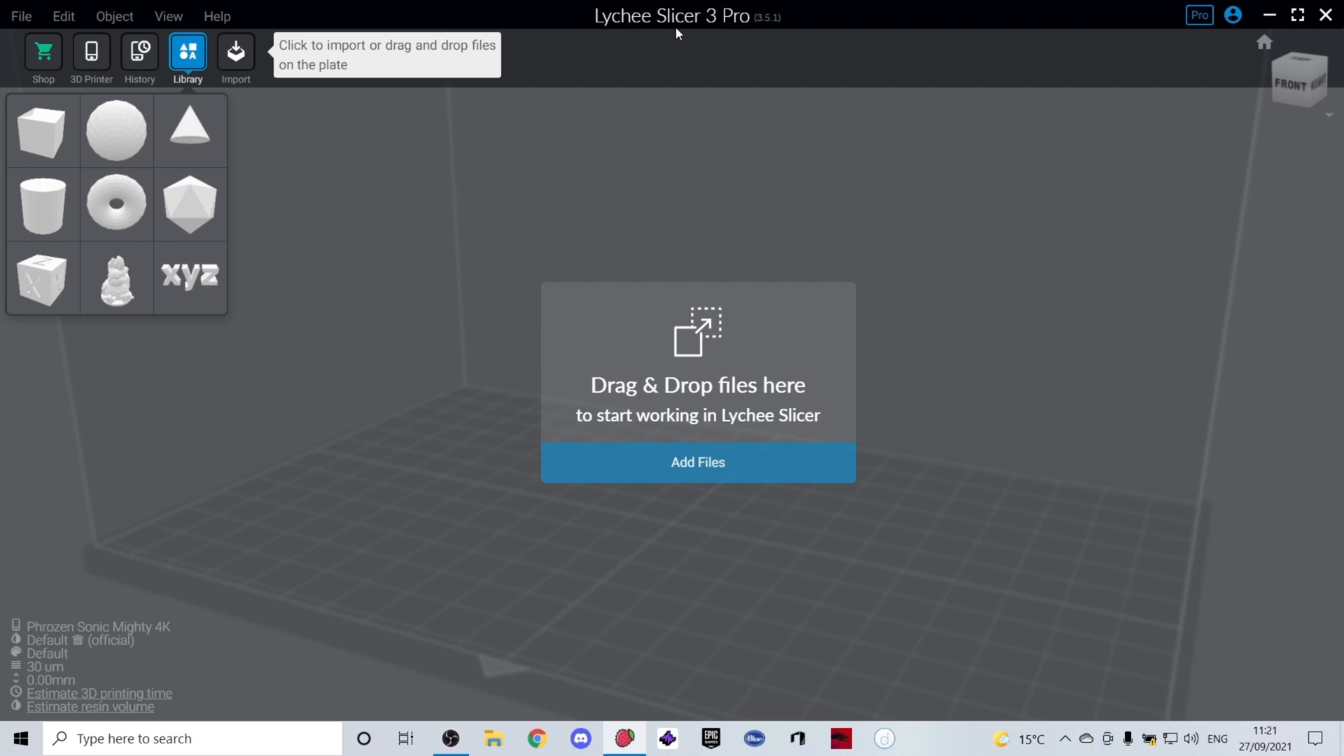
Import the Cross and Vin Diesel STL files together from the stl files folder
{"action": "left_click", "coordinate": [697, 462]}
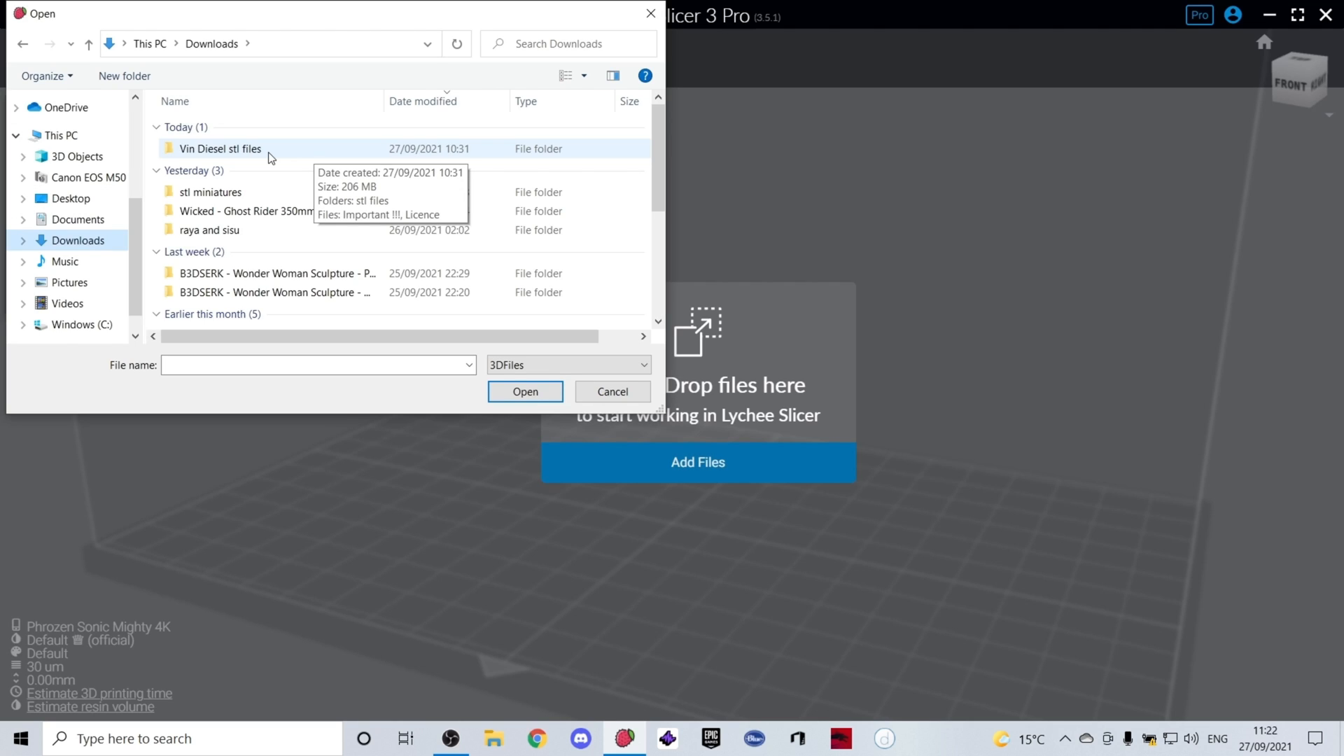
{"action": "double_click", "coordinate": [218, 149]}
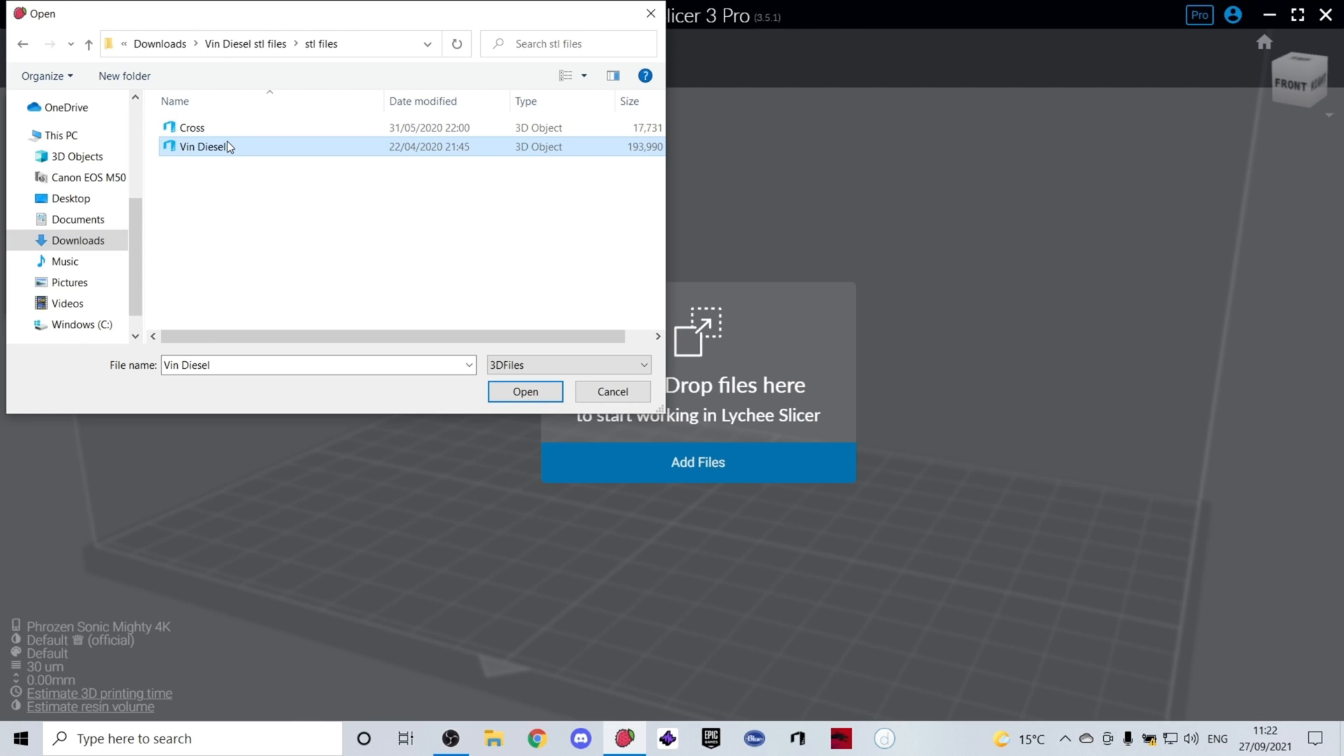
{"action": "left_click", "coordinate": [192, 128]}
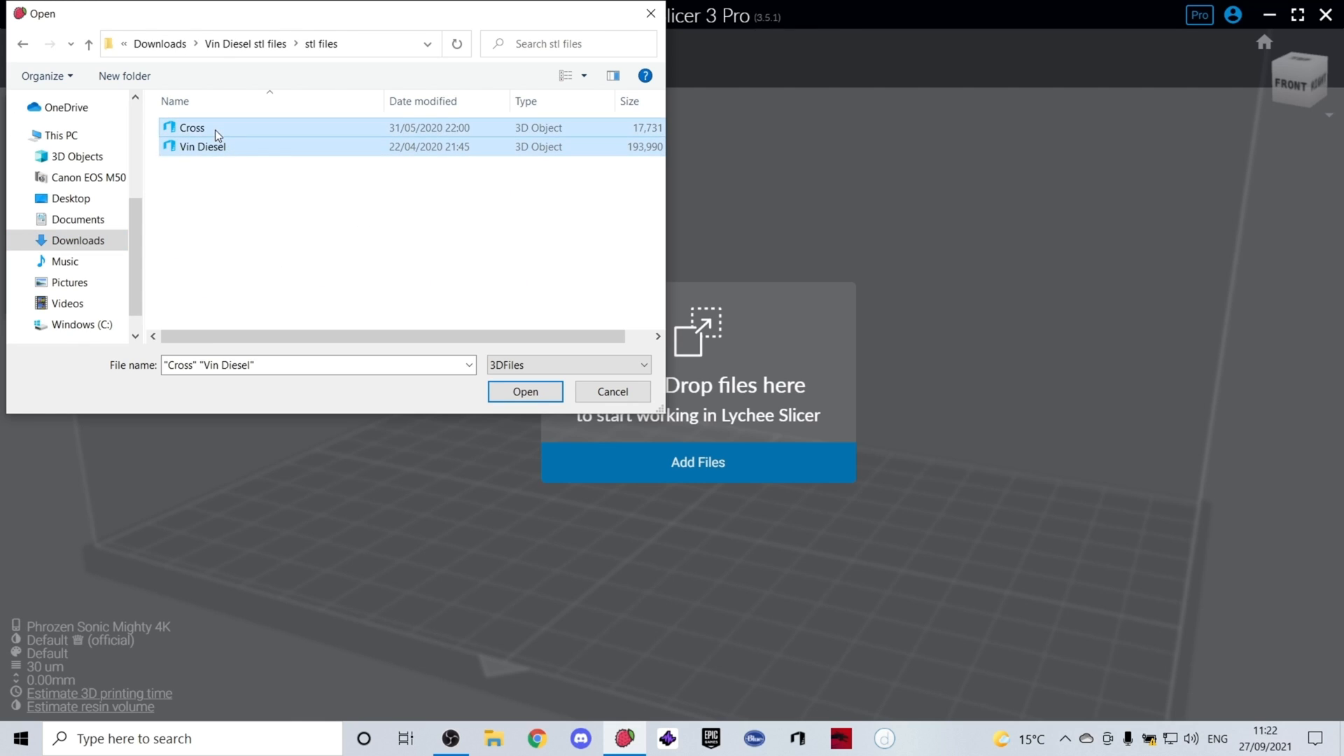
{"action": "mouse_move", "coordinate": [611, 392]}
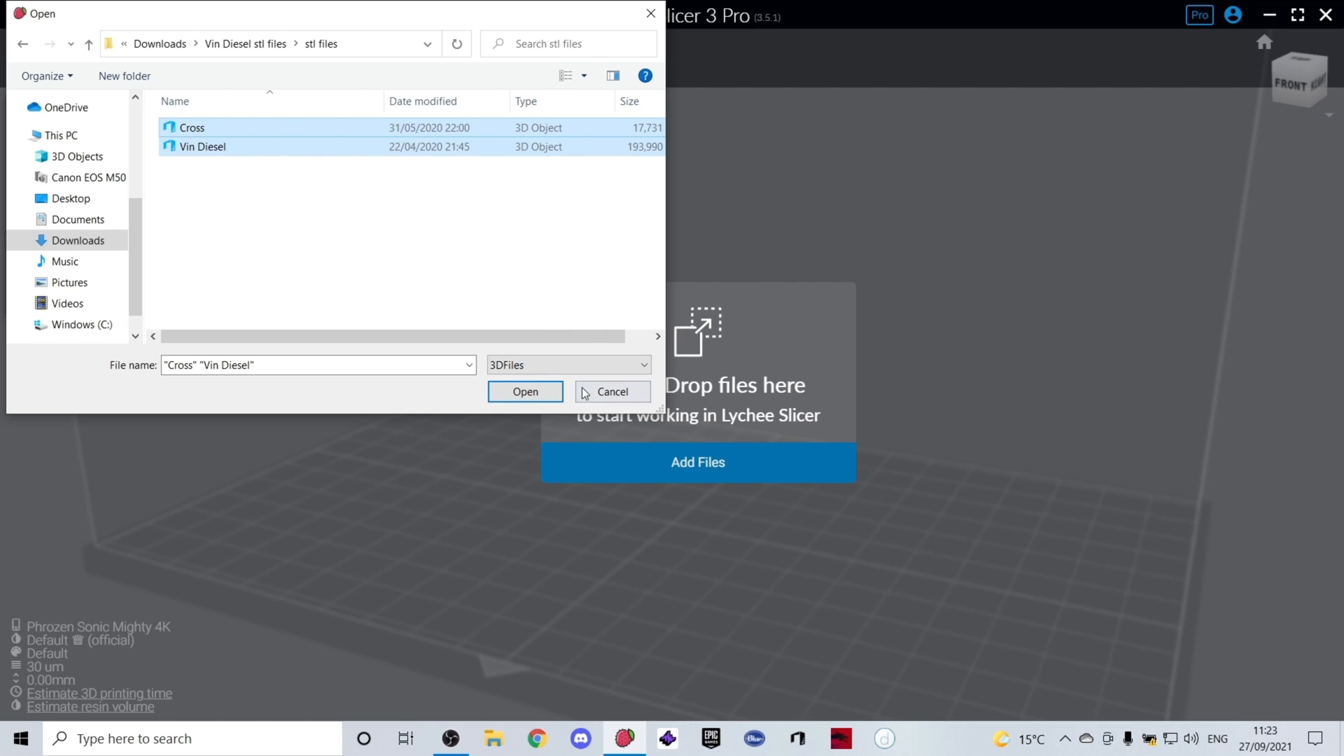
{"action": "left_click", "coordinate": [525, 392]}
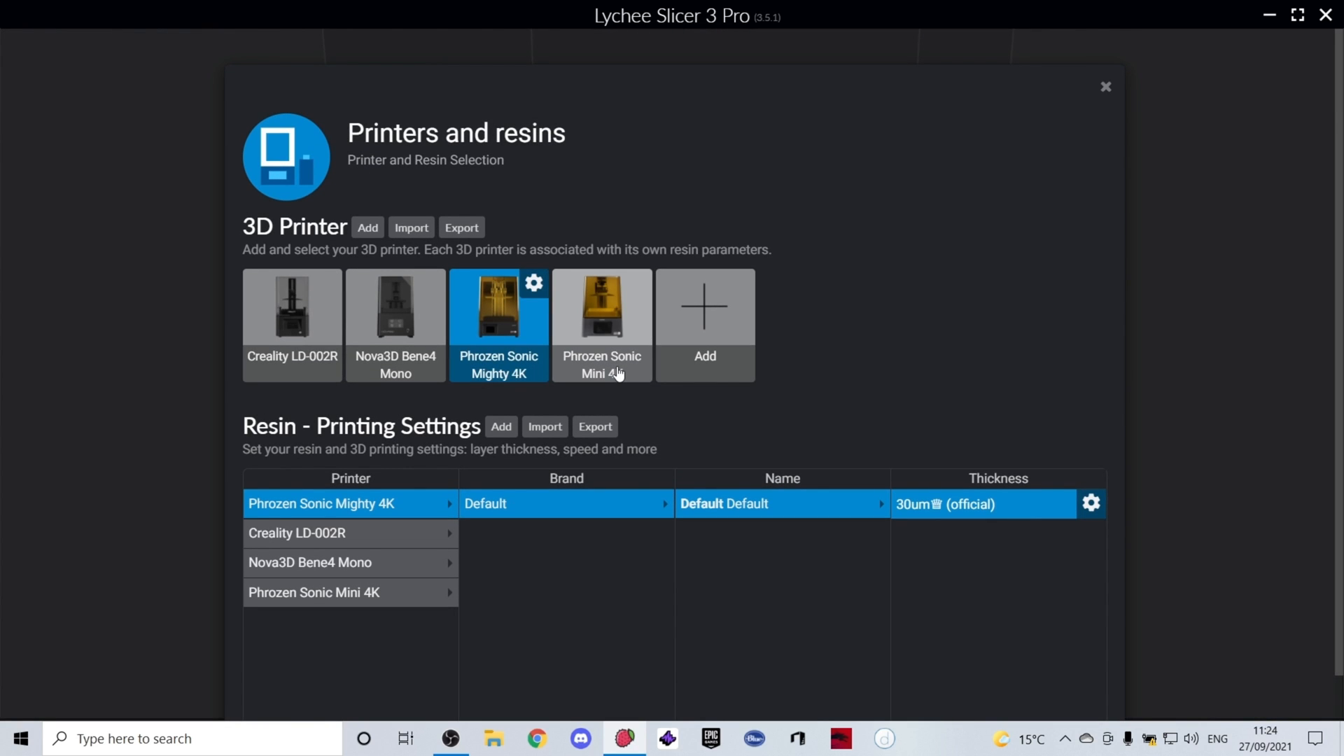
{"action": "mouse_move", "coordinate": [586, 345]}
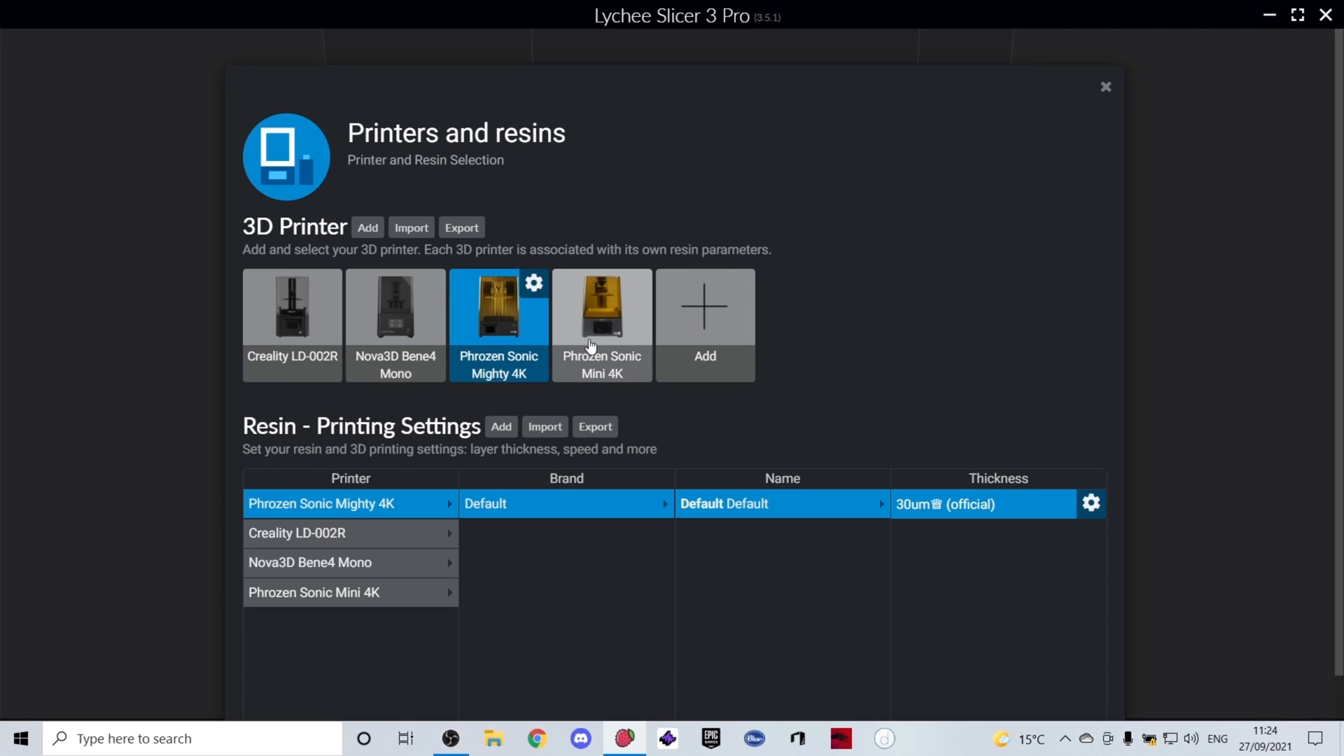
{"action": "mouse_move", "coordinate": [704, 309]}
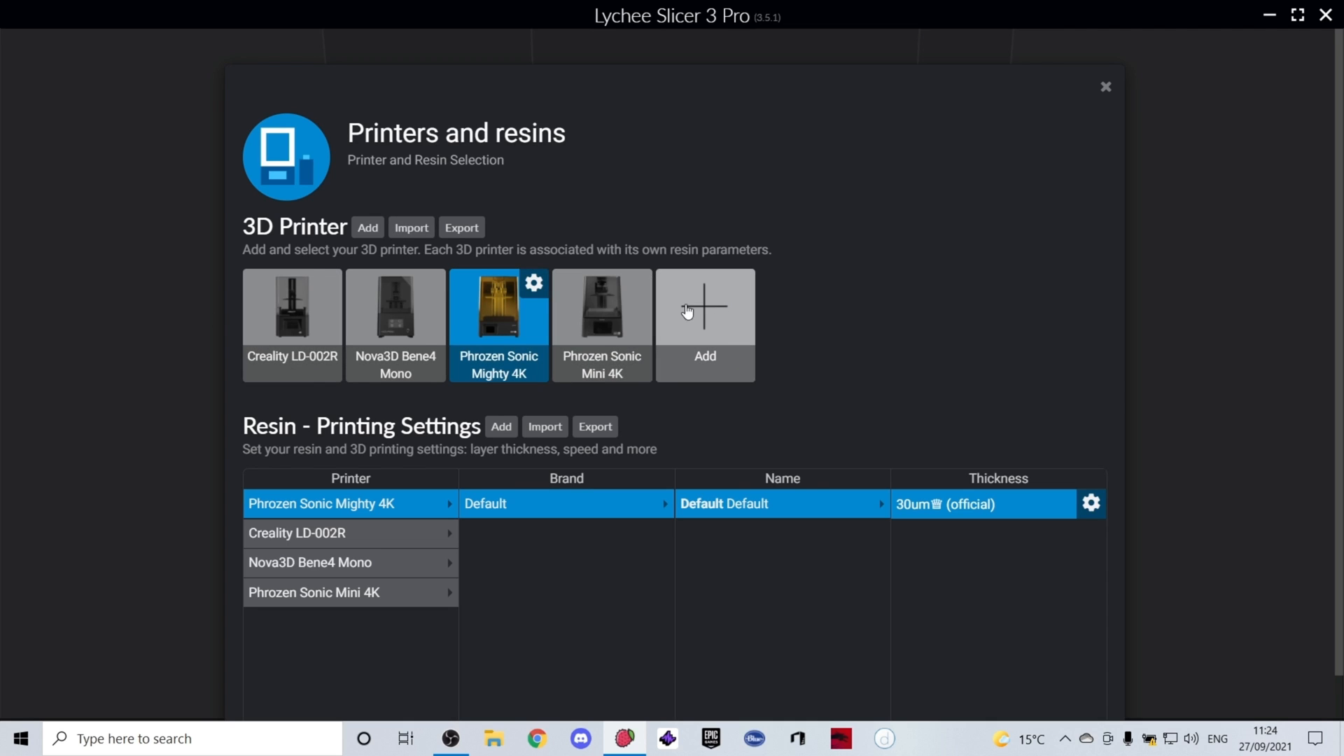
{"action": "mouse_move", "coordinate": [441, 532]}
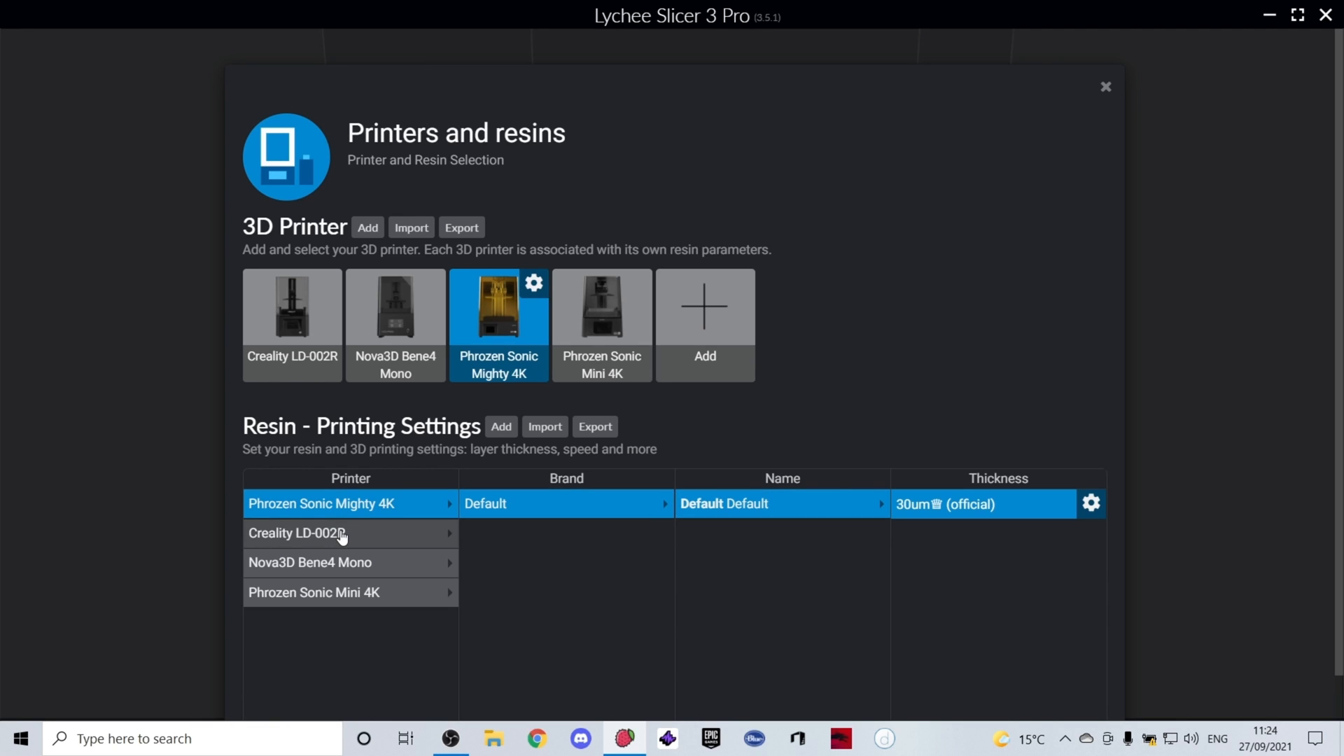
Make the Phrozen Sonic Mini 4K the active printer with its 30 um resin profile
{"action": "left_click", "coordinate": [602, 307]}
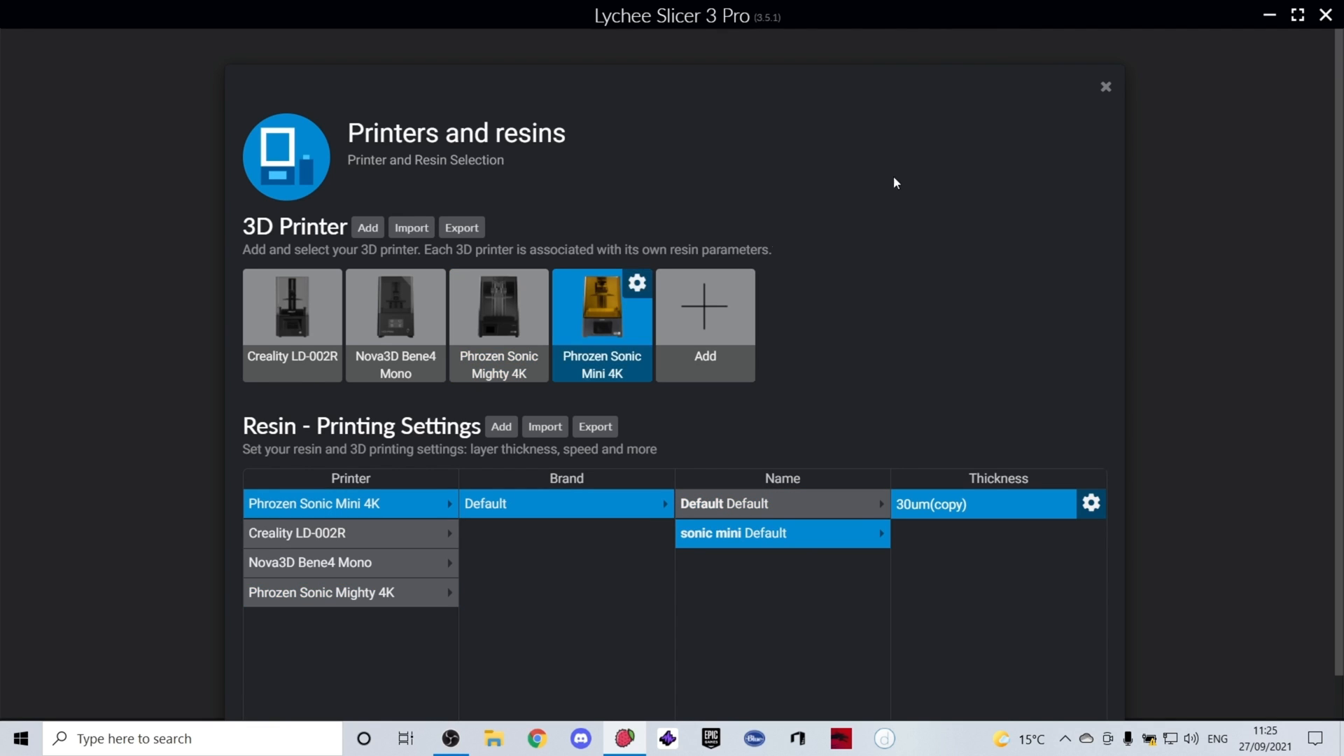
{"action": "left_click", "coordinate": [1105, 87]}
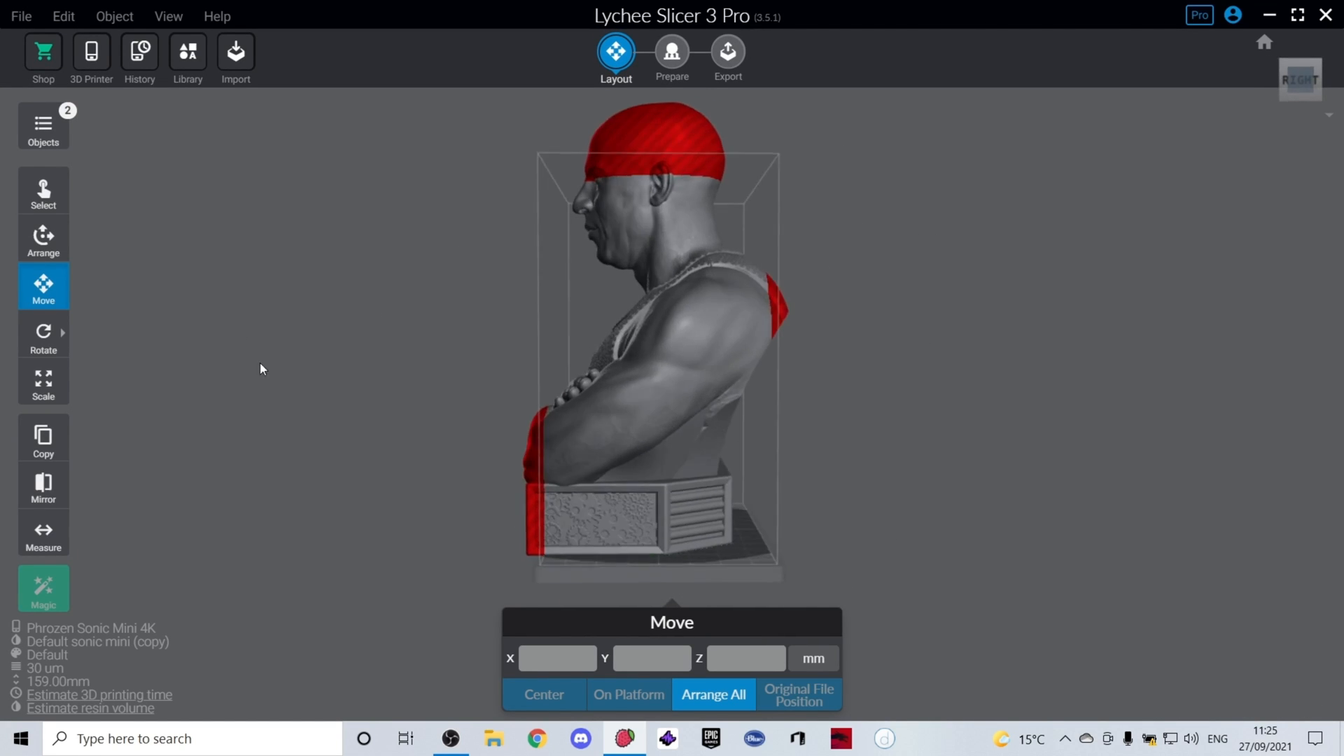
Scale the selected models uniformly to 50%, bringing the bust to about 79.50 mm tall
{"action": "left_click", "coordinate": [686, 343]}
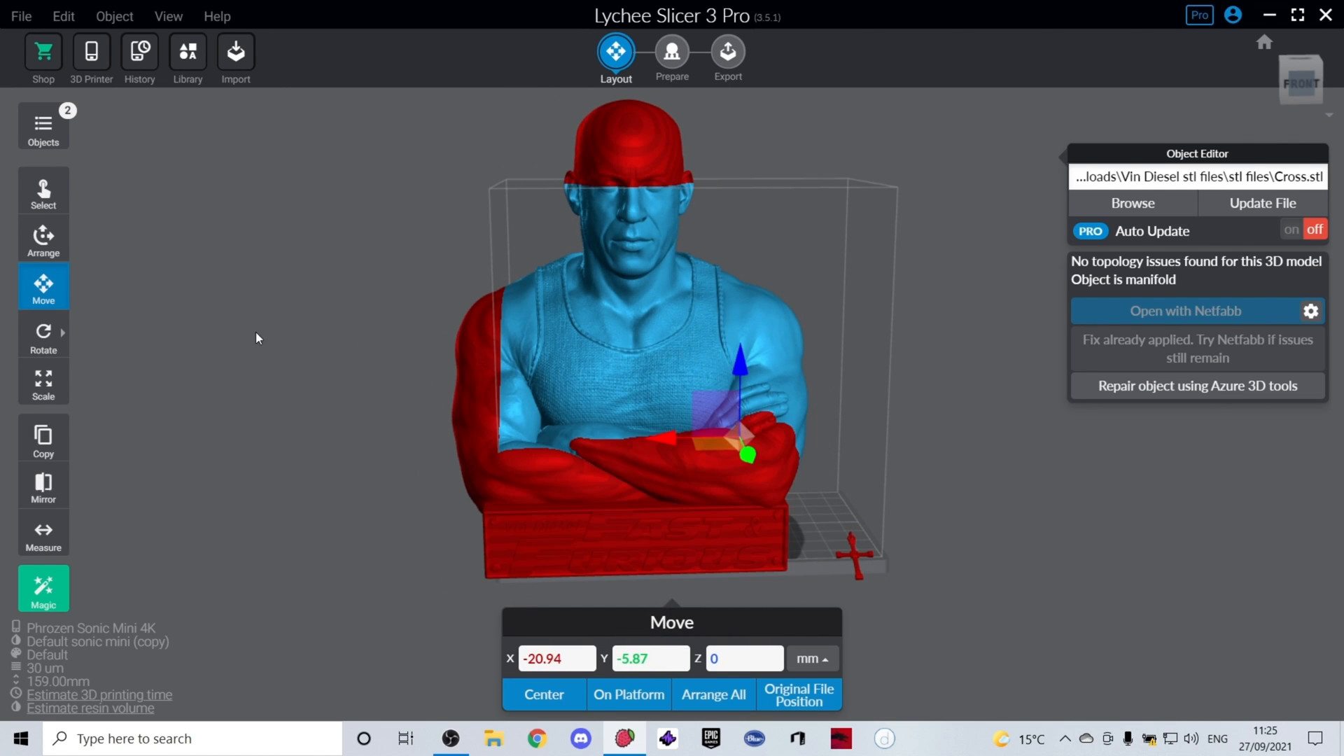
{"action": "mouse_move", "coordinate": [43, 384]}
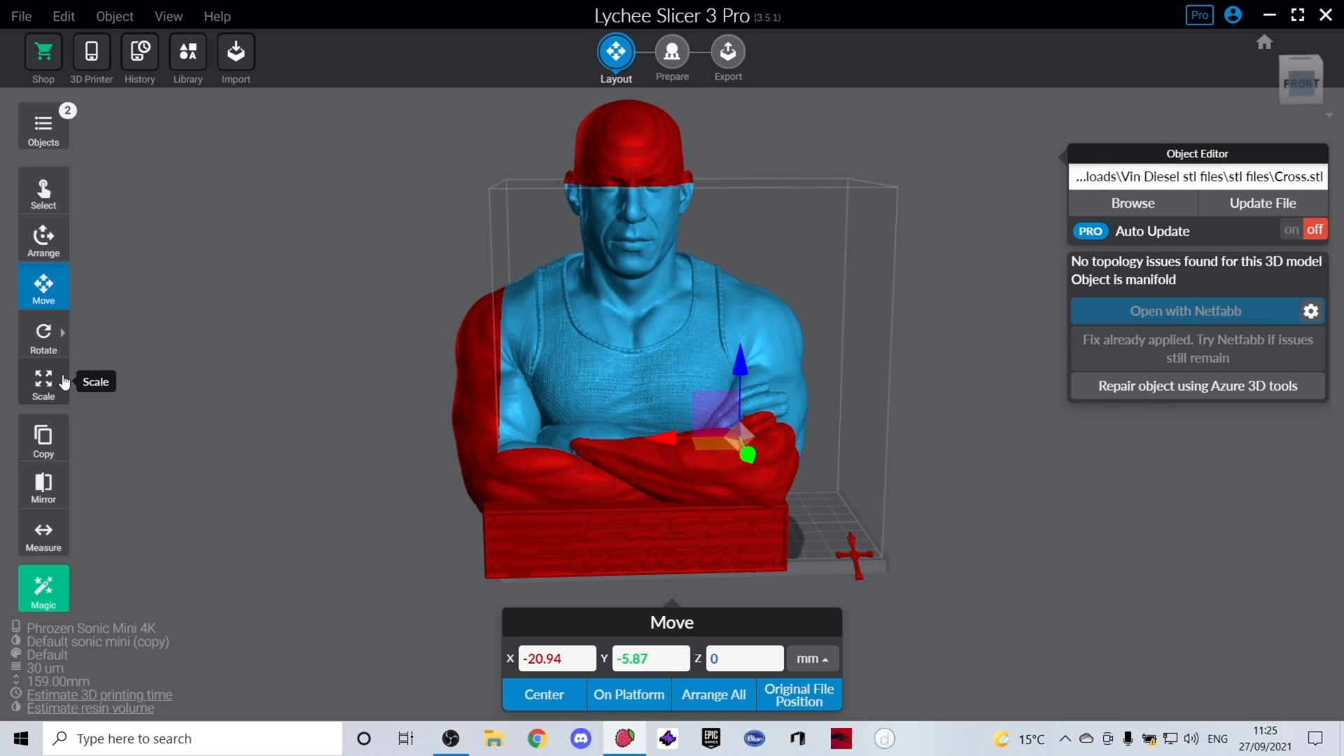
{"action": "mouse_move", "coordinate": [59, 570]}
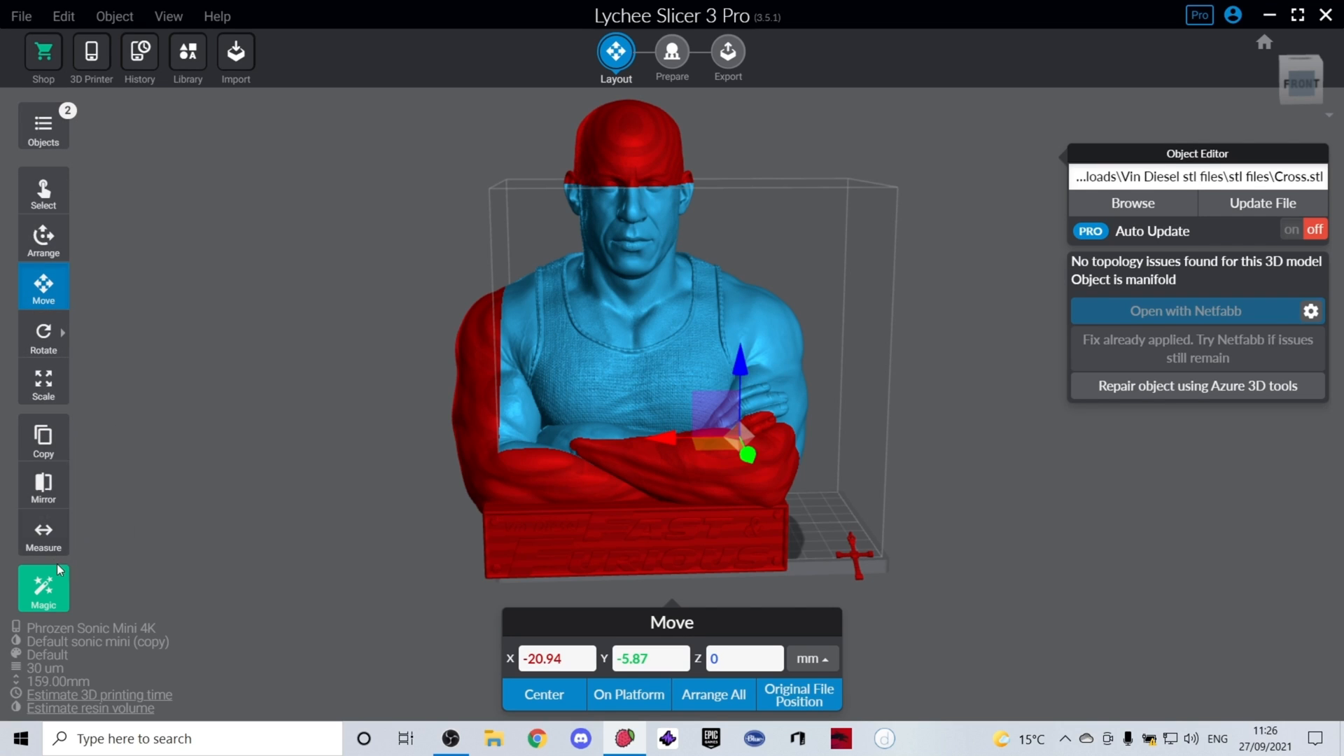
{"action": "left_click", "coordinate": [43, 381]}
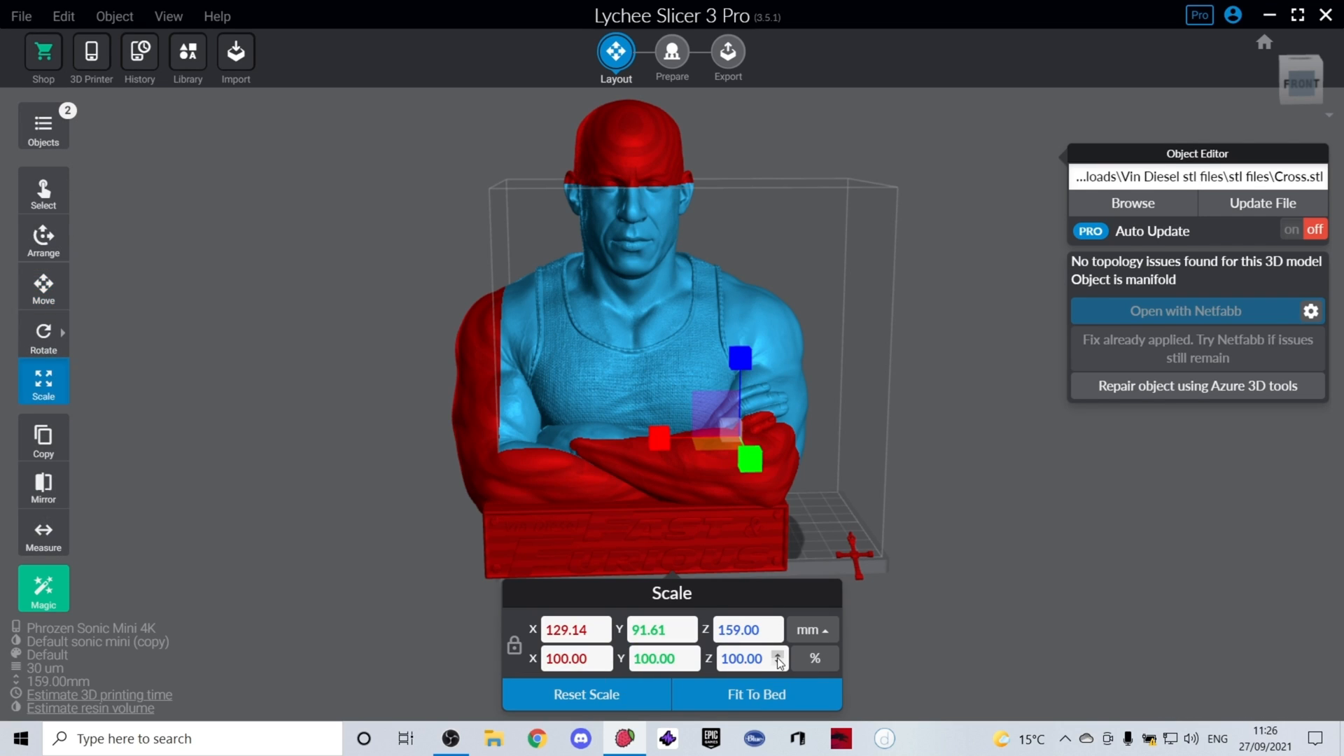
{"action": "left_click", "coordinate": [777, 663]}
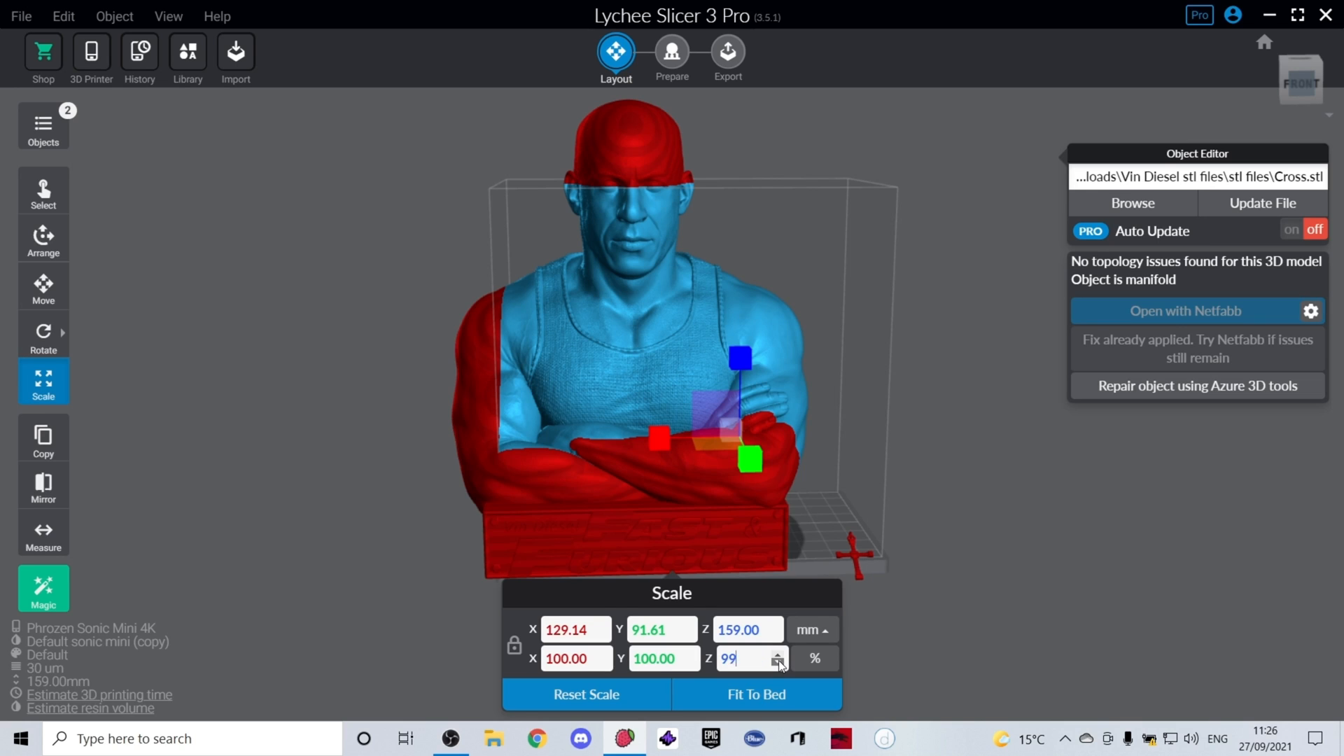
{"action": "left_click", "coordinate": [777, 662]}
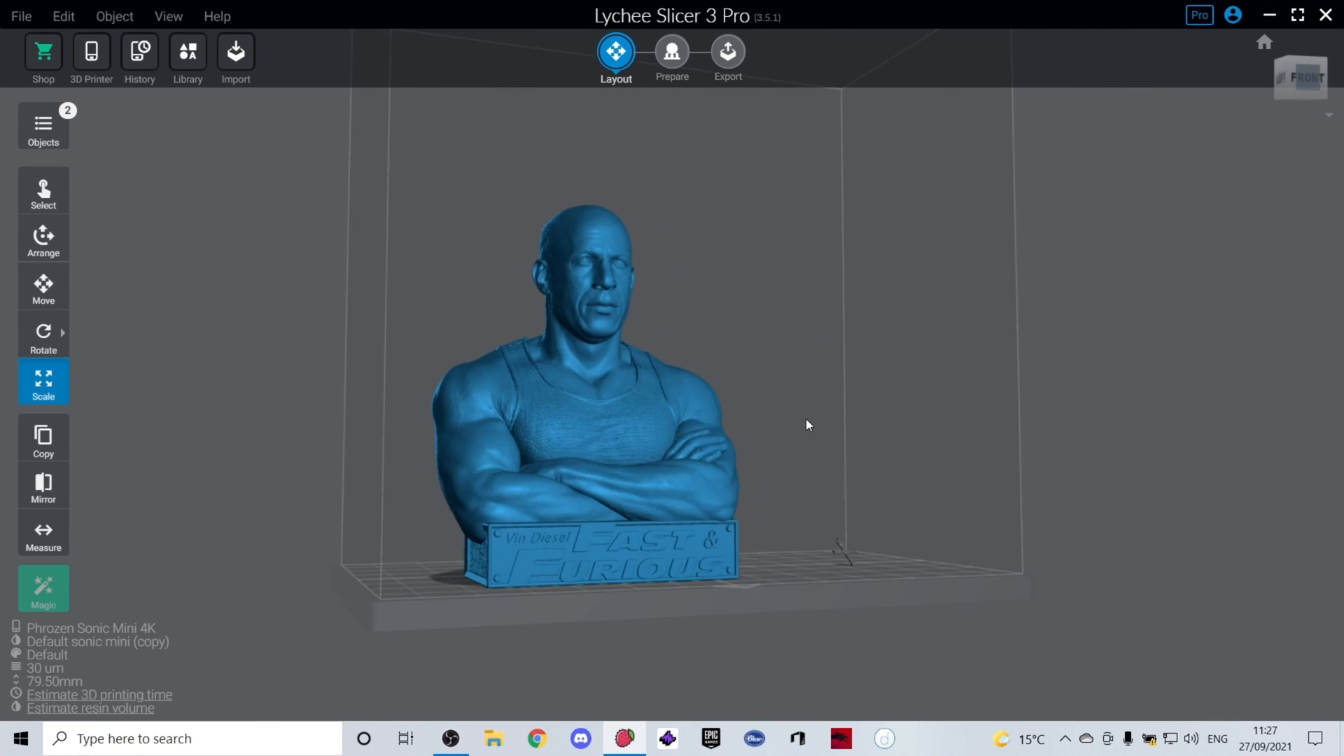
Orbit to a side view and select the small cross with the Rotate gizmo showing
{"action": "left_click", "coordinate": [807, 424]}
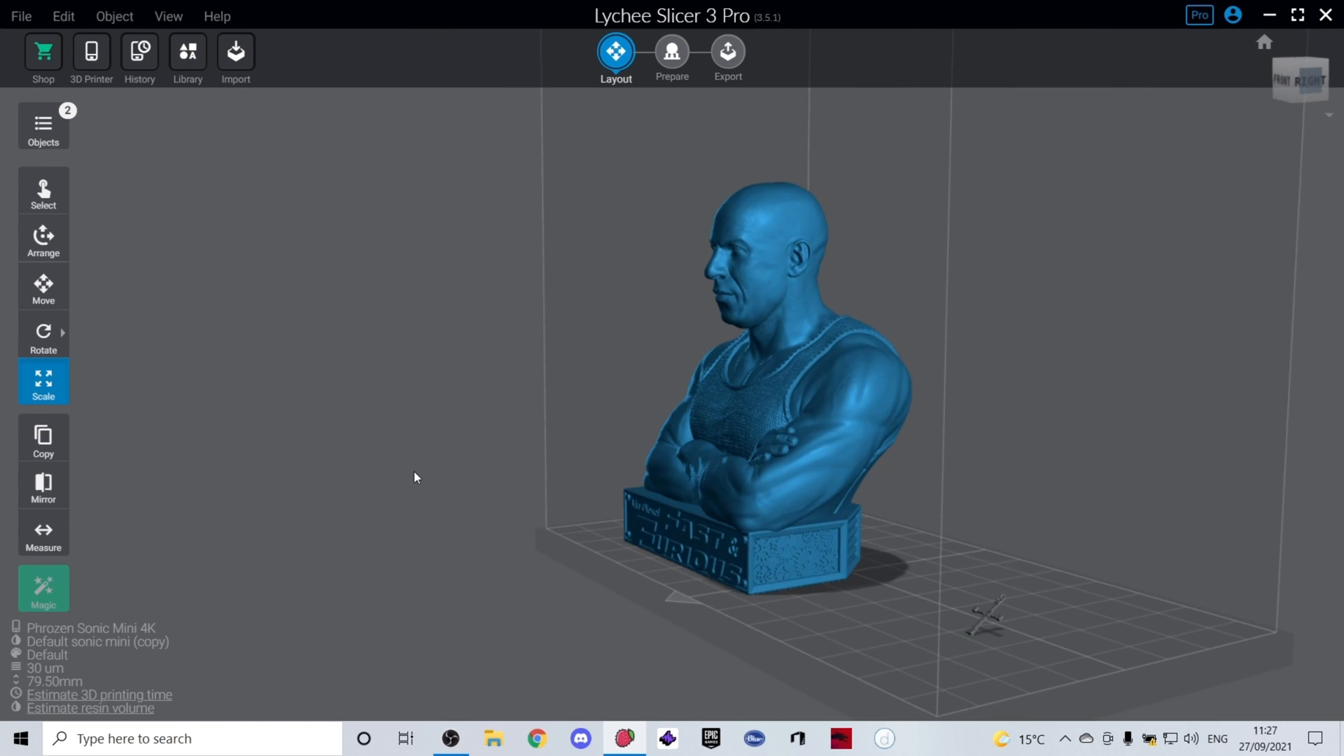
{"action": "left_click", "coordinate": [44, 336]}
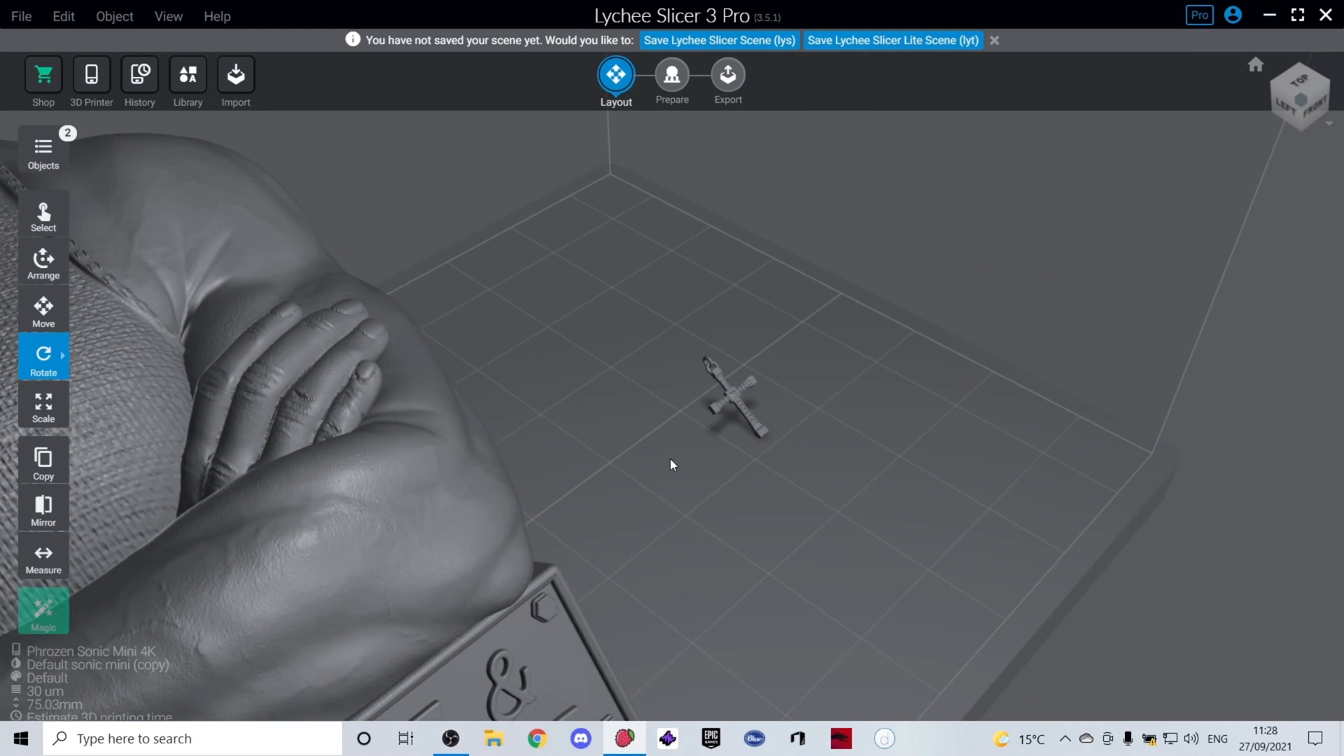
{"action": "left_click", "coordinate": [728, 399]}
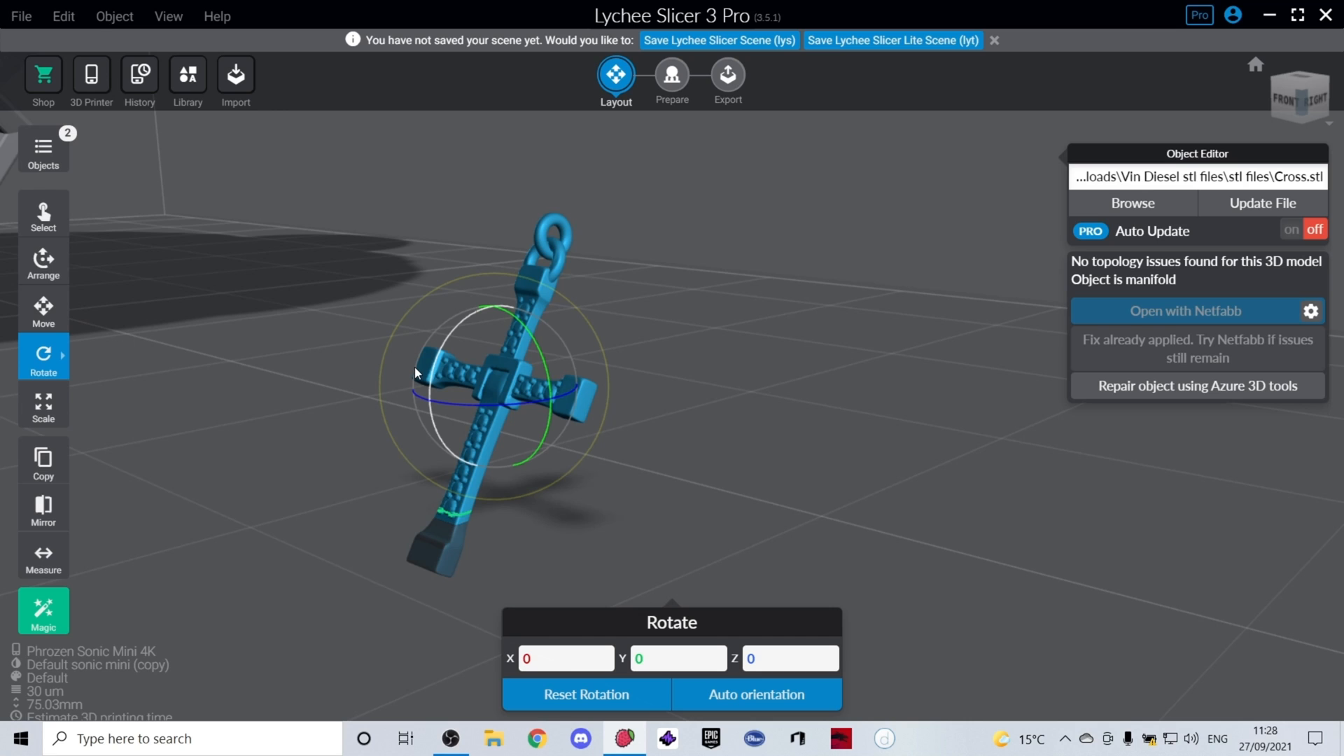
{"action": "left_click", "coordinate": [42, 262]}
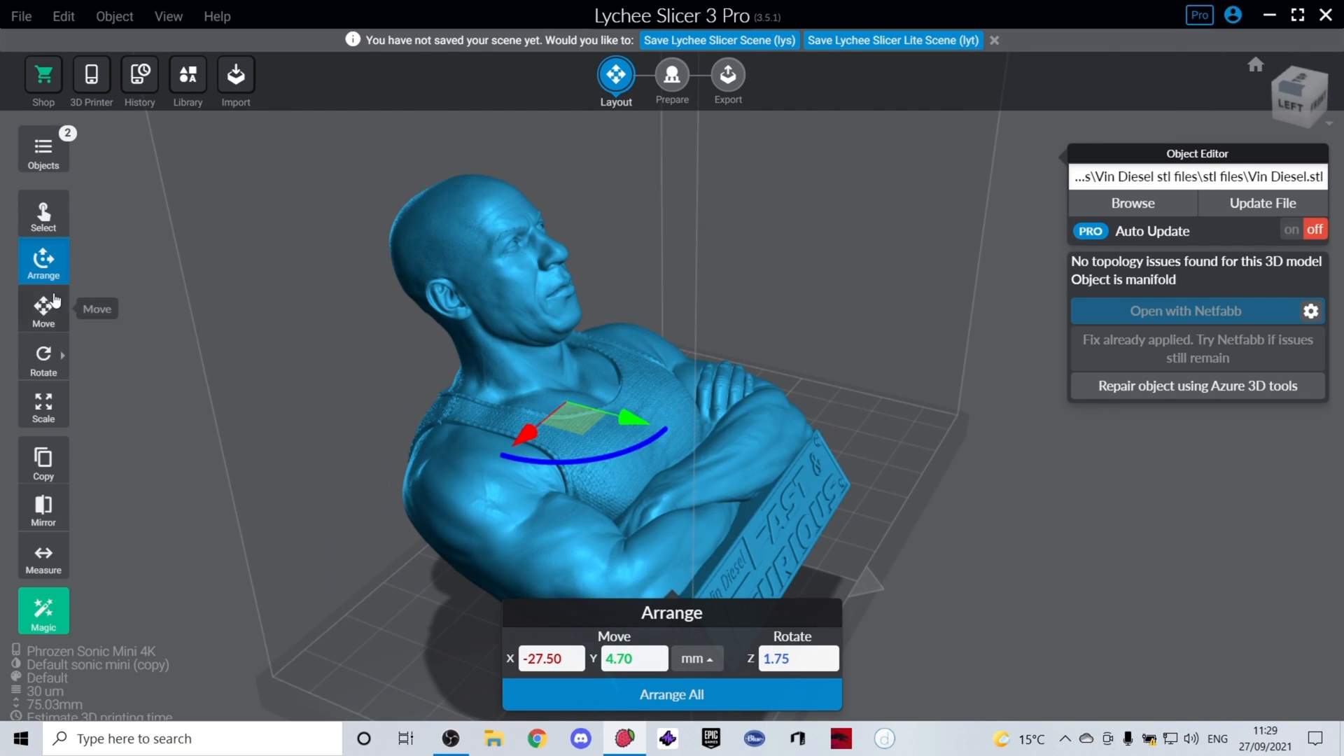
Turn the bust slightly around Z with the Arrange gizmo and keep the cross on the plate
{"action": "left_click", "coordinate": [44, 356]}
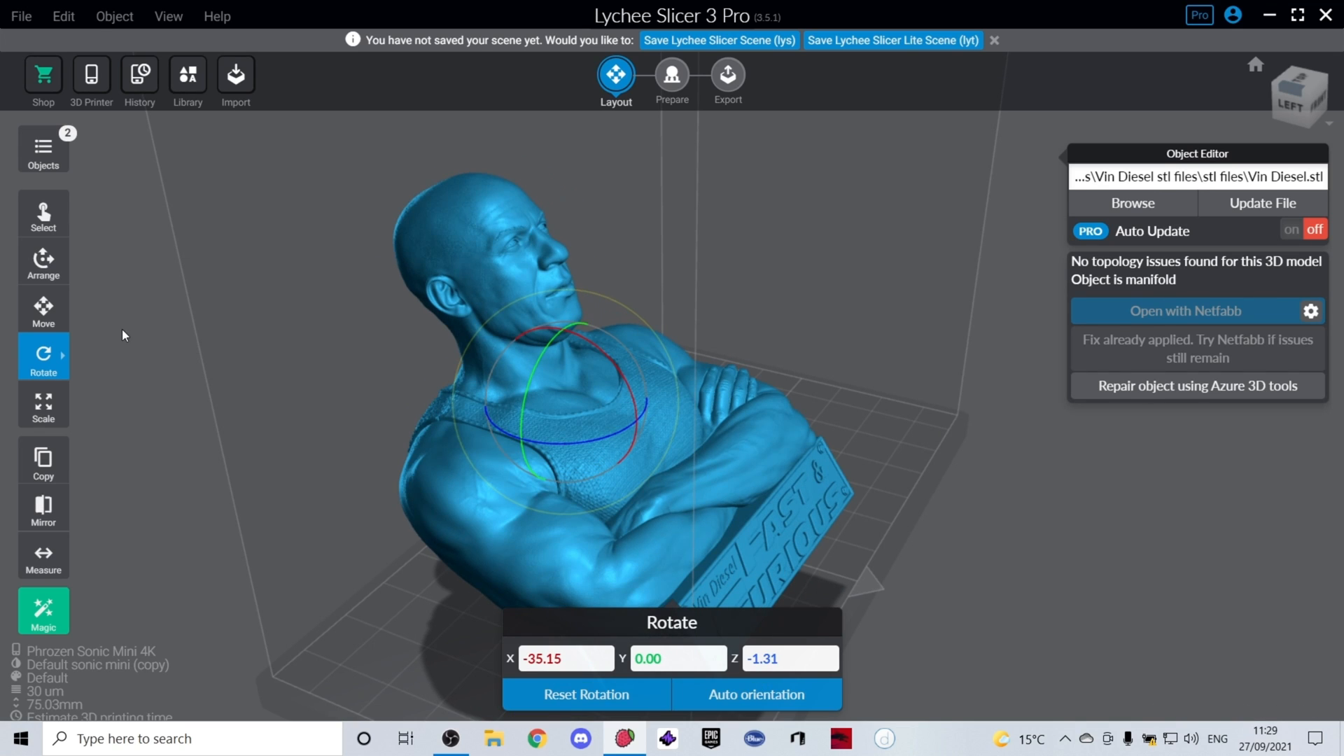
{"action": "mouse_move", "coordinate": [757, 568]}
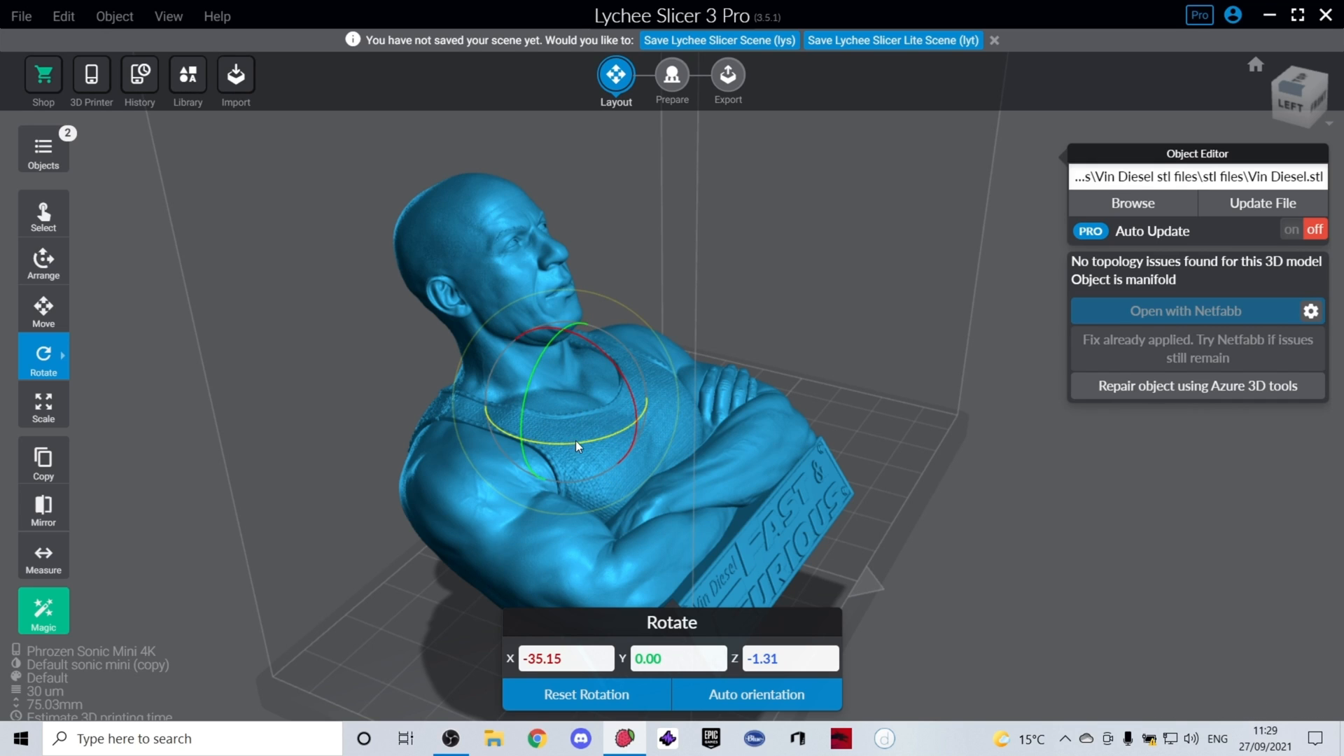
{"action": "left_click", "coordinate": [43, 308]}
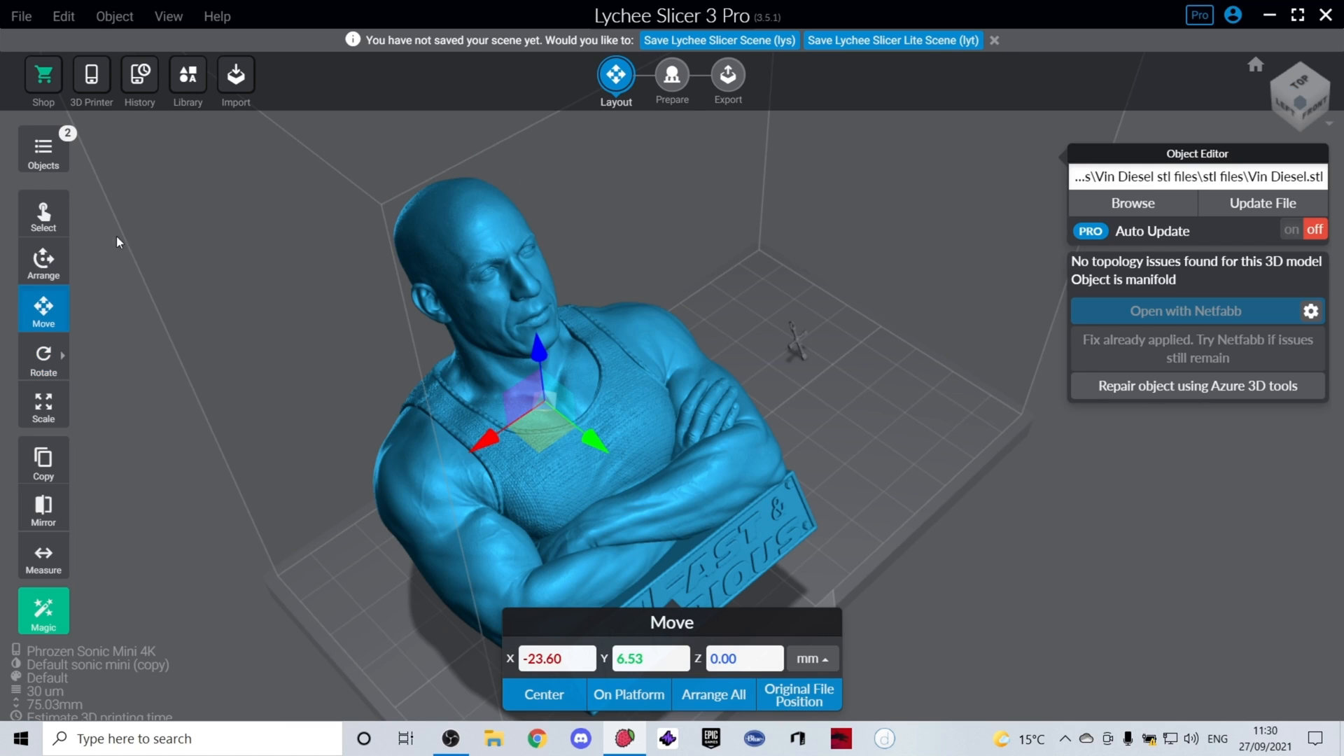
{"action": "left_click", "coordinate": [43, 261]}
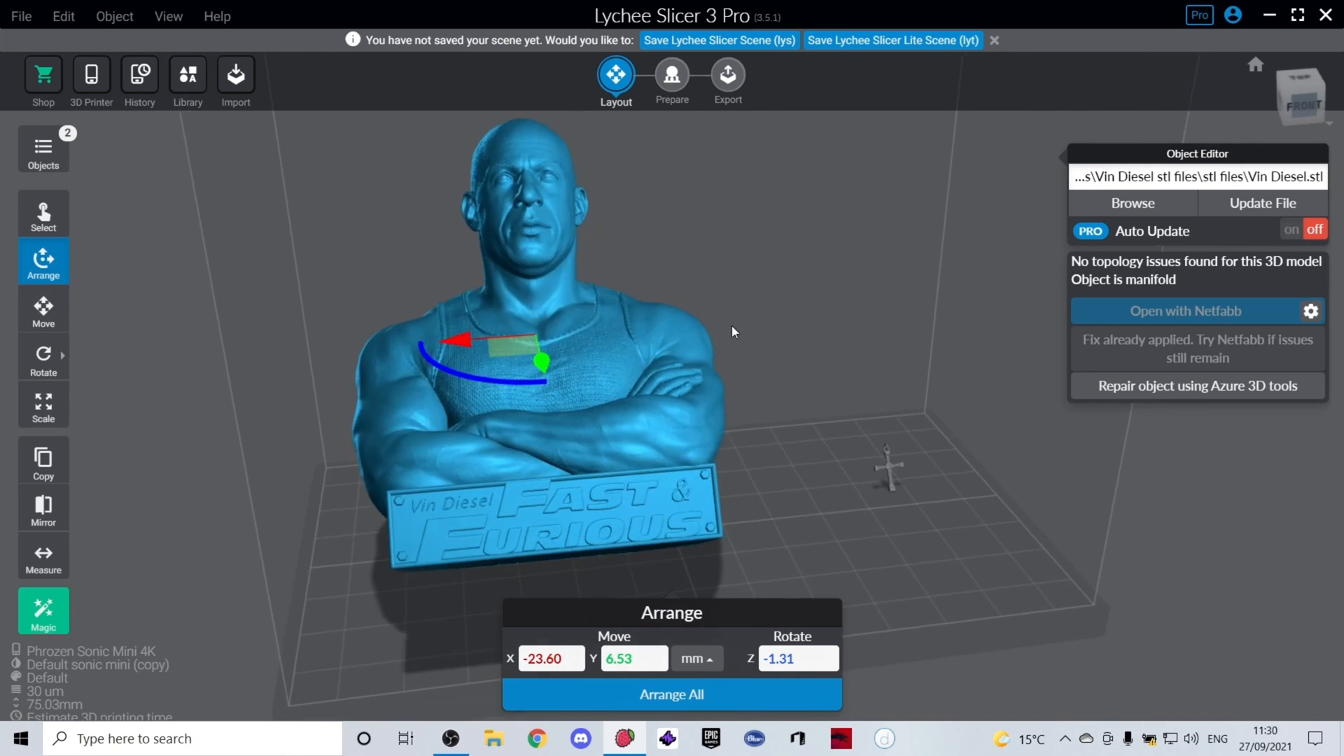
{"action": "mouse_move", "coordinate": [496, 373]}
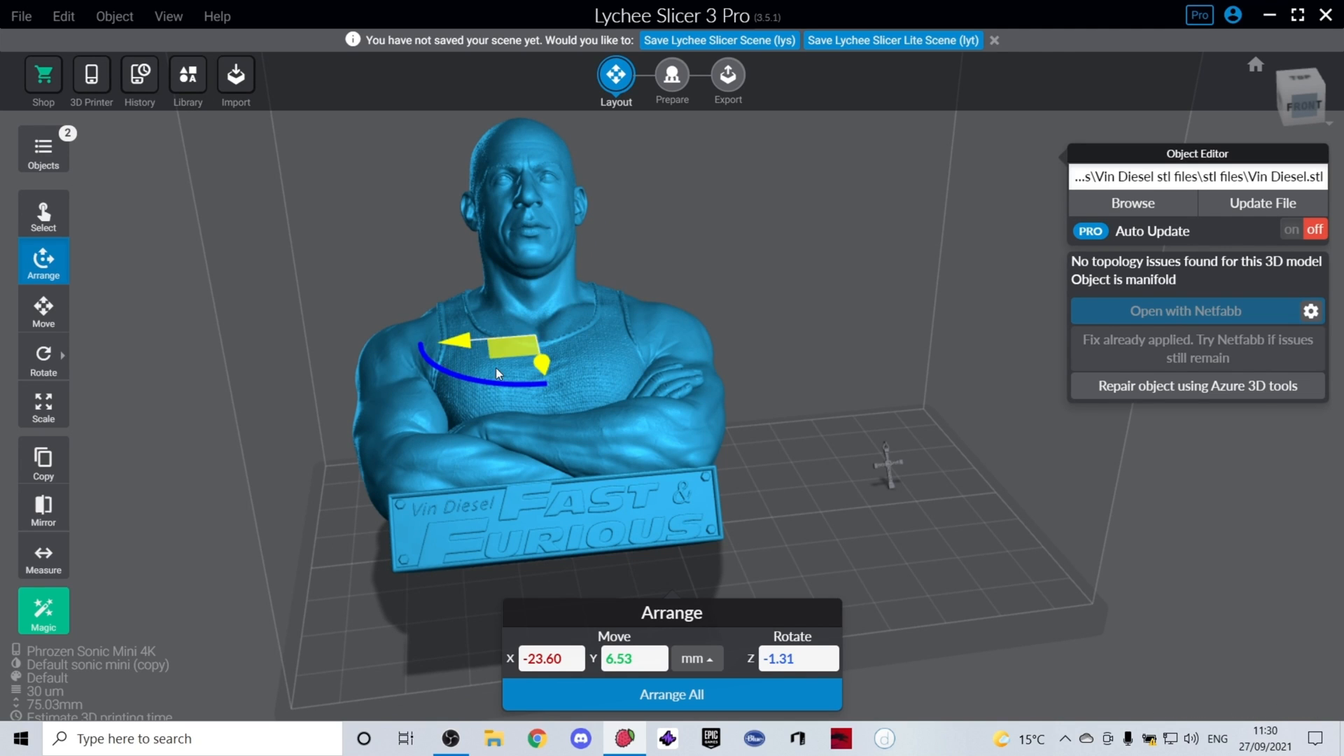
{"action": "mouse_move", "coordinate": [638, 331]}
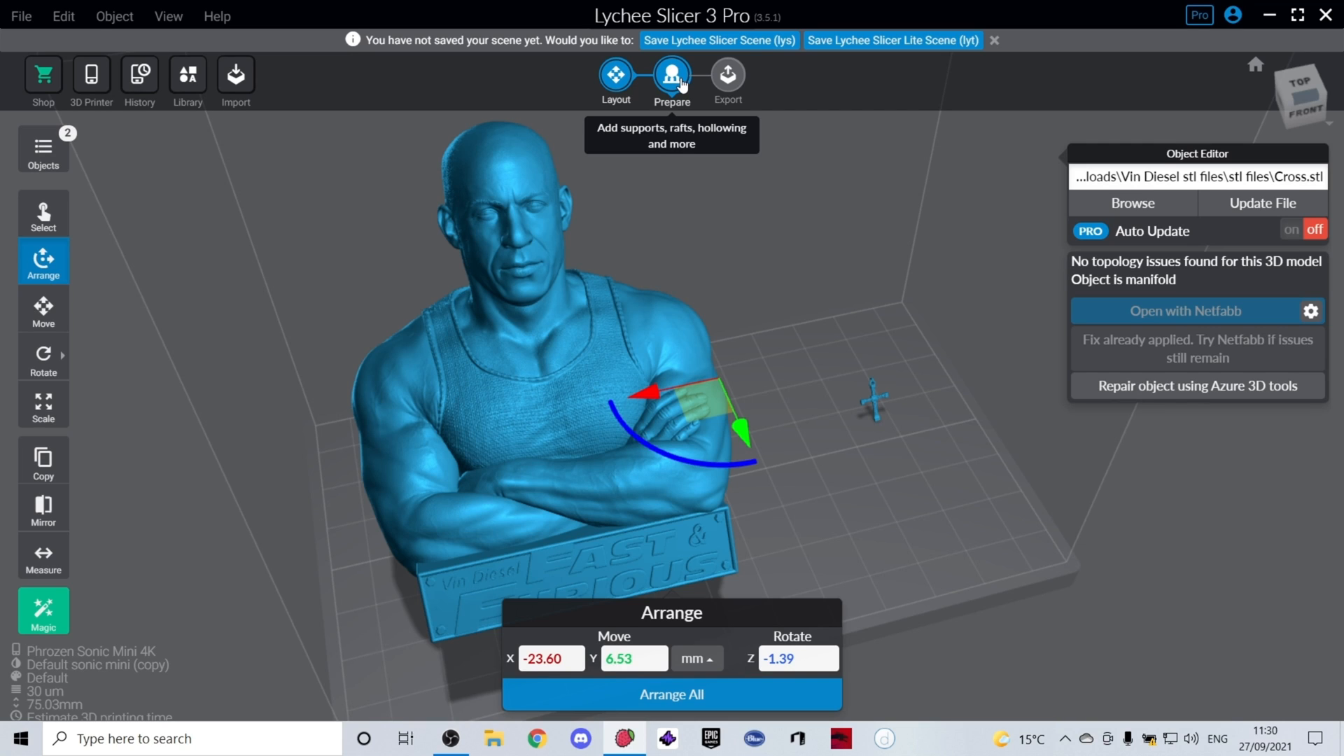
{"action": "left_click", "coordinate": [614, 76]}
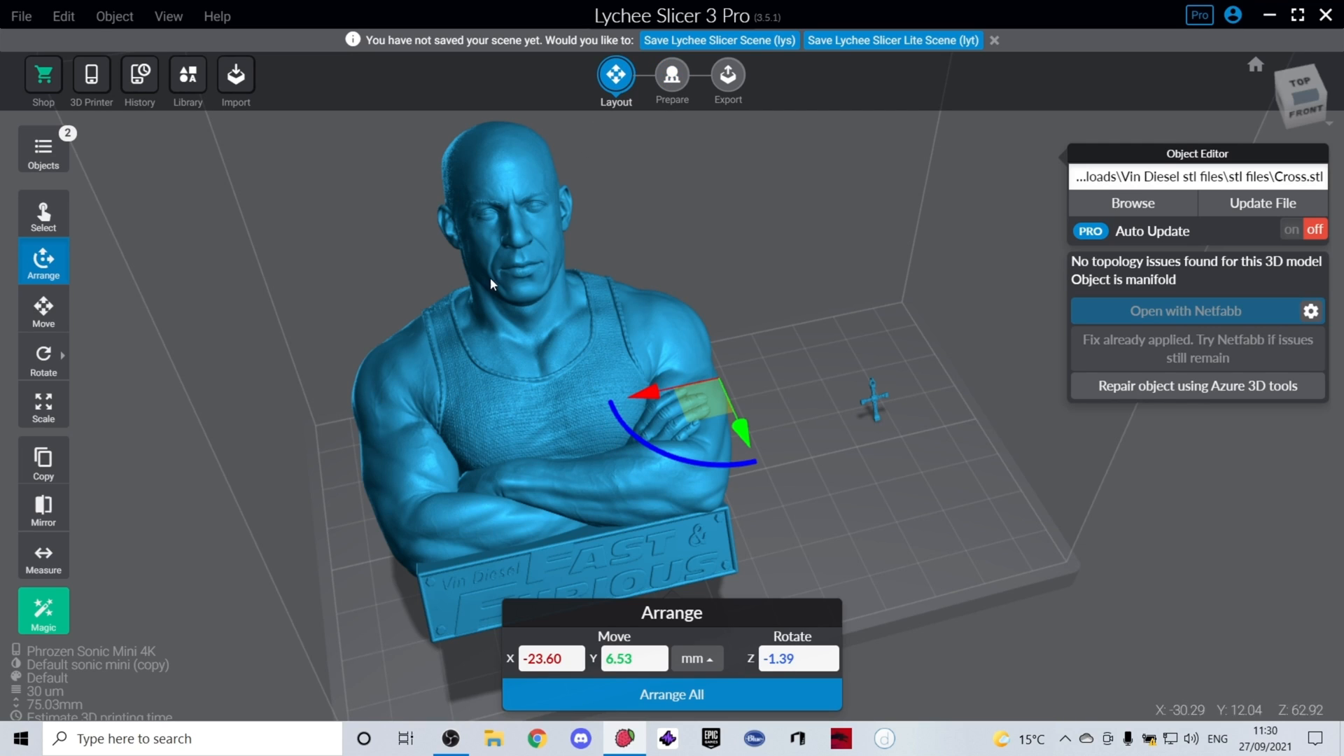
{"action": "mouse_move", "coordinate": [594, 542]}
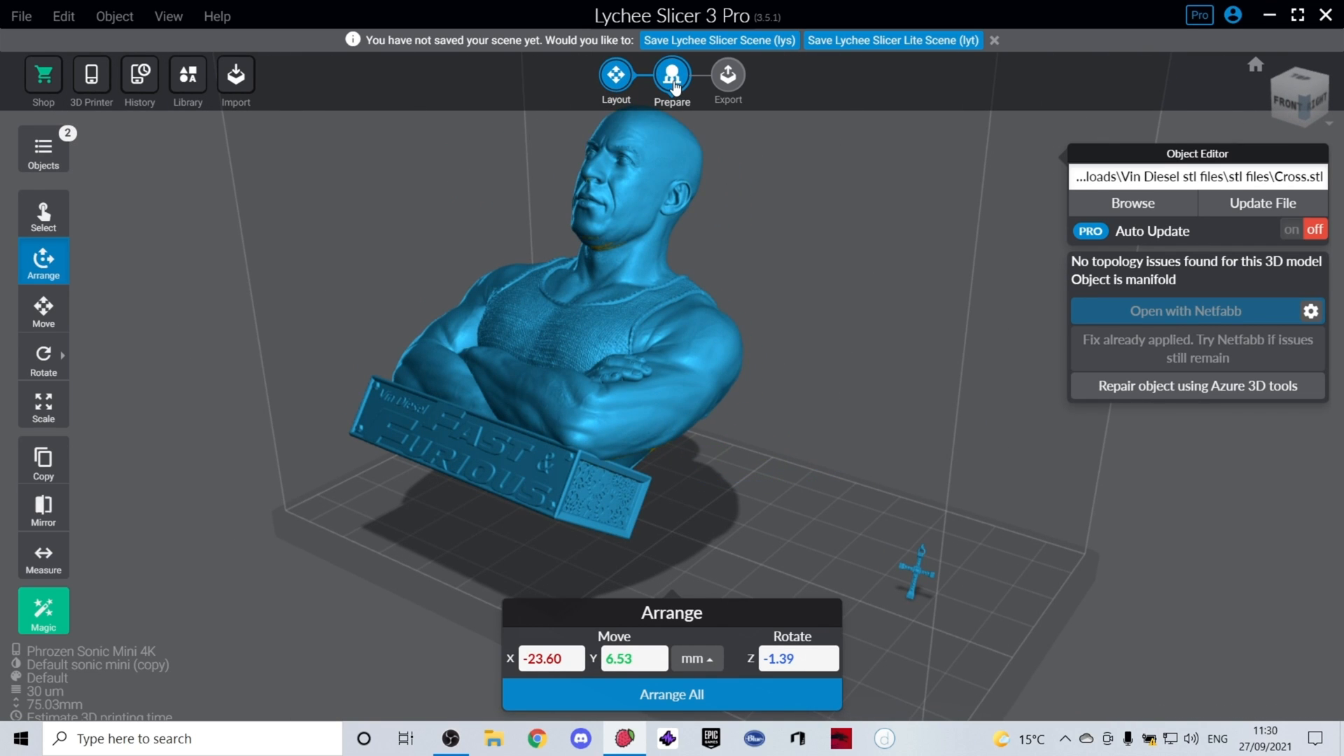
Move to the Prepare stage and bring up the whole-scene Hollow All settings
{"action": "left_click", "coordinate": [671, 75]}
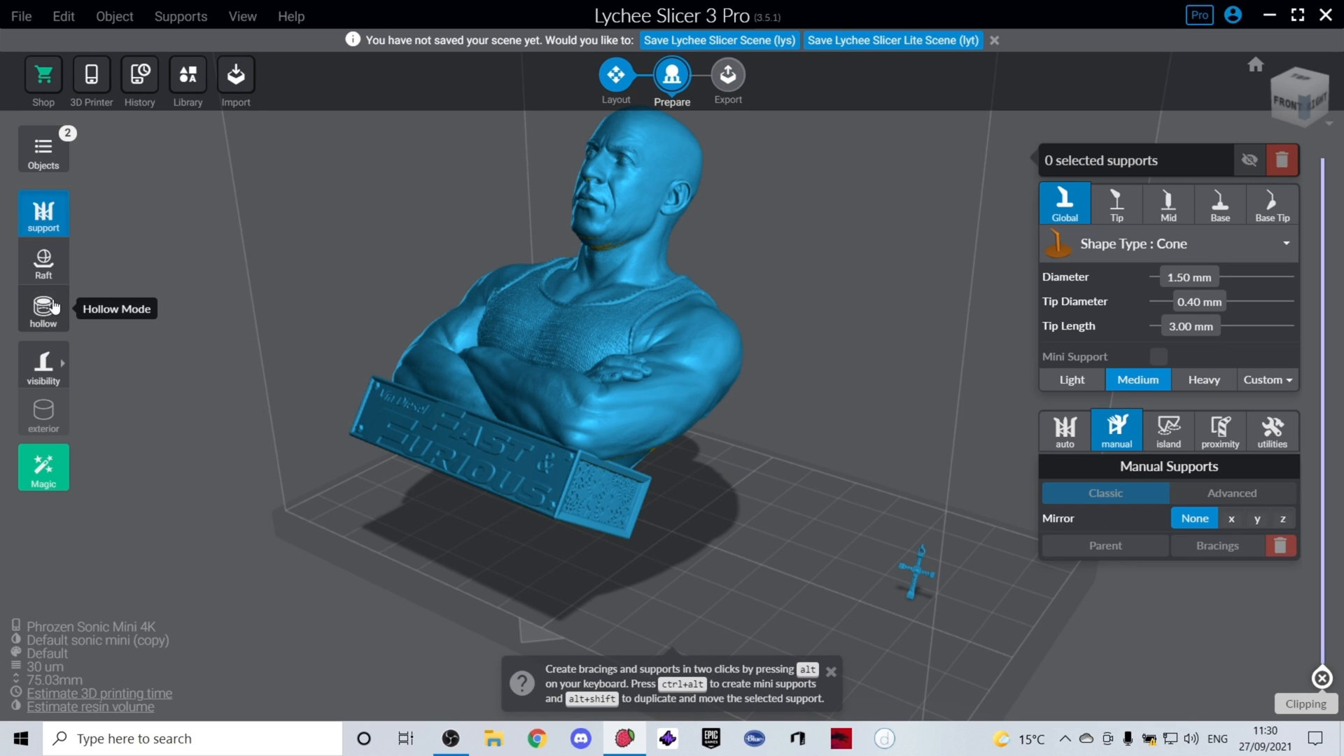
{"action": "left_click", "coordinate": [44, 308]}
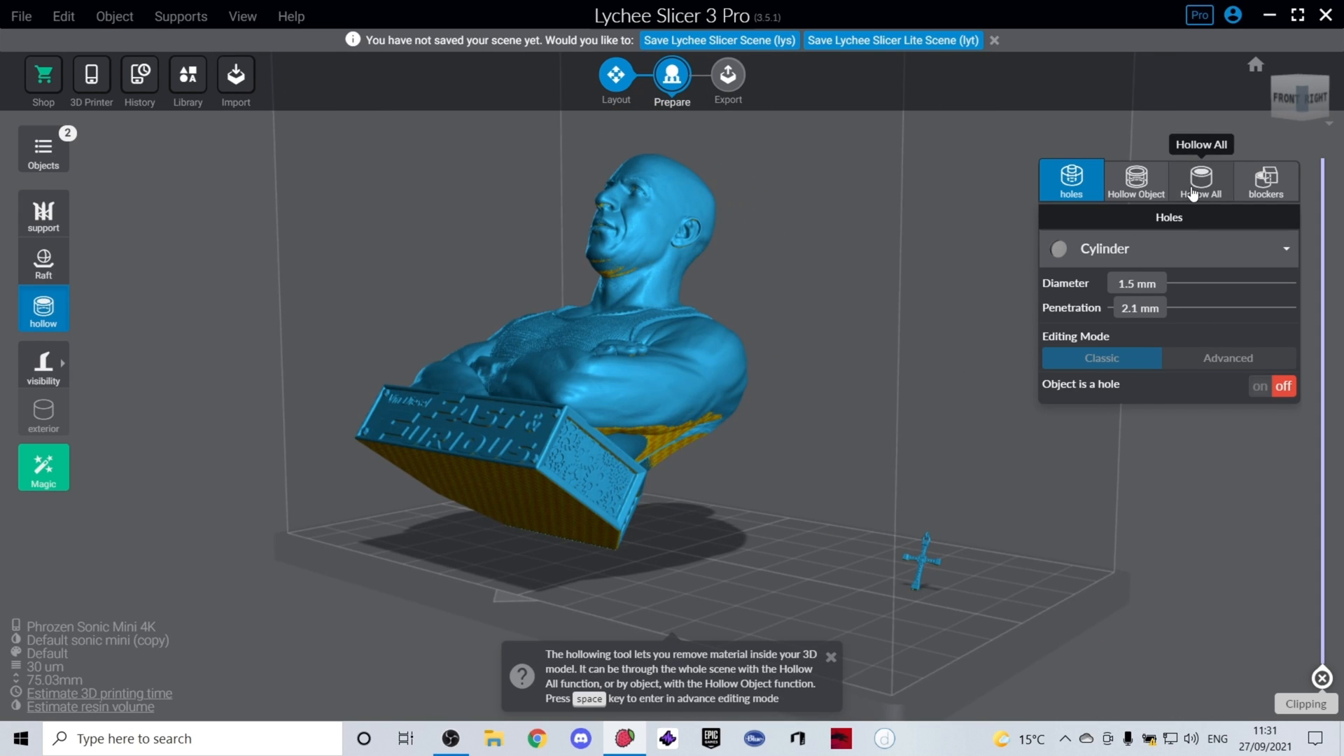
{"action": "left_click", "coordinate": [1200, 180]}
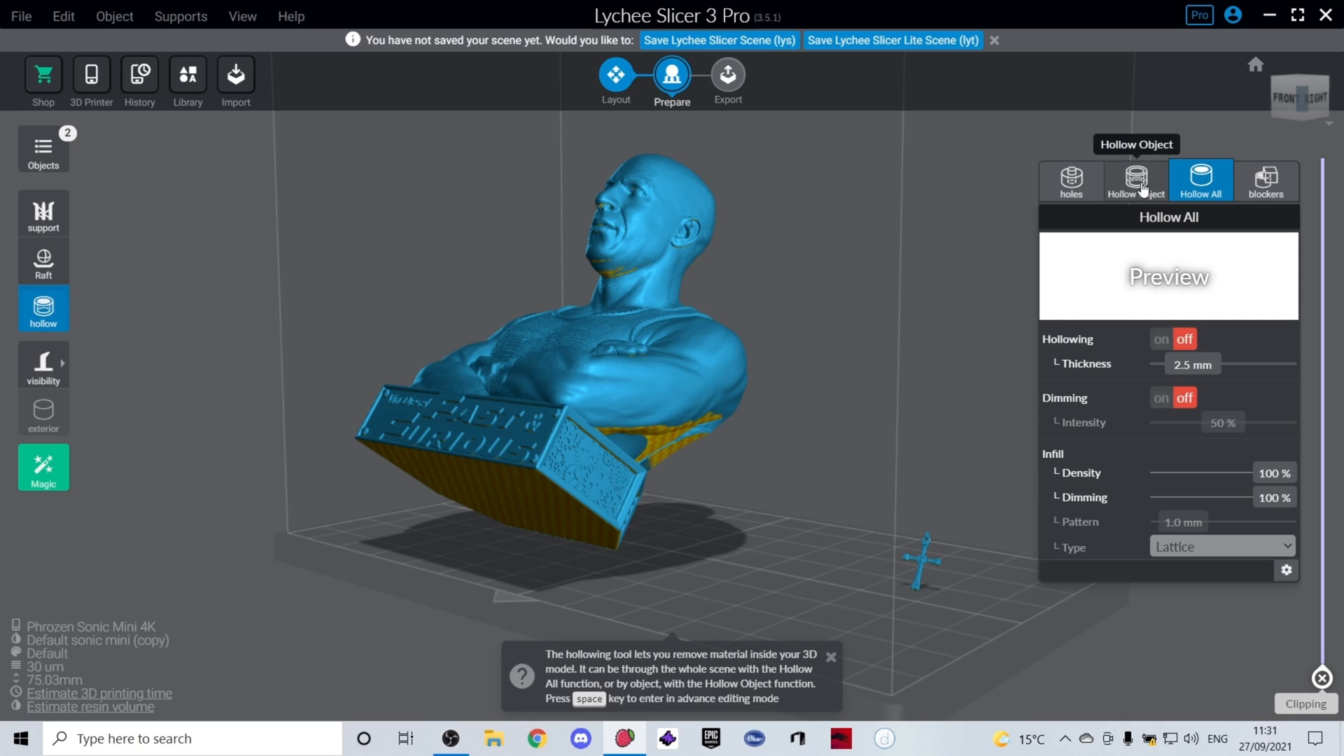
{"action": "left_click", "coordinate": [1136, 181]}
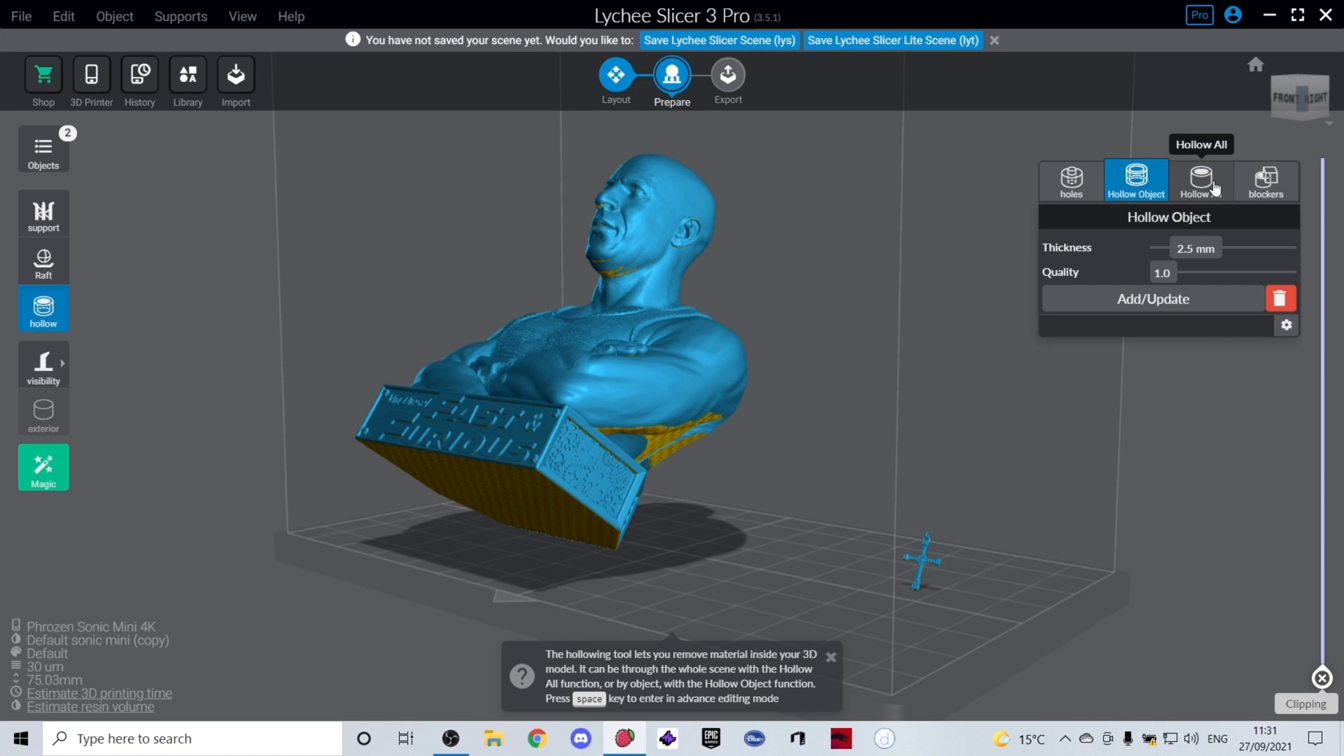
{"action": "left_click", "coordinate": [1199, 181]}
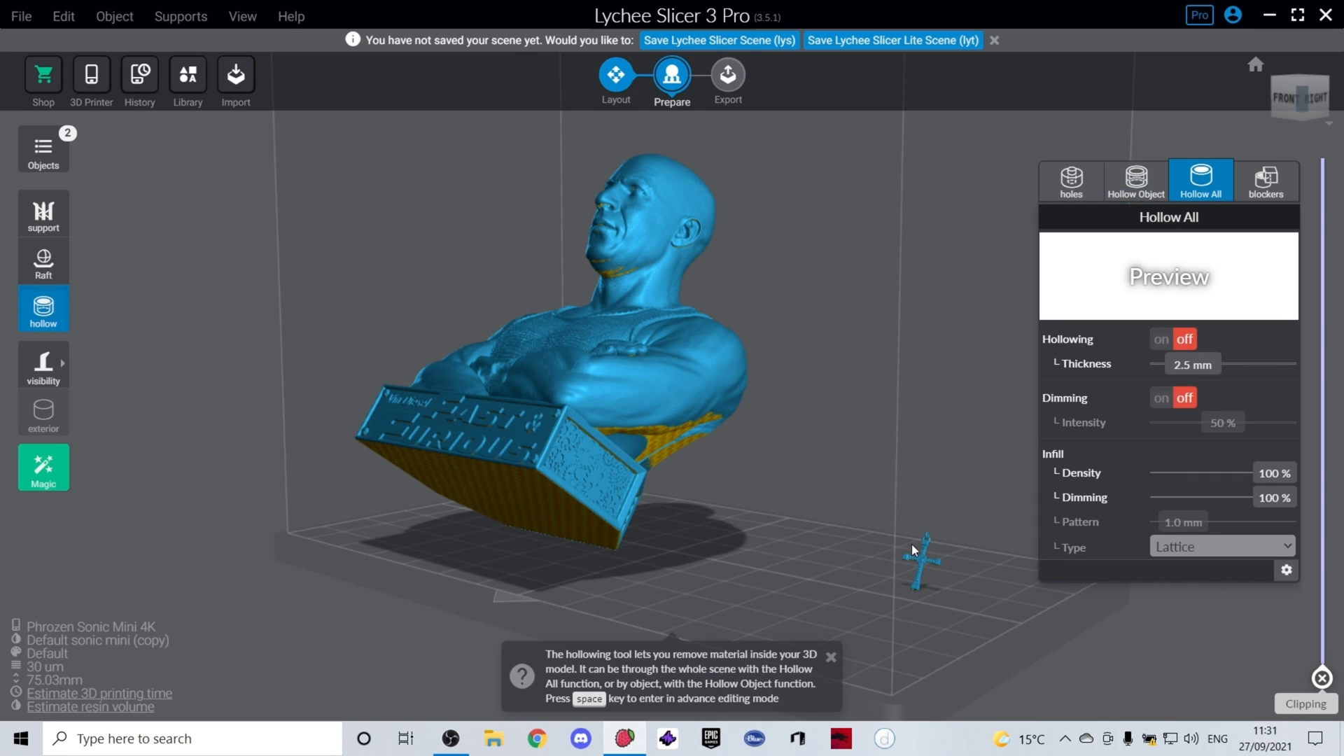
{"action": "mouse_move", "coordinate": [926, 569]}
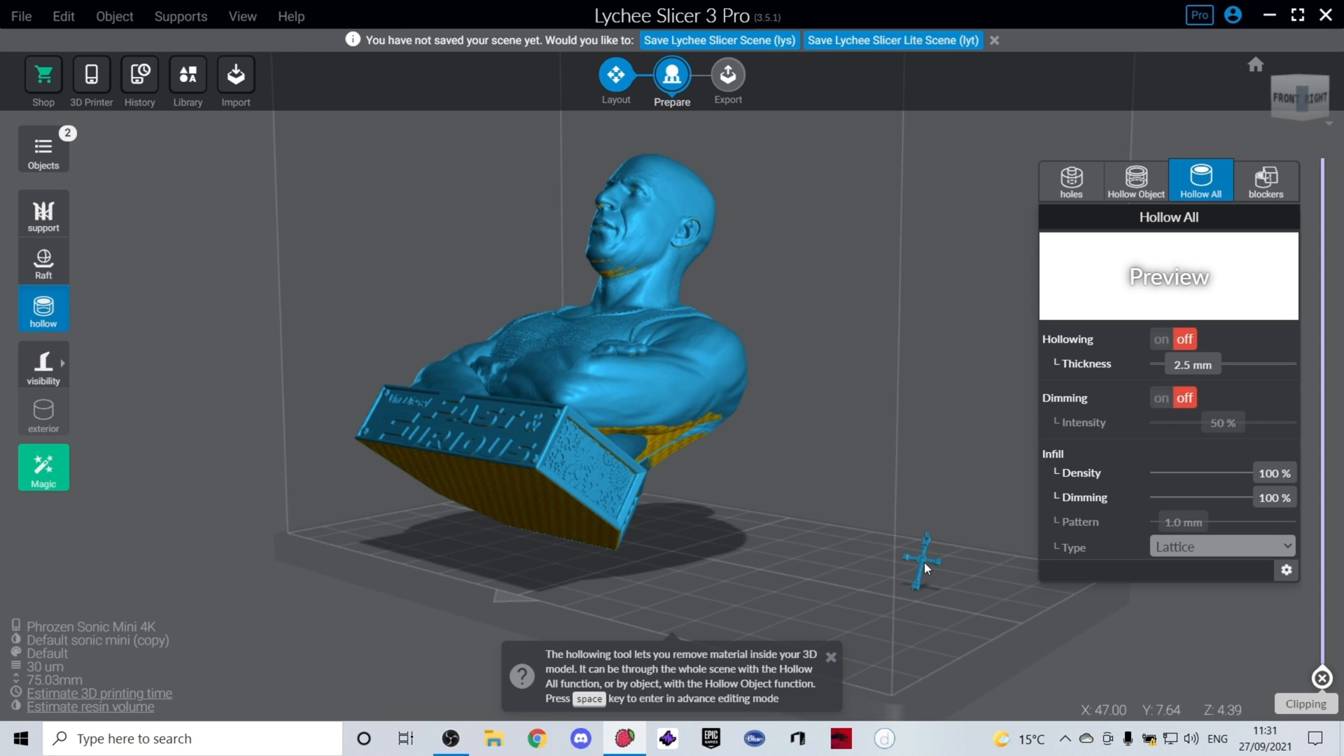
{"action": "mouse_move", "coordinate": [942, 580]}
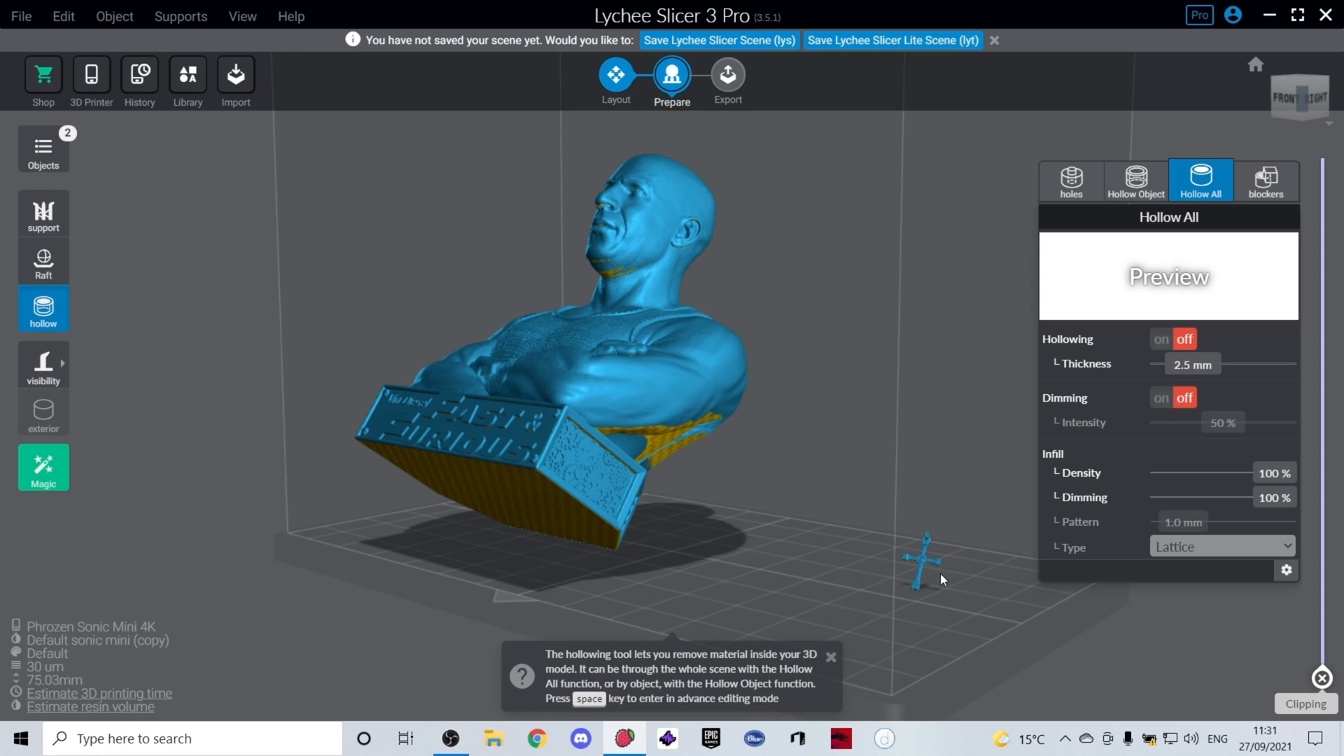
{"action": "mouse_move", "coordinate": [1177, 255]}
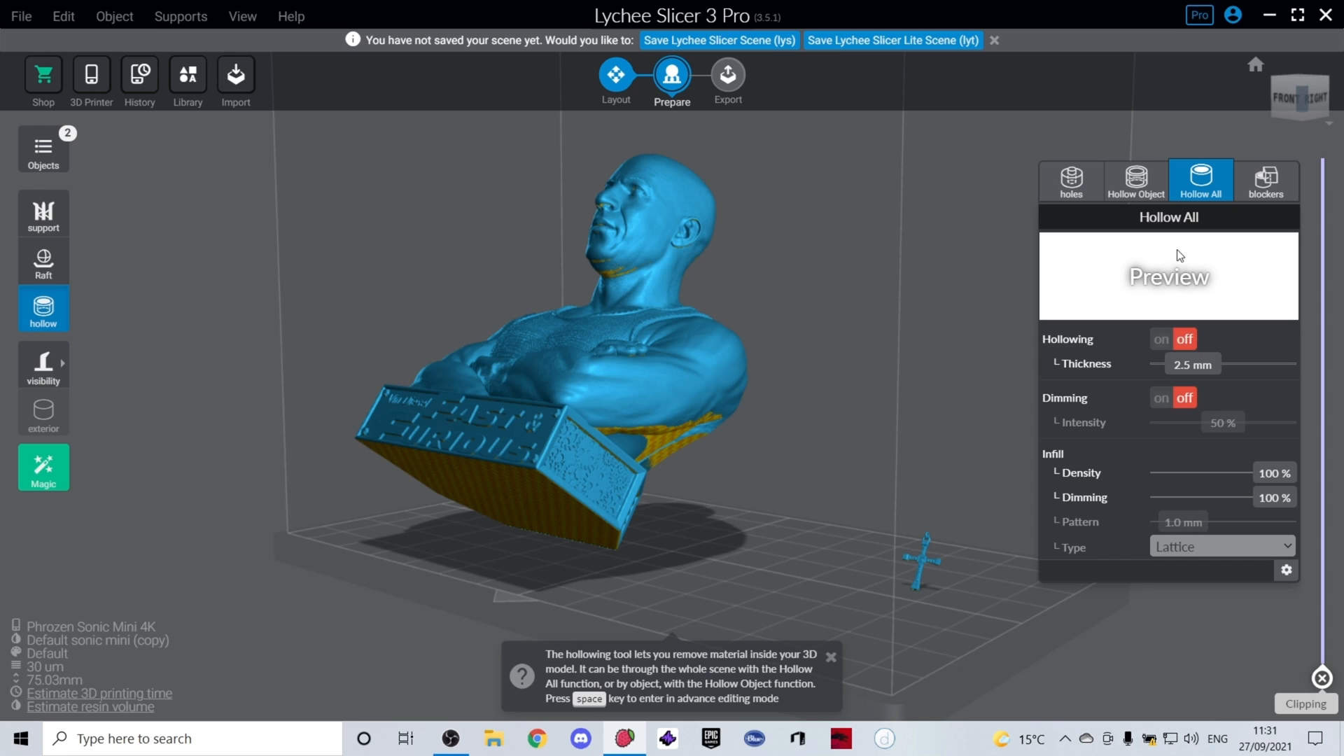
Switch hollowing on with 2.0 mm walls and 17% lattice infill, then show the drain-hole settings
{"action": "left_click", "coordinate": [1162, 339]}
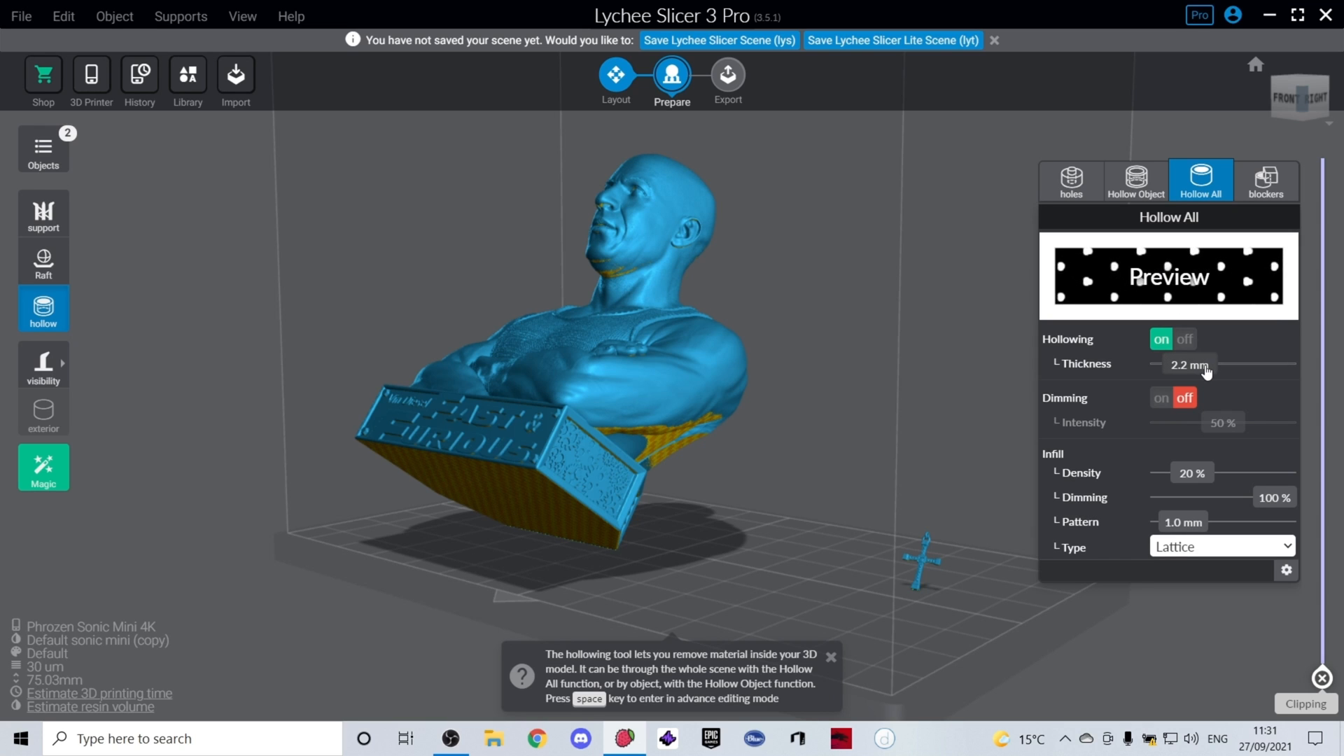
{"action": "left_click", "coordinate": [1188, 364]}
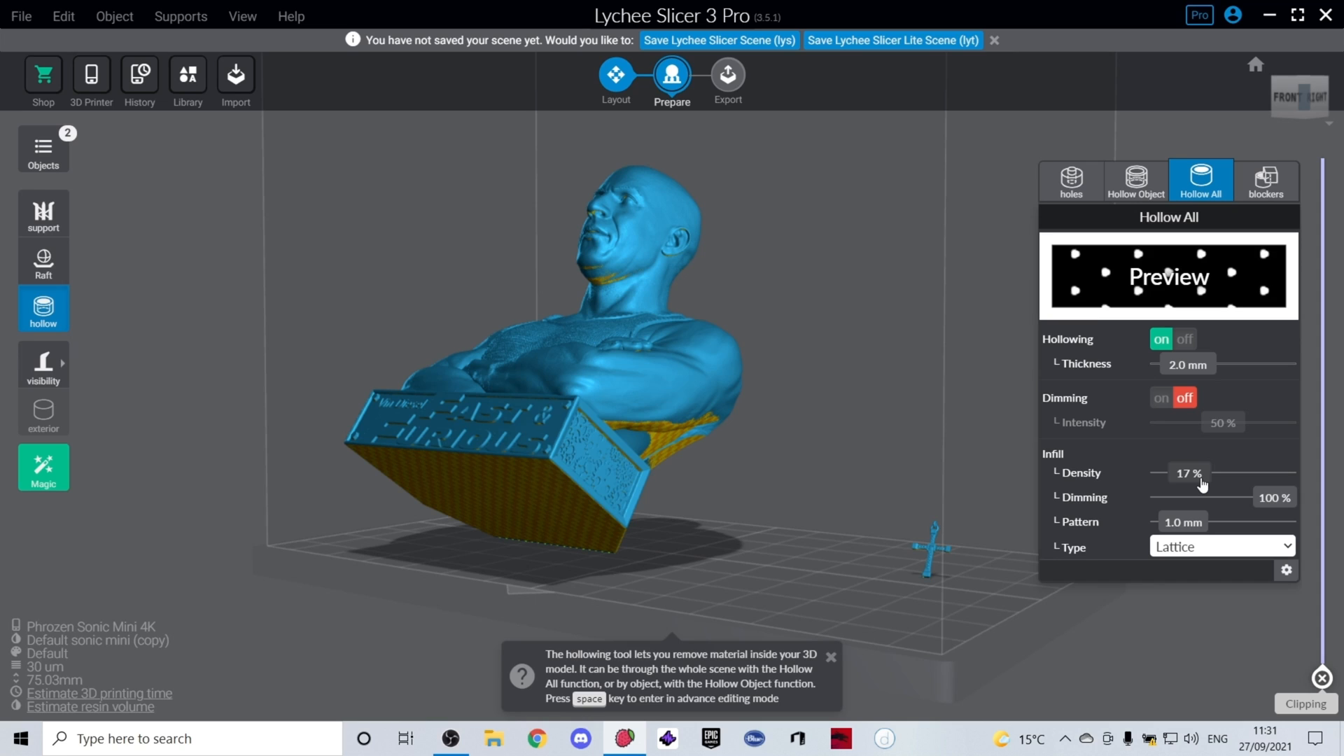
{"action": "left_click", "coordinate": [1070, 180]}
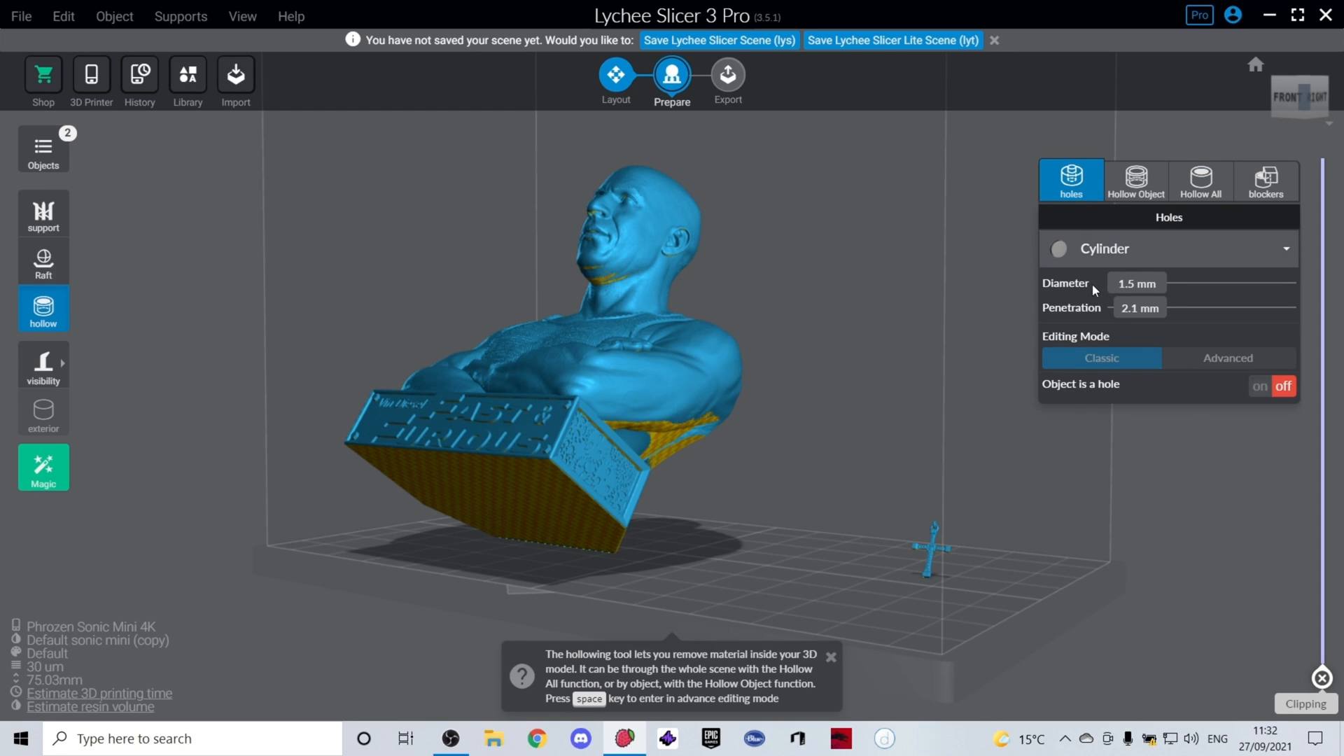
{"action": "mouse_move", "coordinate": [859, 469]}
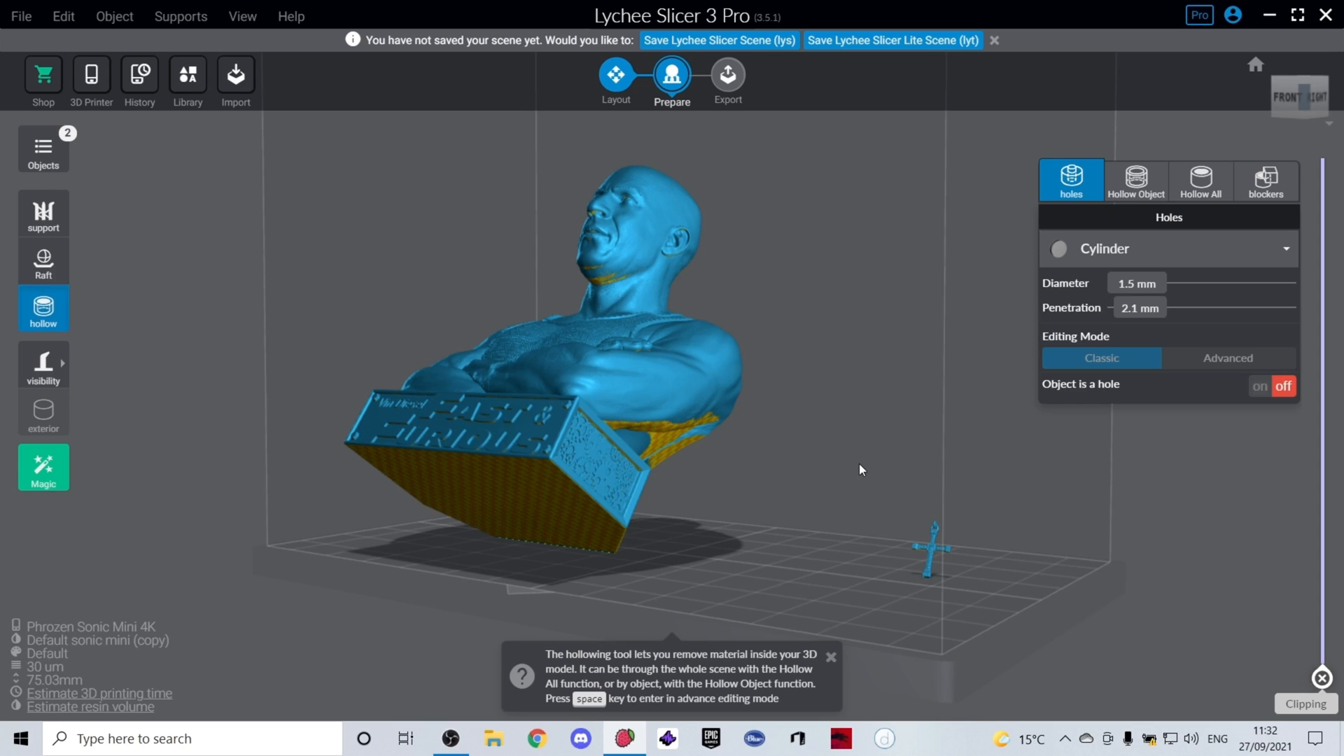
{"action": "mouse_move", "coordinate": [854, 461]}
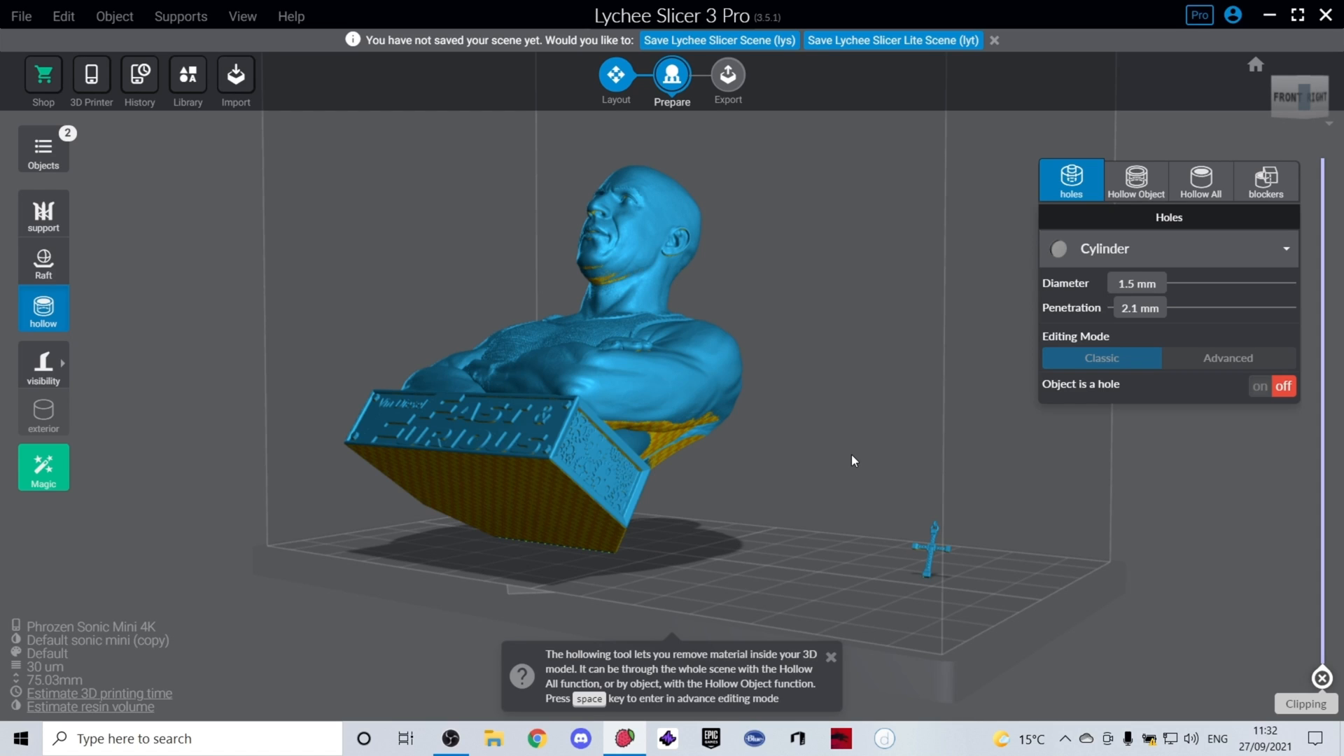
{"action": "mouse_move", "coordinate": [769, 416]}
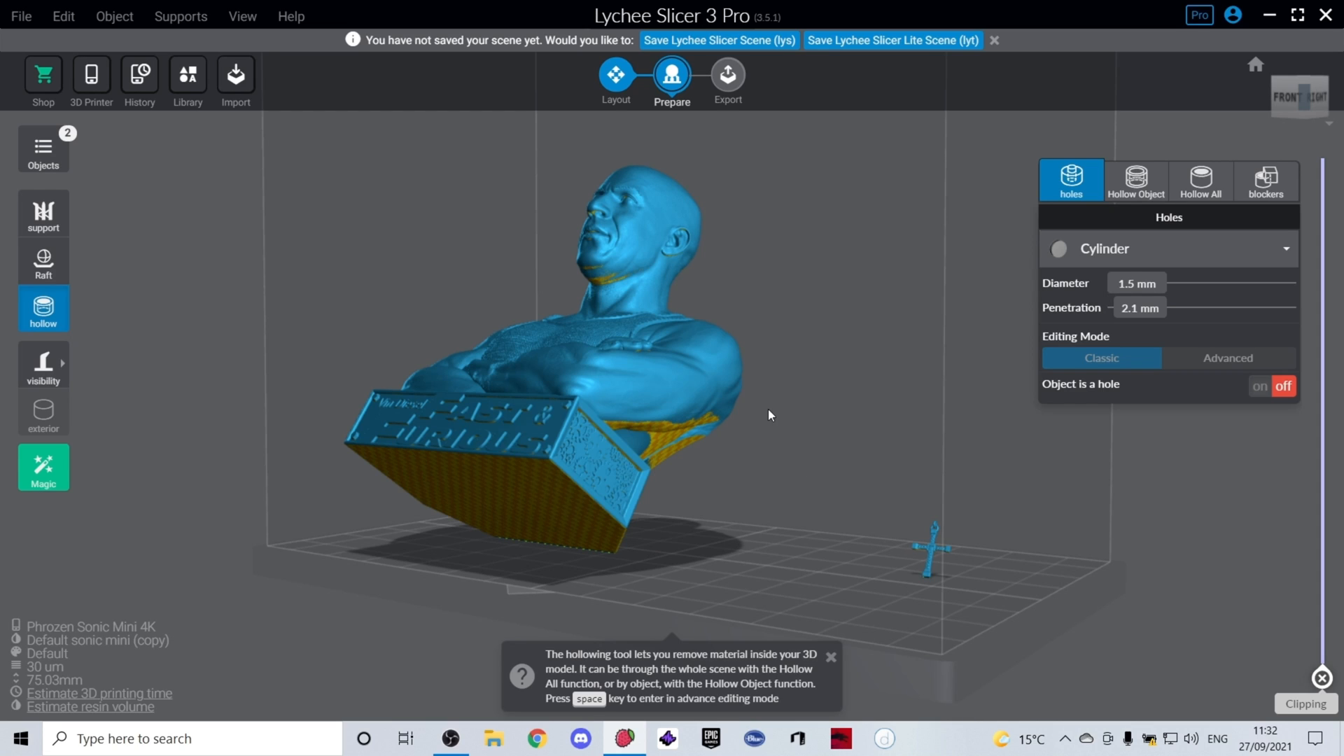
{"action": "mouse_move", "coordinate": [1105, 301]}
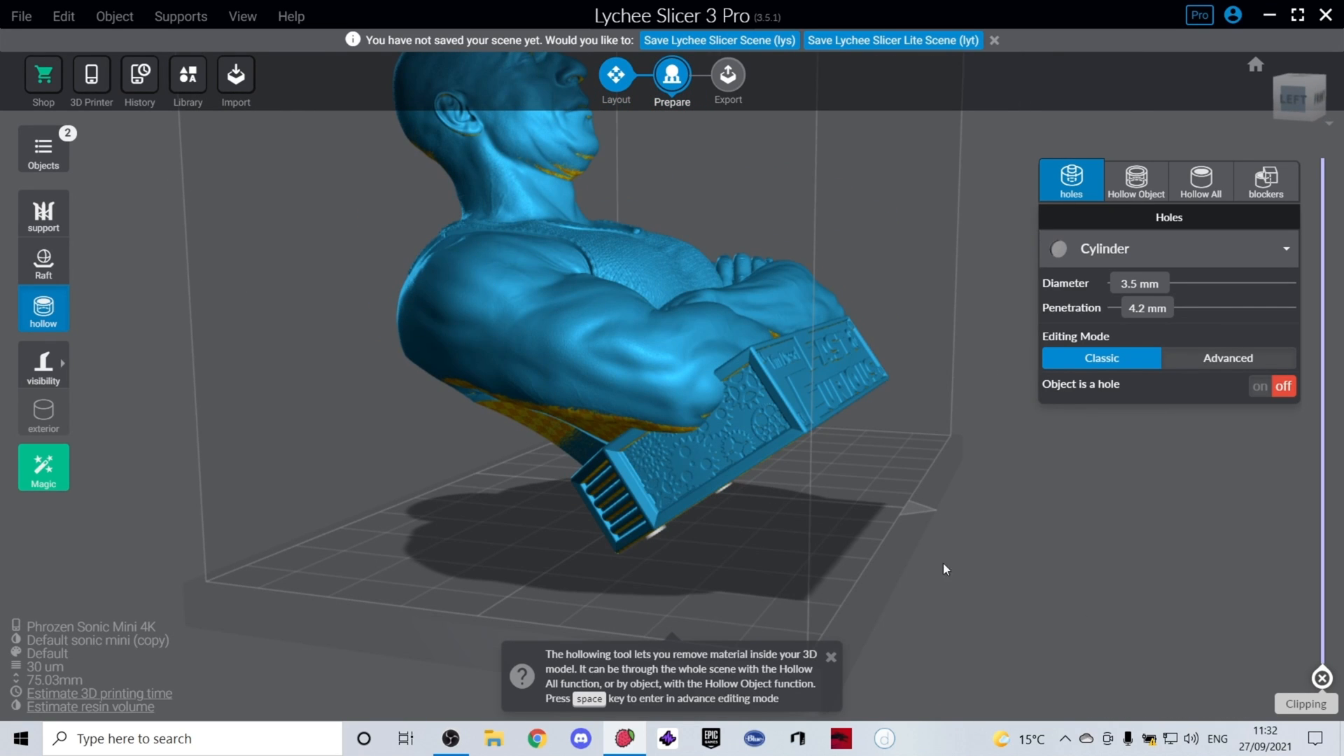
{"action": "mouse_move", "coordinate": [1314, 527]}
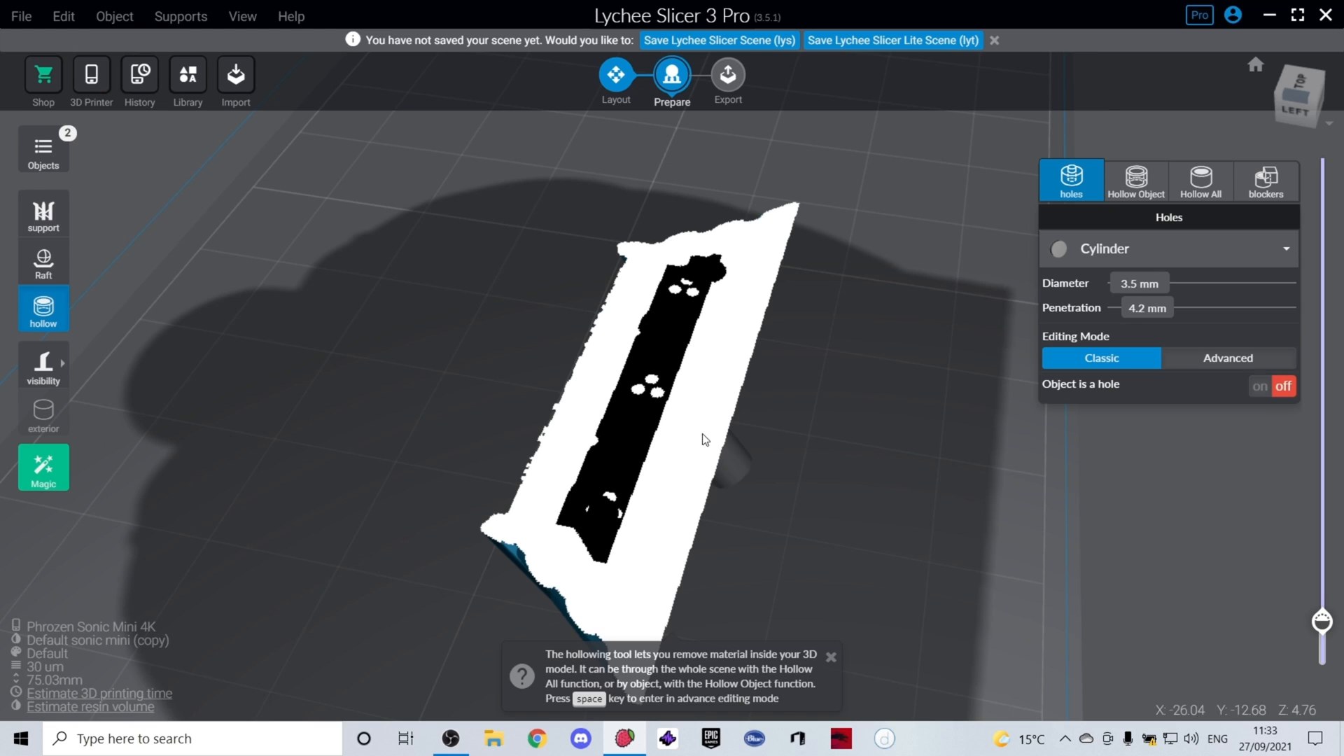
{"action": "mouse_move", "coordinate": [783, 528]}
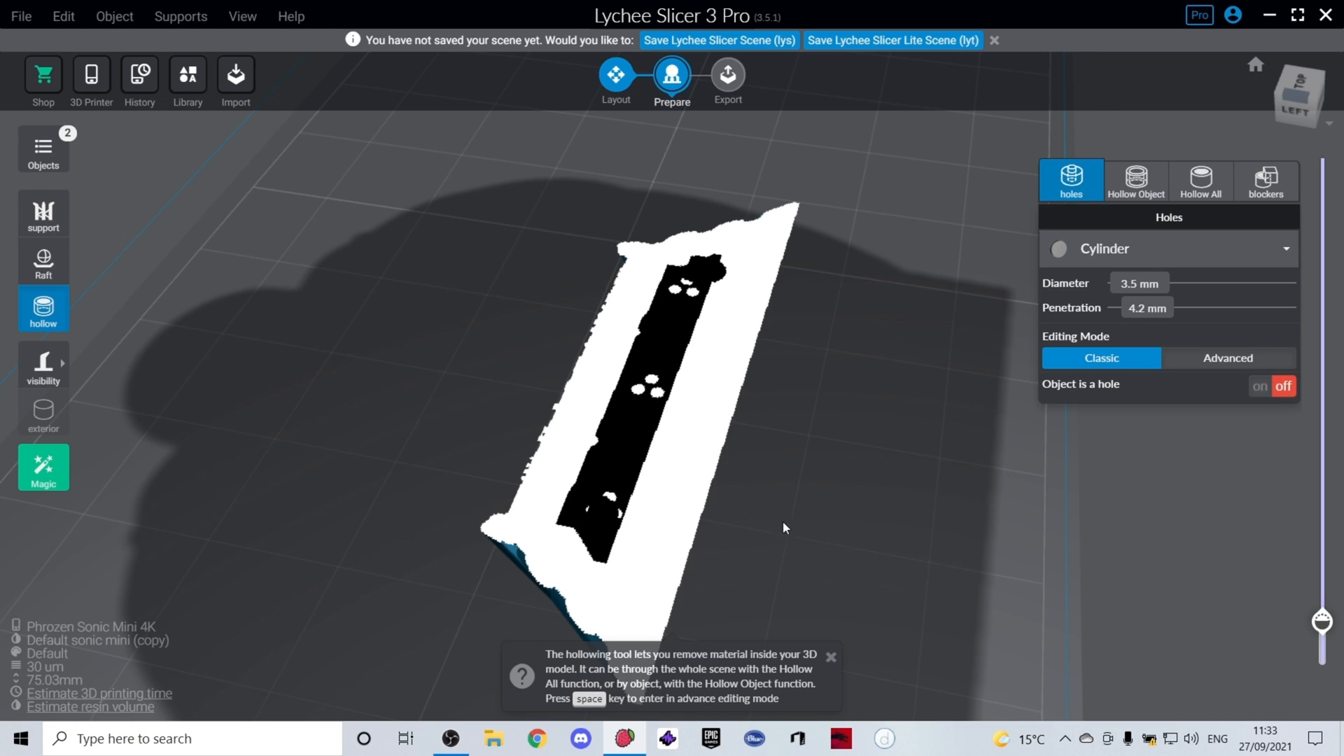
{"action": "mouse_move", "coordinate": [754, 457]}
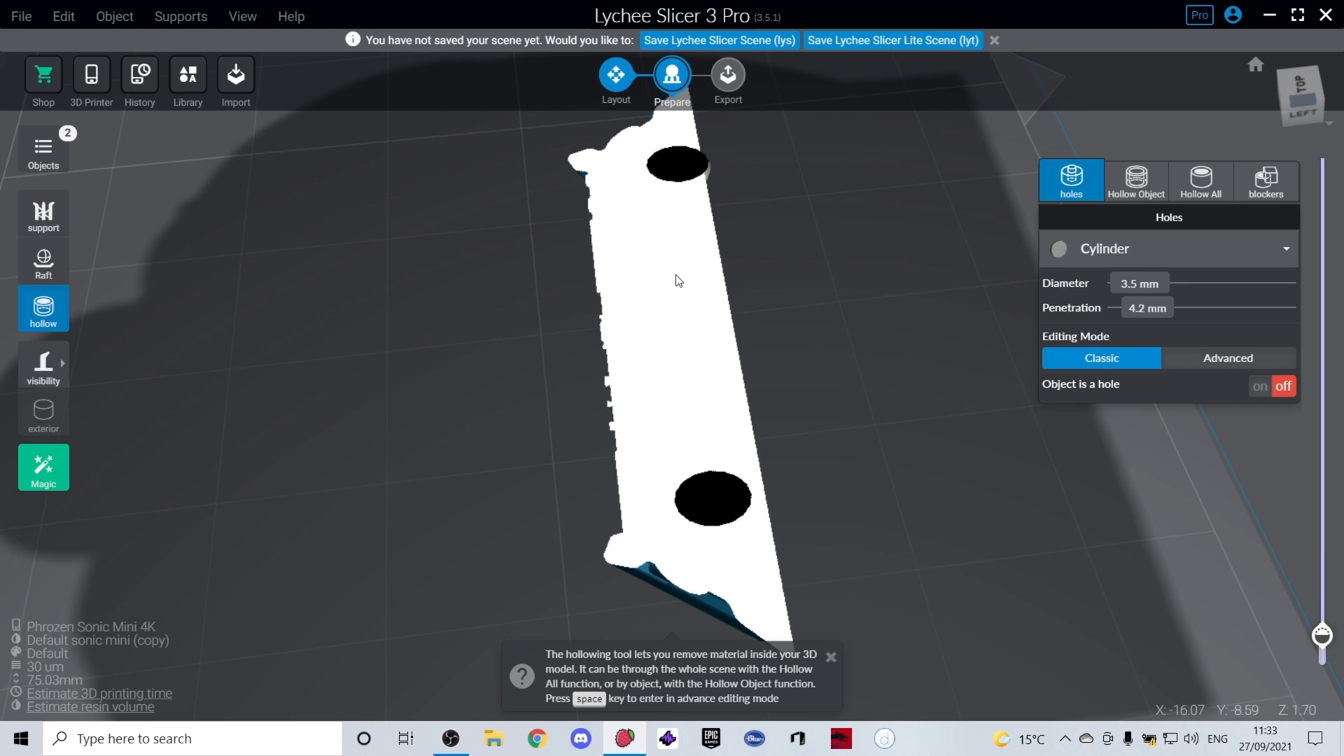
{"action": "mouse_move", "coordinate": [679, 522]}
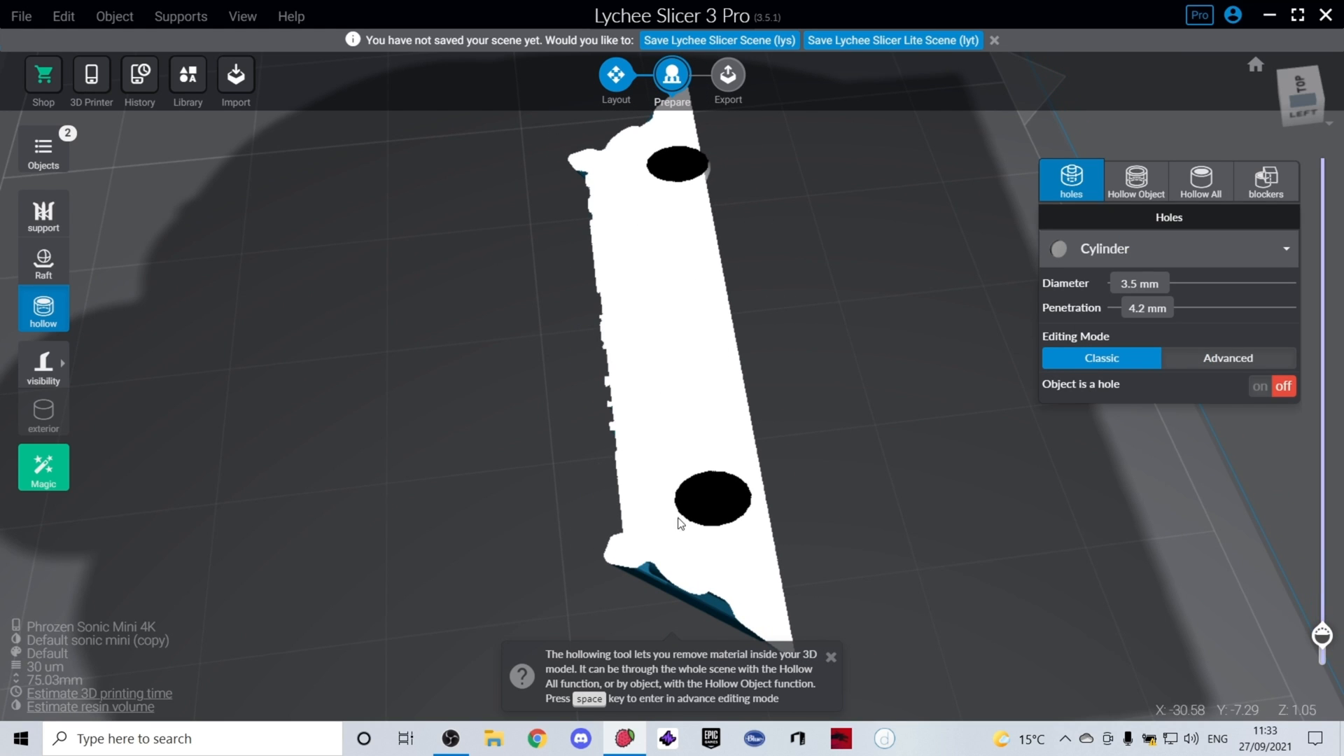
{"action": "mouse_move", "coordinate": [756, 386]}
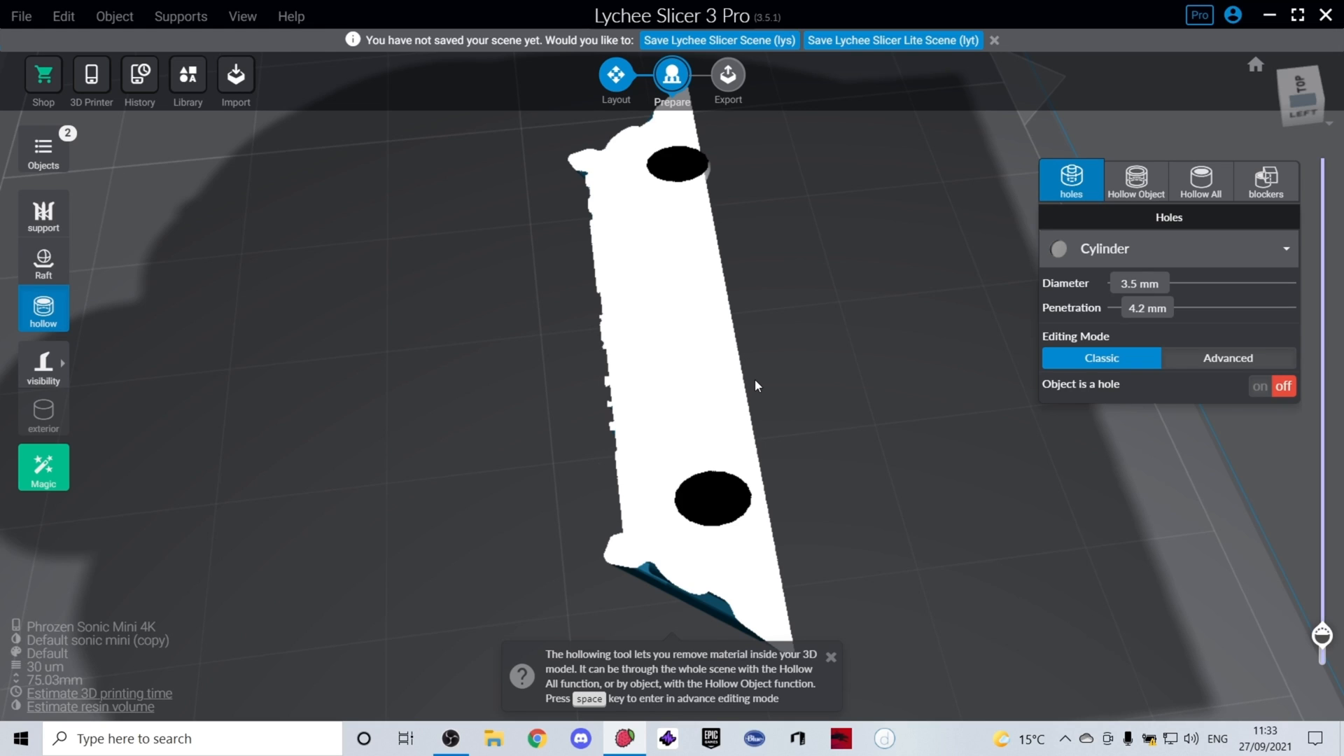
{"action": "mouse_move", "coordinate": [674, 354]}
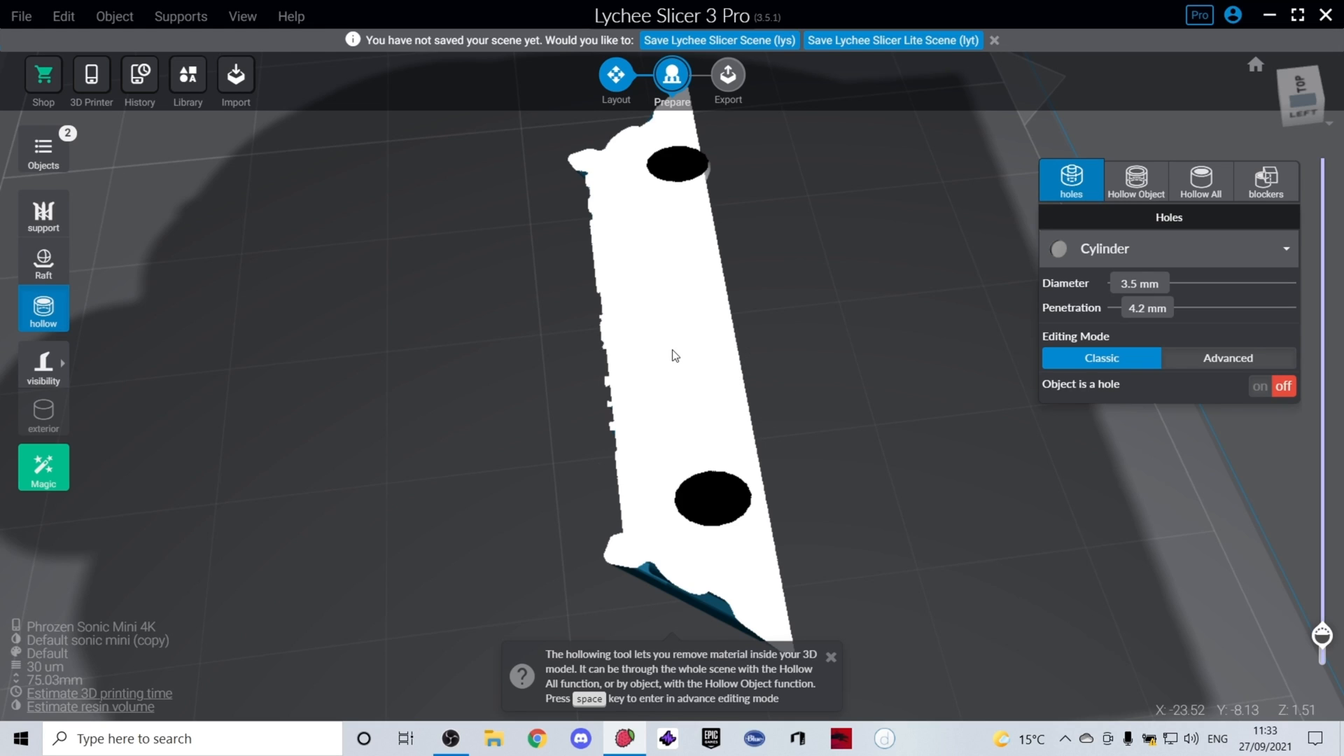
{"action": "mouse_move", "coordinate": [586, 492]}
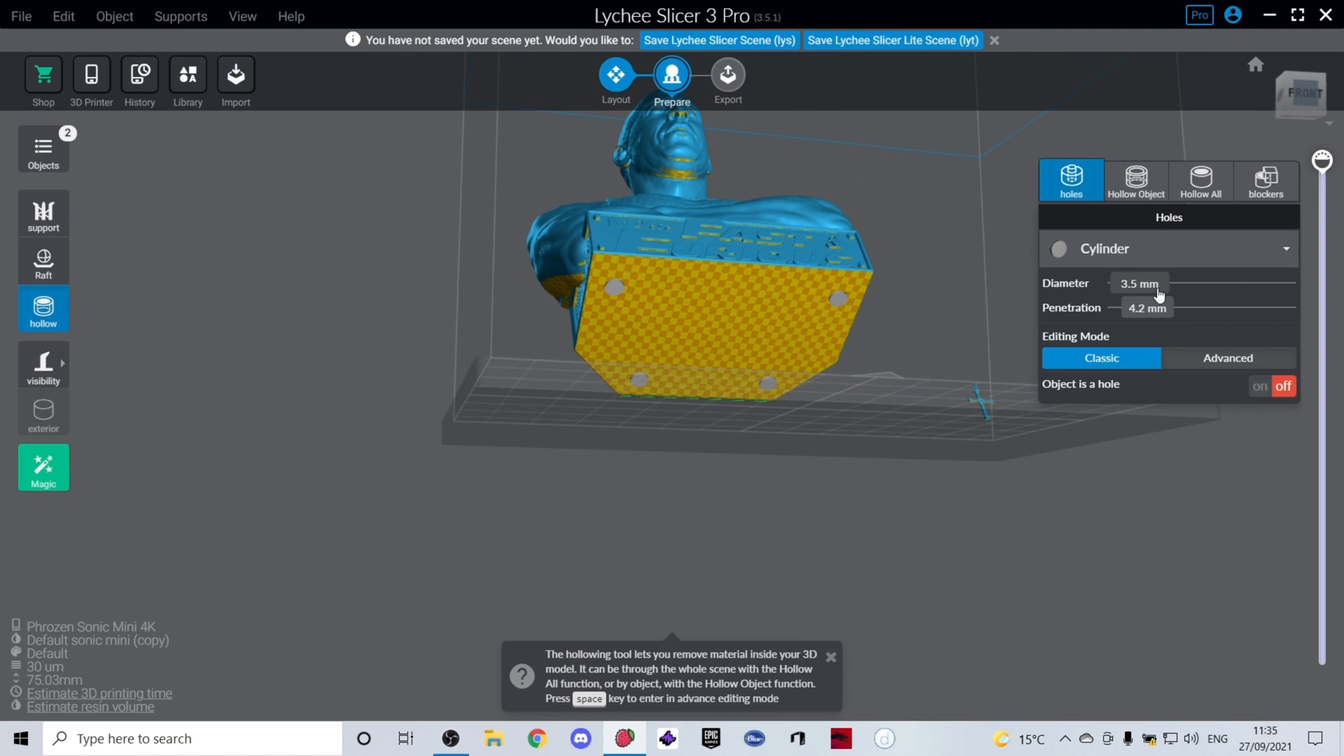
{"action": "mouse_move", "coordinate": [1155, 294]}
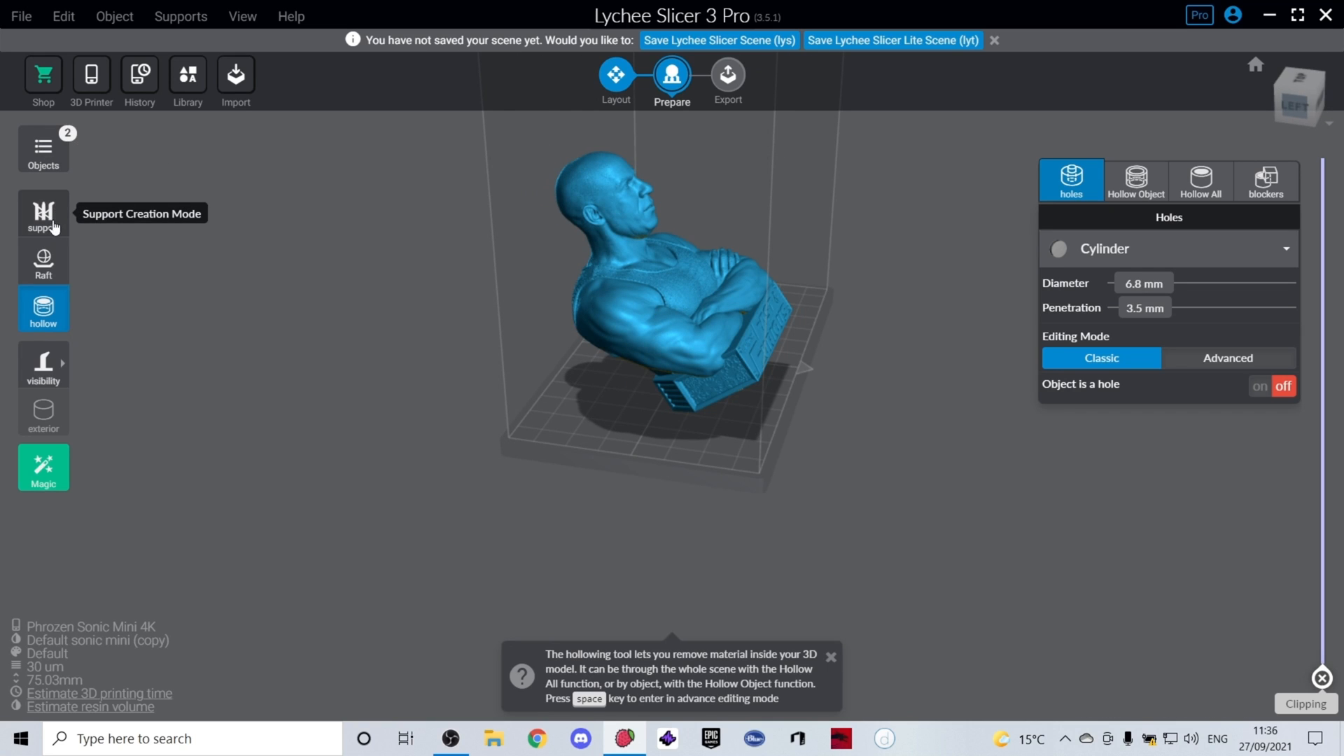
Lift the bust 5 mm above the plate using the support utilities, making it 80.03 mm tall overall
{"action": "left_click", "coordinate": [43, 215]}
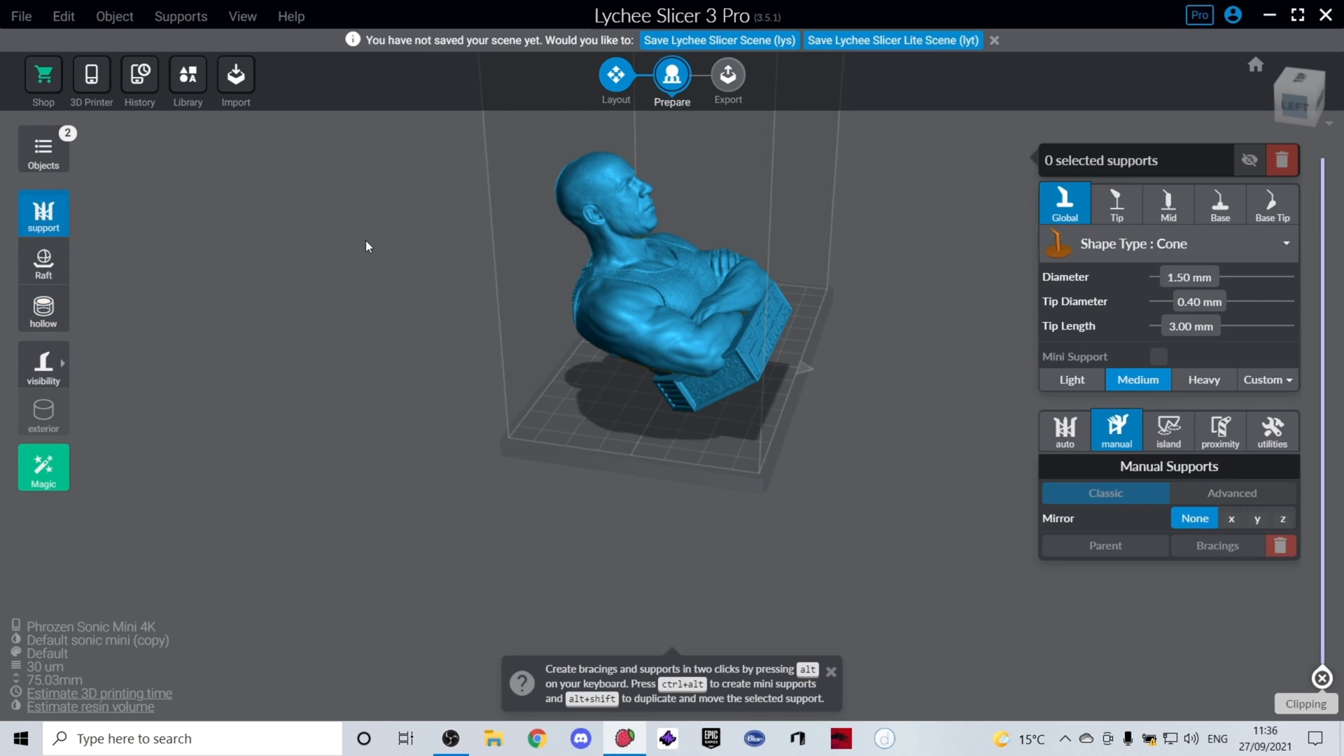
{"action": "mouse_move", "coordinate": [1220, 432]}
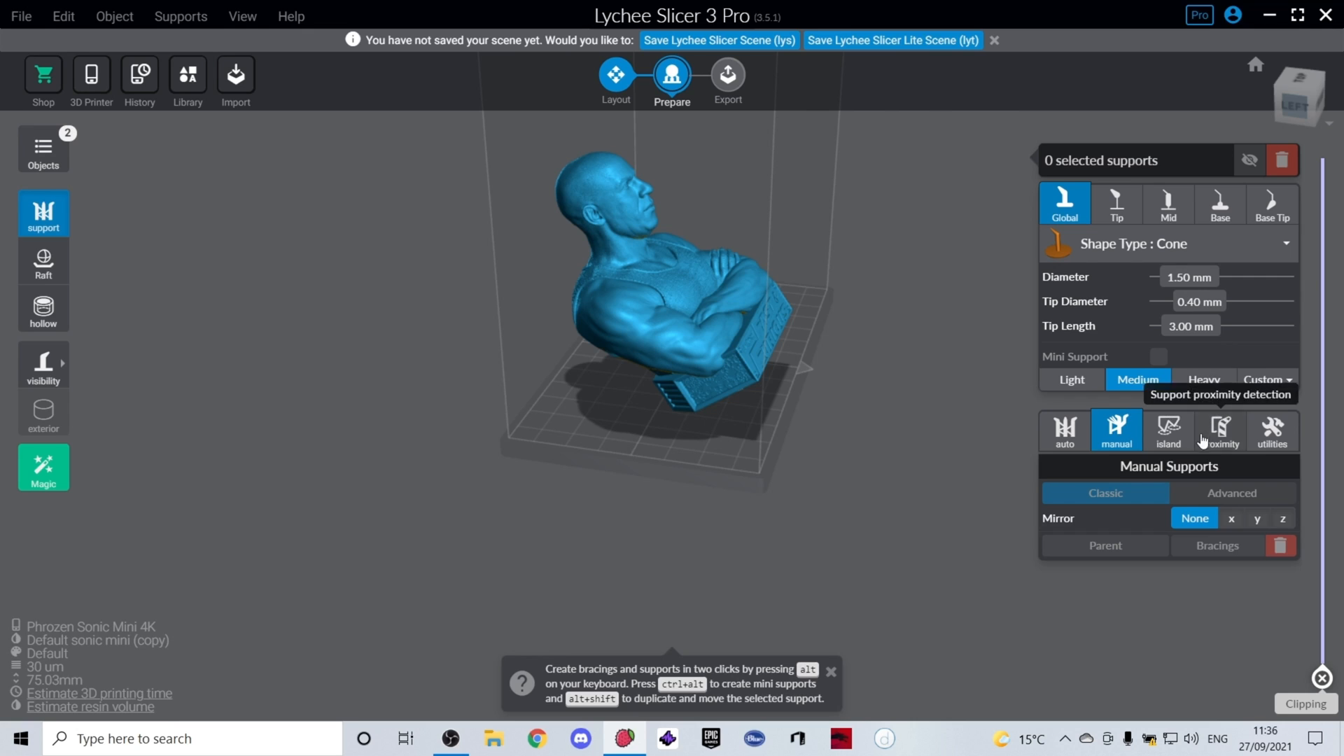
{"action": "mouse_move", "coordinate": [1262, 131]}
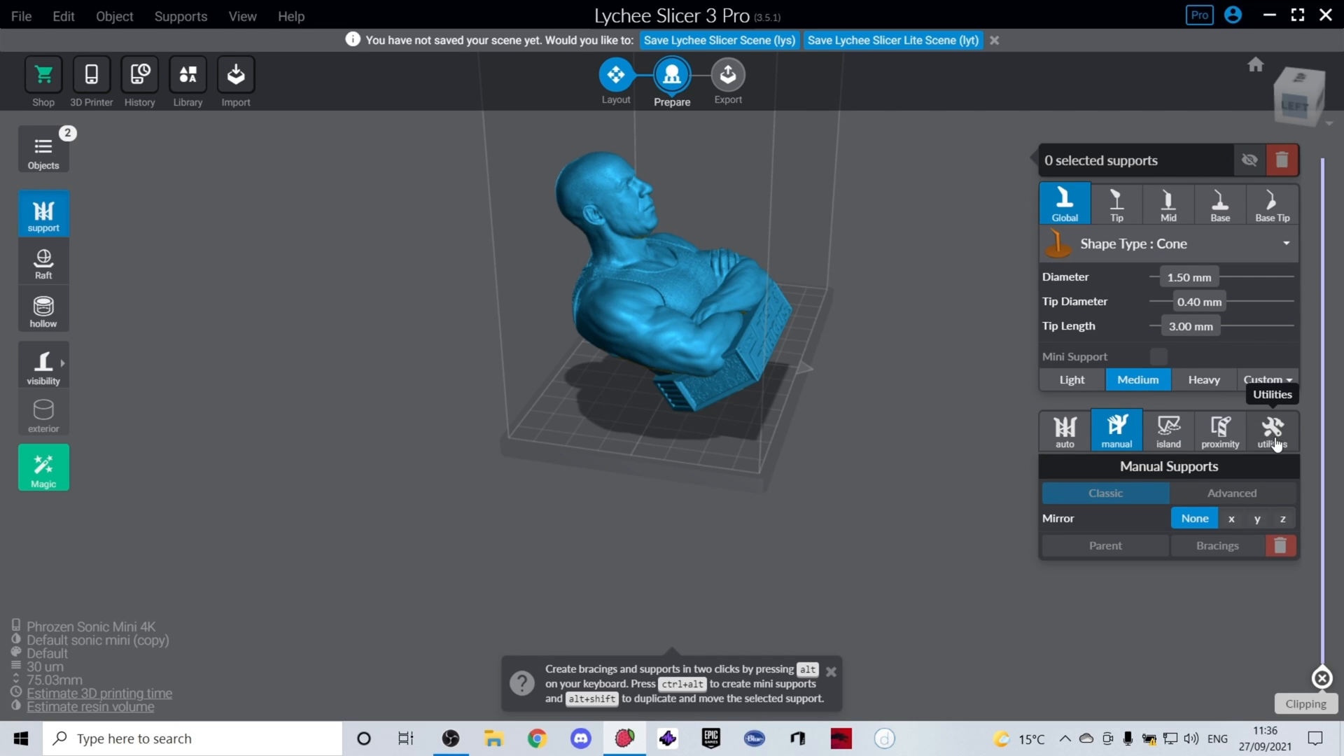
{"action": "left_click", "coordinate": [1272, 430]}
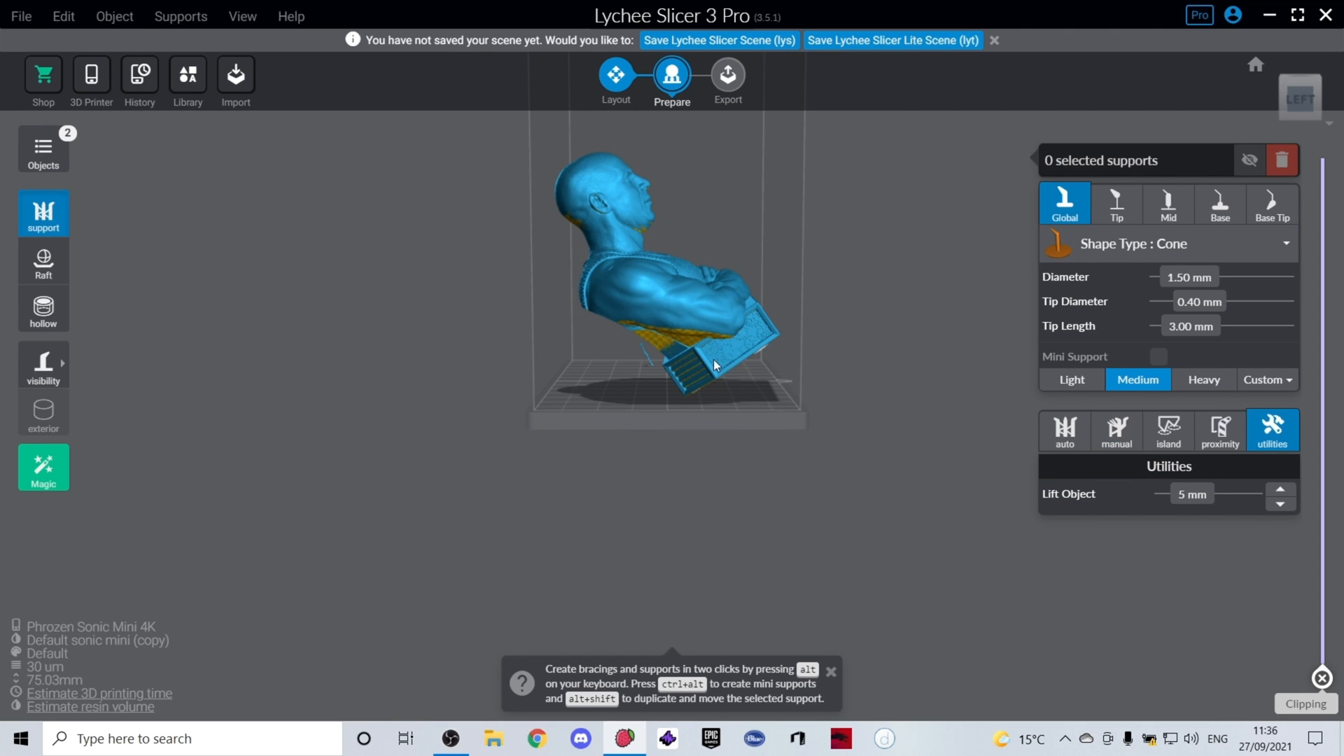
{"action": "mouse_move", "coordinate": [689, 400]}
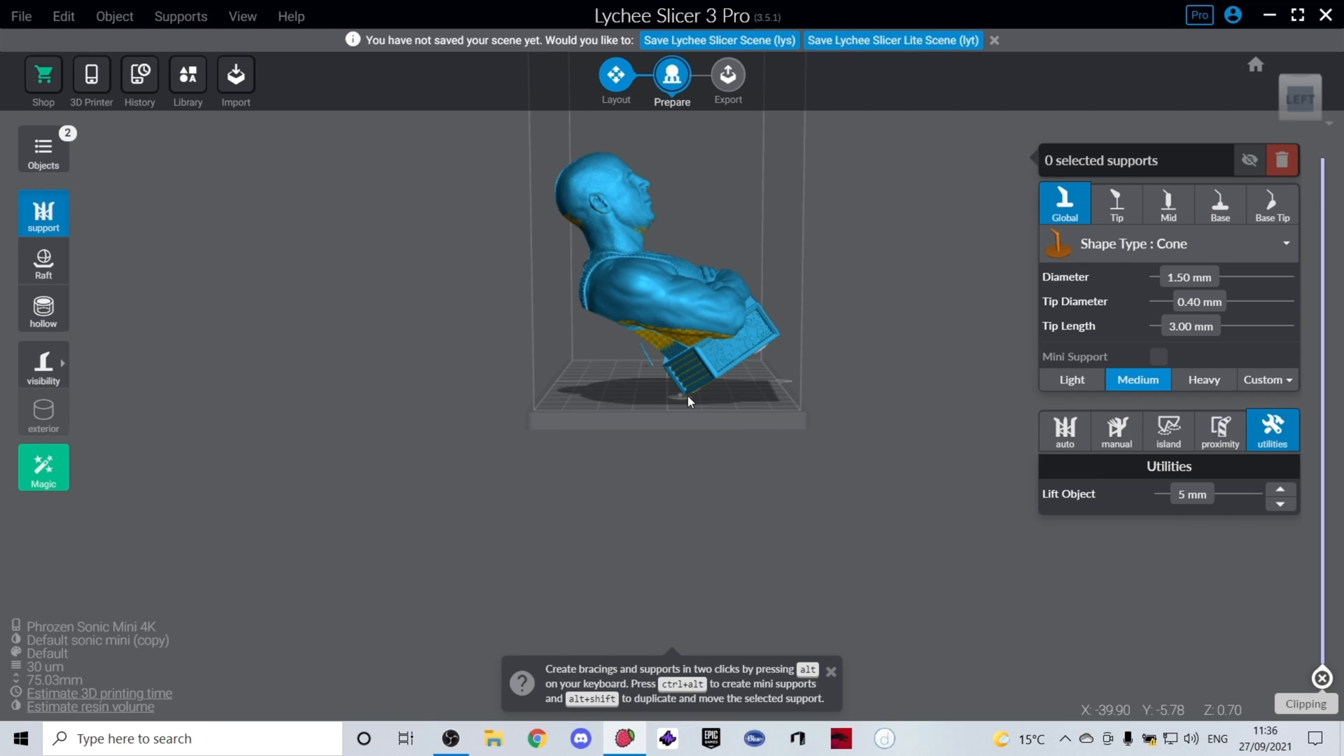
{"action": "mouse_move", "coordinate": [1218, 500]}
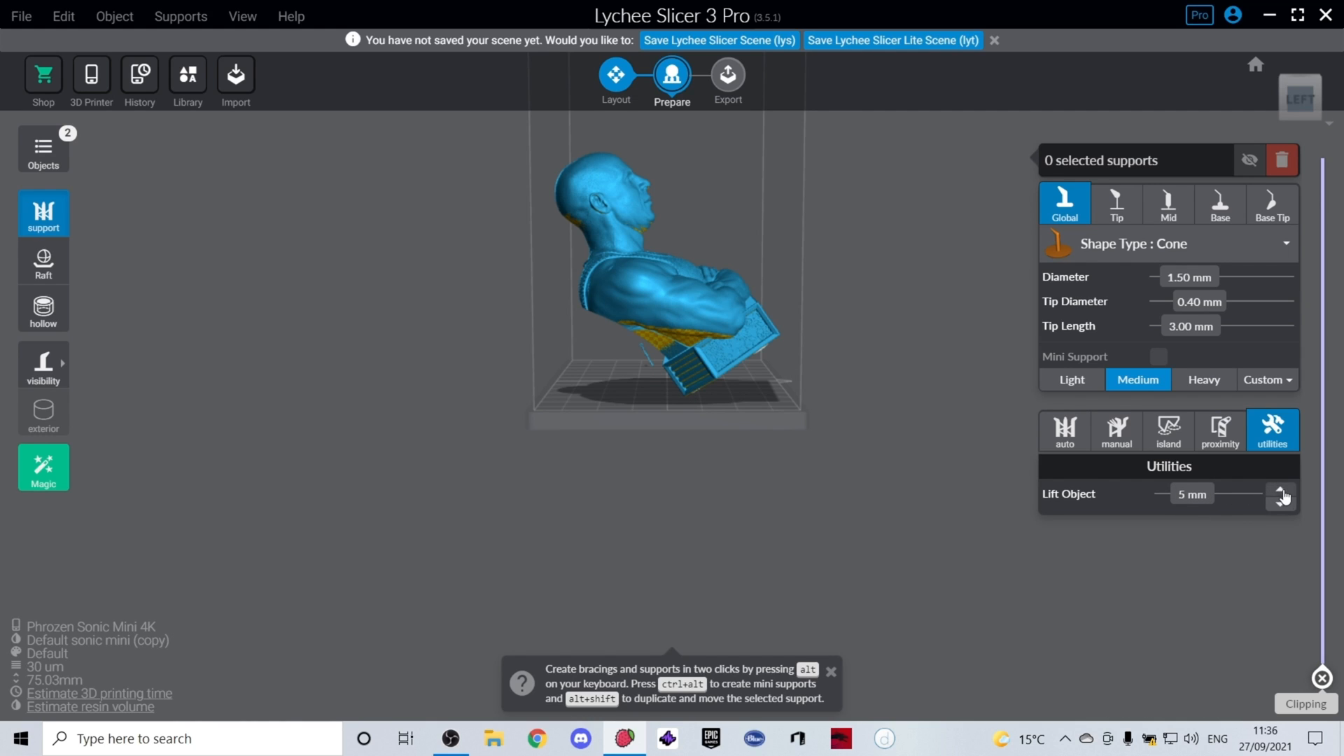
{"action": "left_click", "coordinate": [1281, 490]}
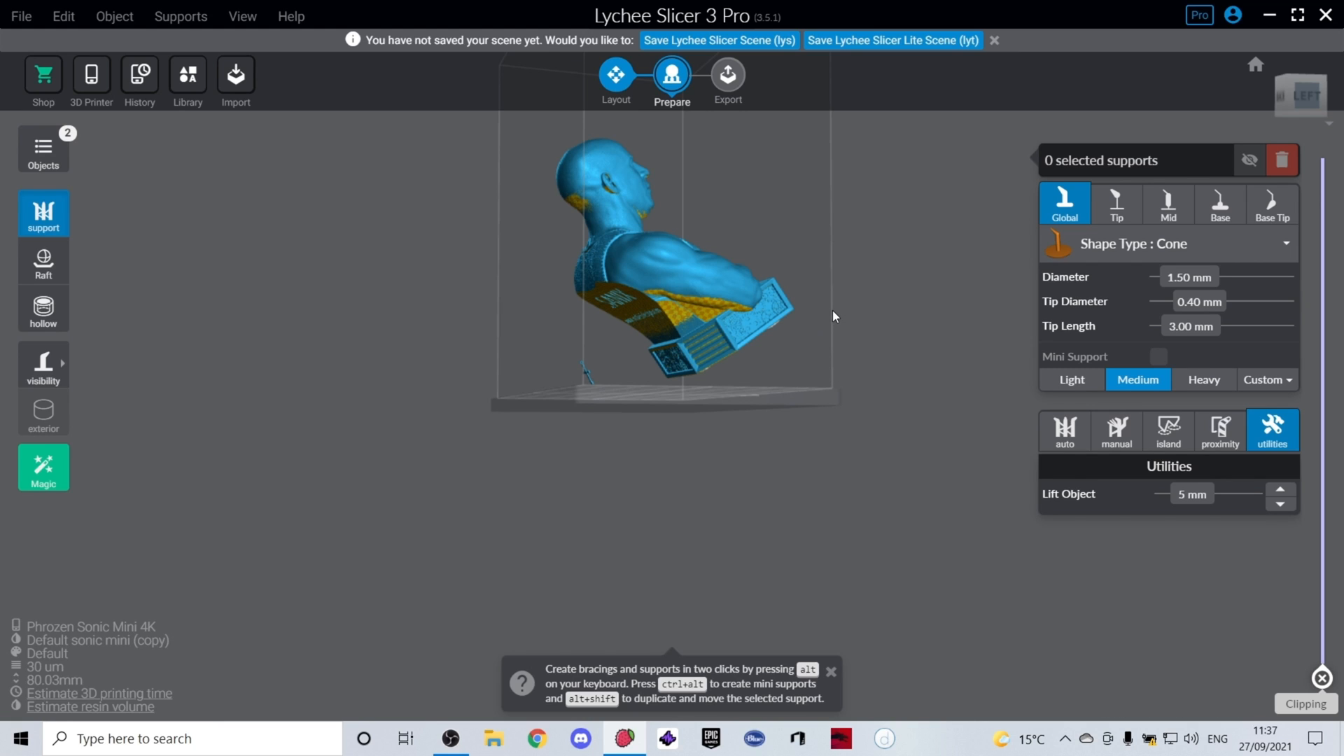
{"action": "mouse_move", "coordinate": [815, 322]}
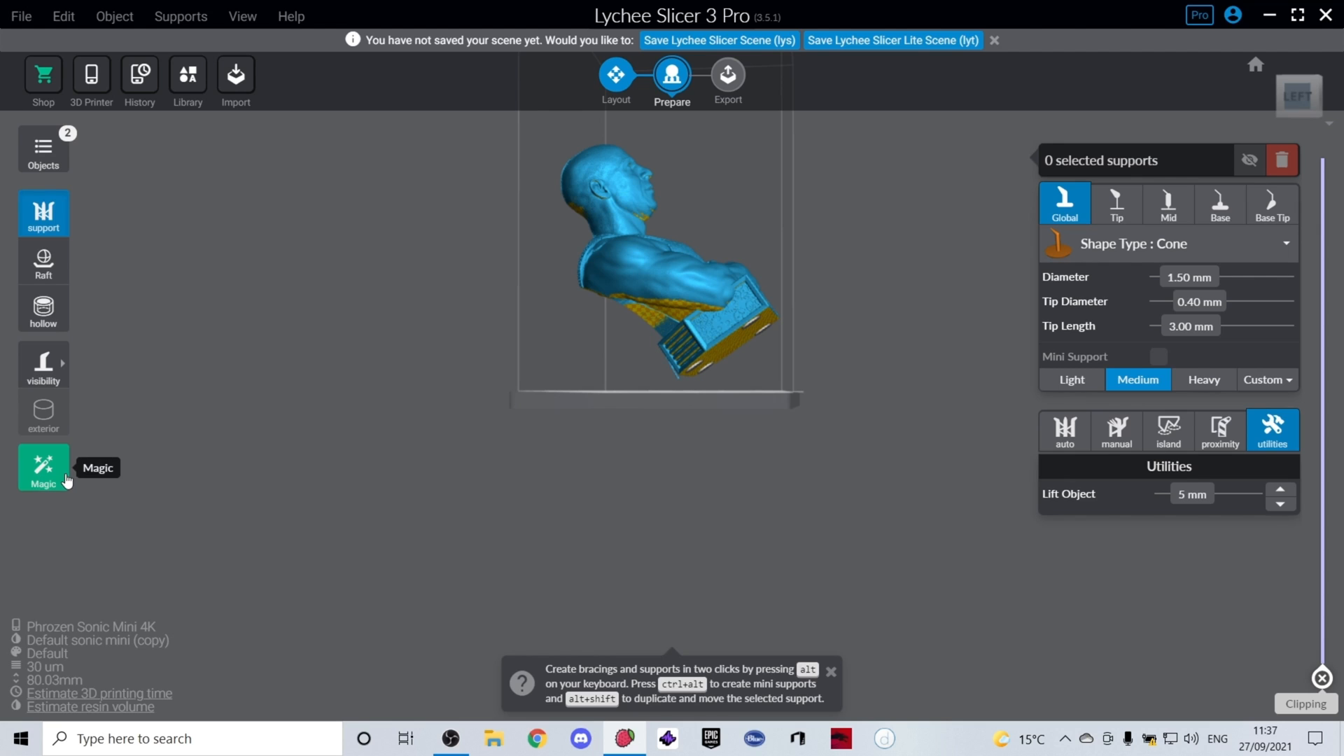
Generate Magic medium supports for the bust with auto orientation off, then show island detection
{"action": "left_click", "coordinate": [43, 467]}
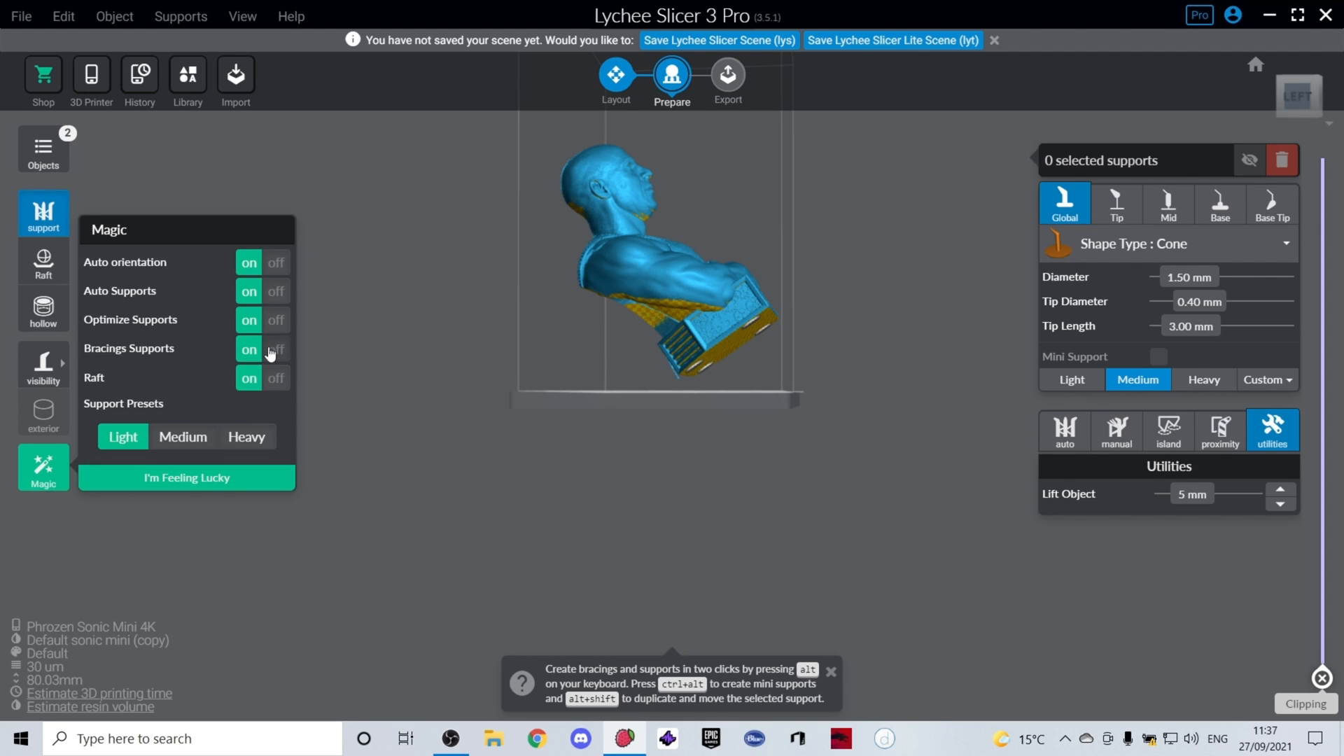
{"action": "left_click", "coordinate": [182, 437]}
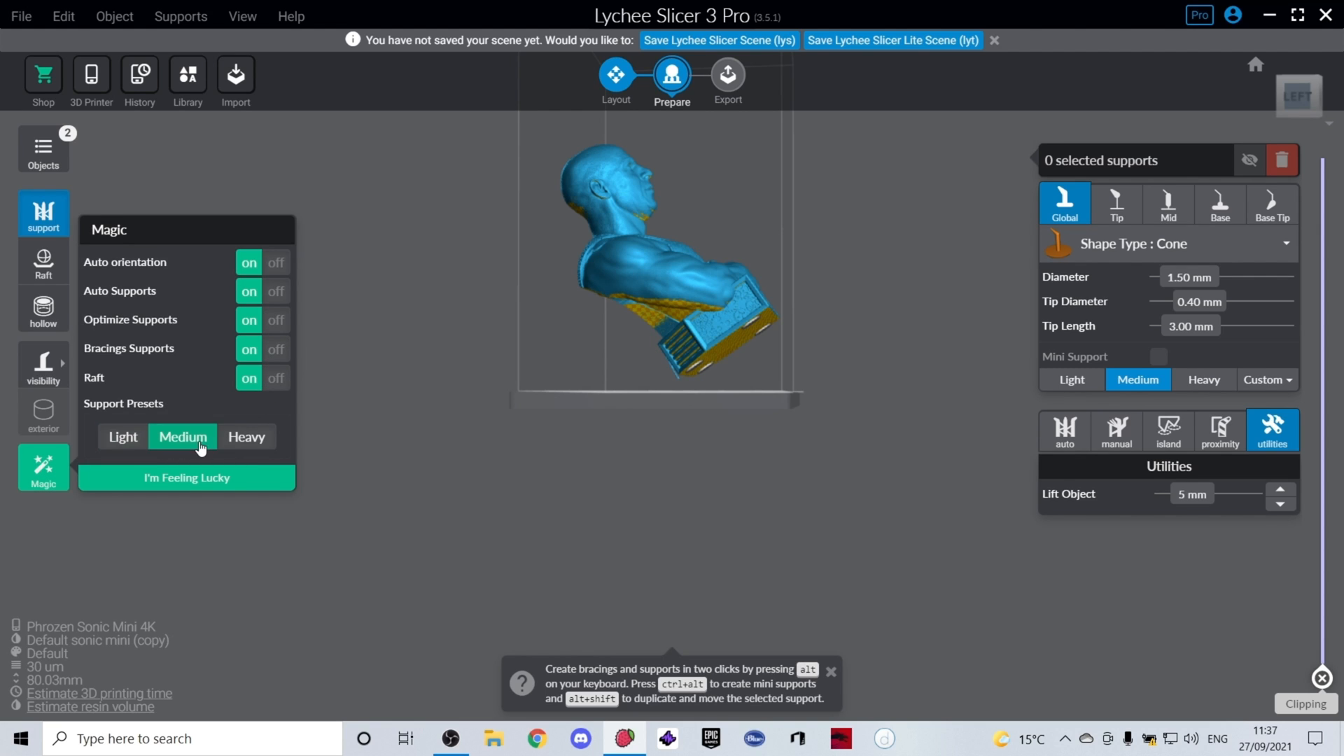
{"action": "mouse_move", "coordinate": [185, 391]}
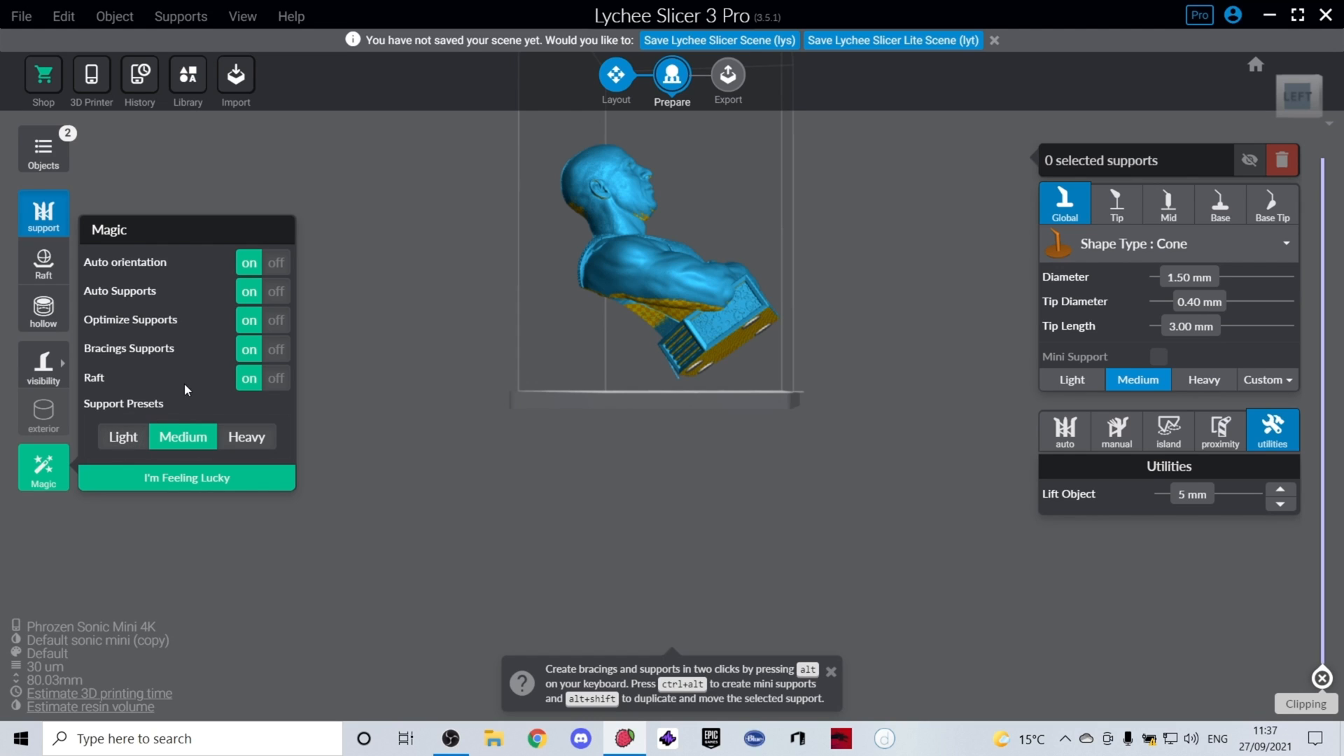
{"action": "mouse_move", "coordinate": [219, 266]}
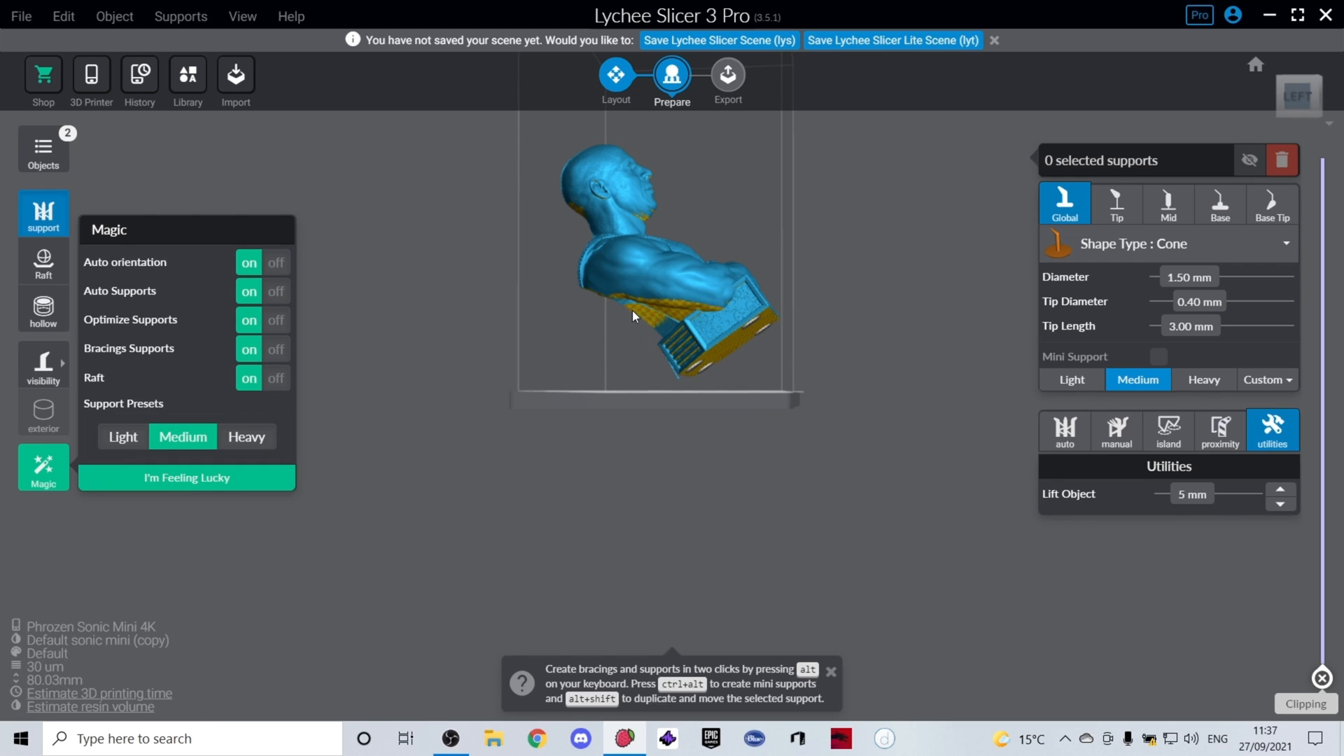
{"action": "mouse_move", "coordinate": [660, 313]}
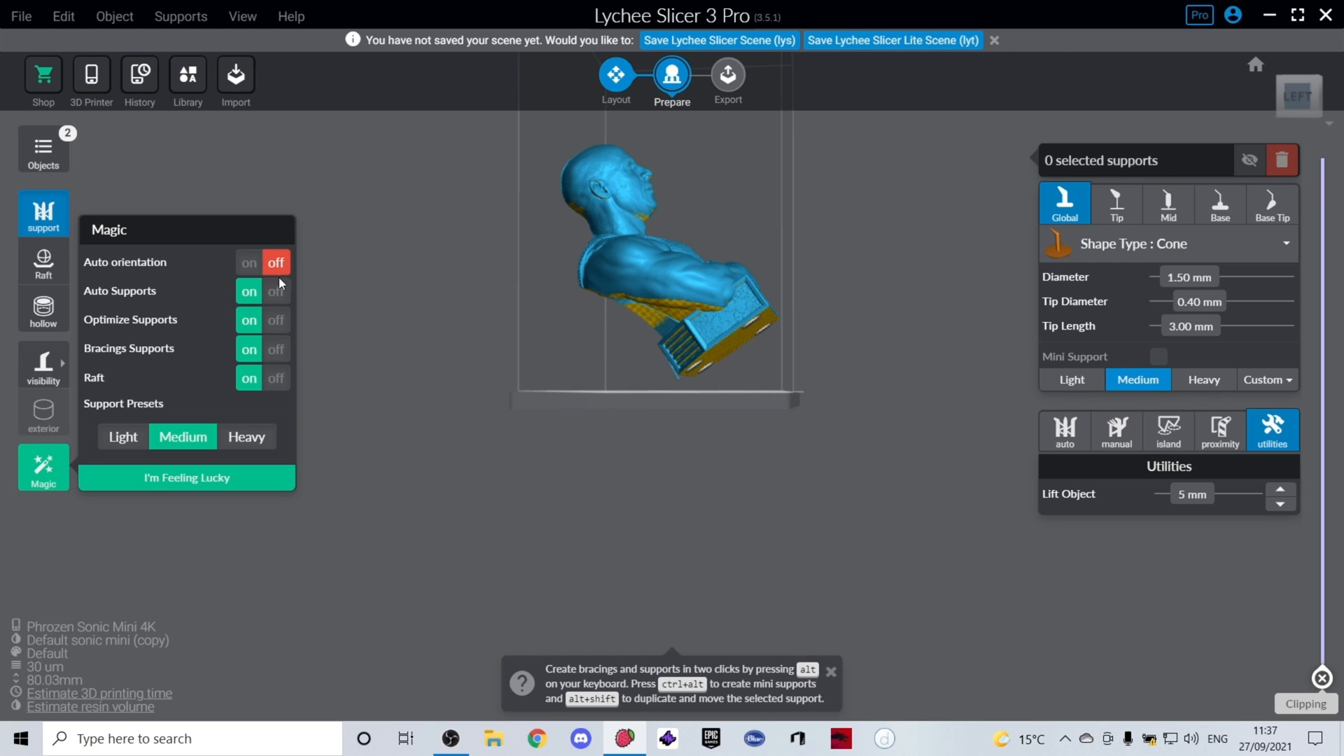
{"action": "mouse_move", "coordinate": [638, 235]}
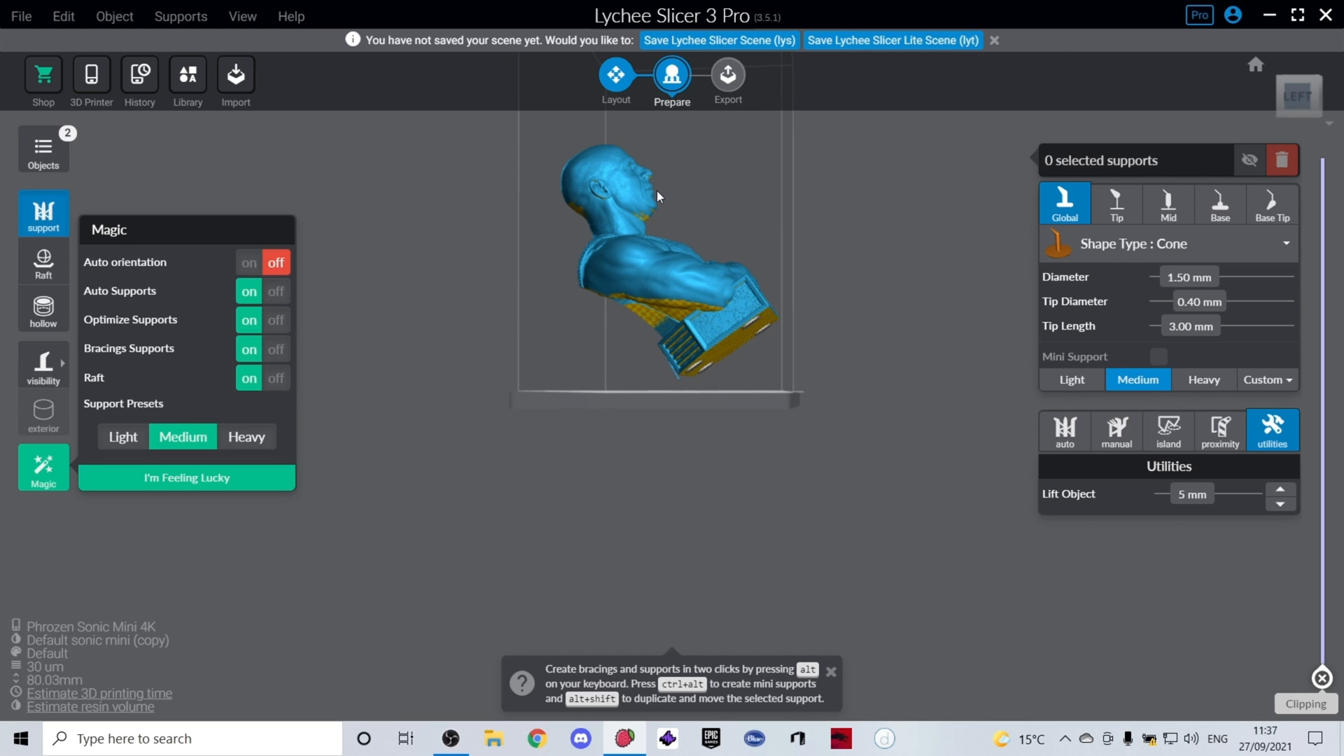
{"action": "mouse_move", "coordinate": [666, 249]}
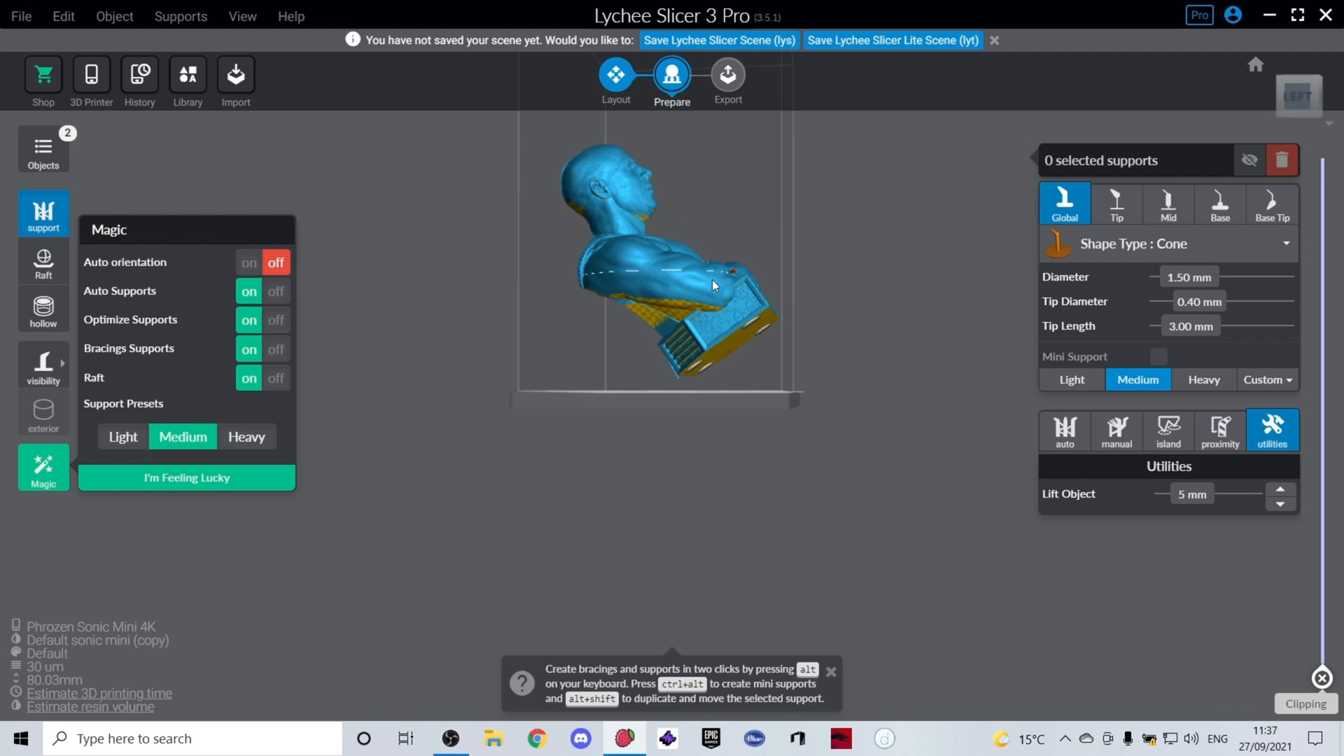
{"action": "mouse_move", "coordinate": [685, 230]}
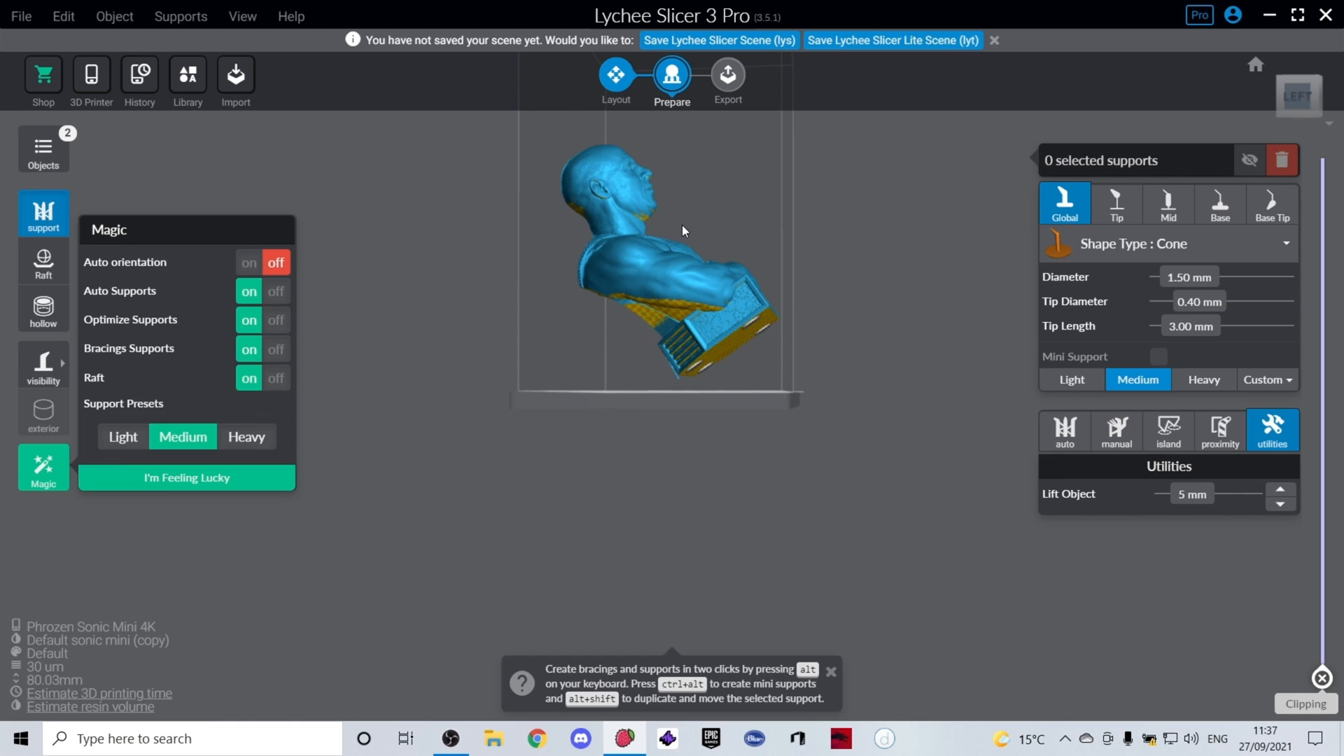
{"action": "mouse_move", "coordinate": [658, 192]}
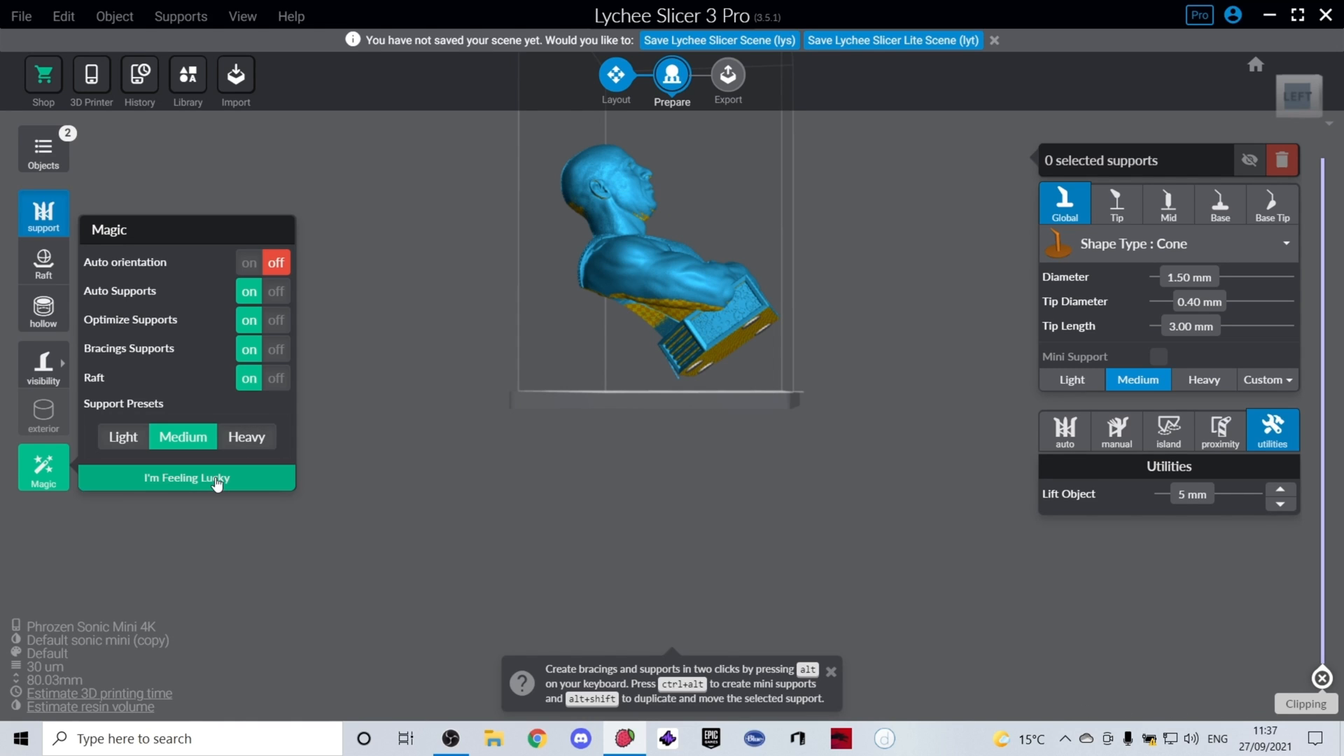
{"action": "left_click", "coordinate": [186, 478]}
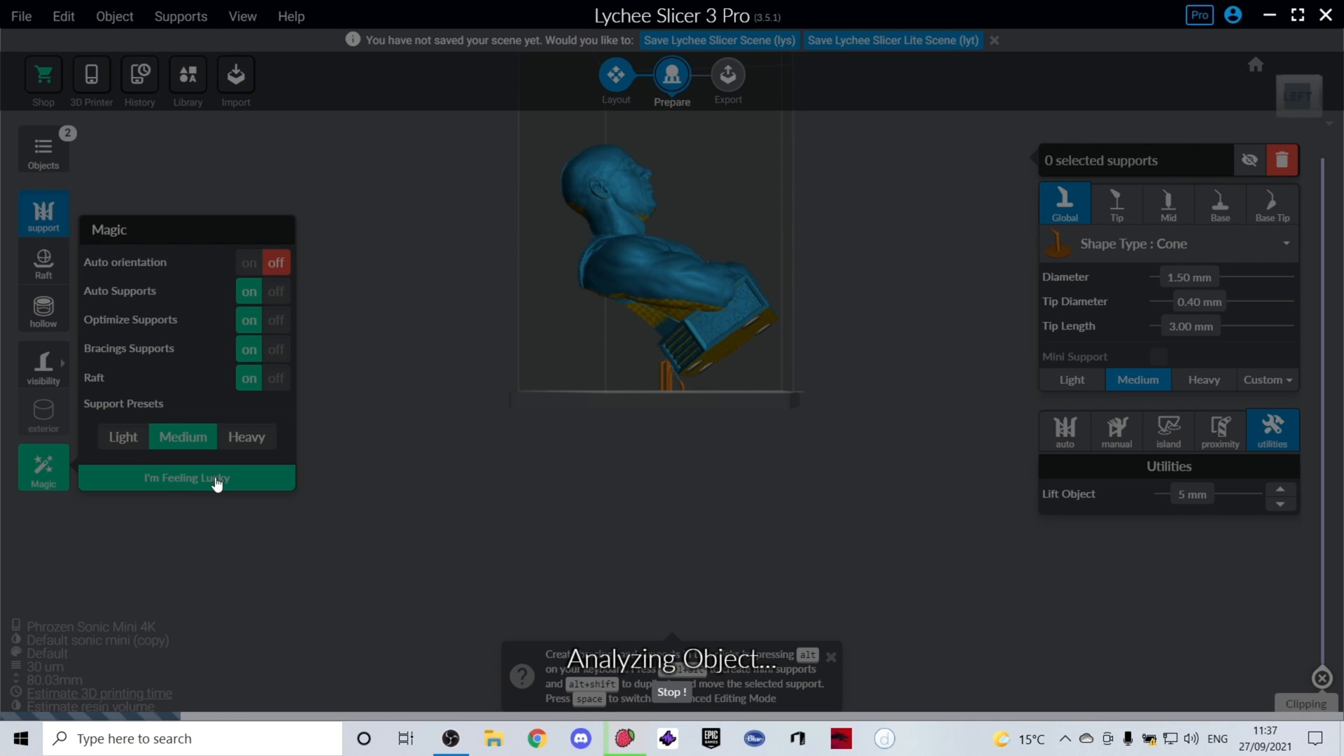
{"action": "mouse_move", "coordinate": [211, 478]}
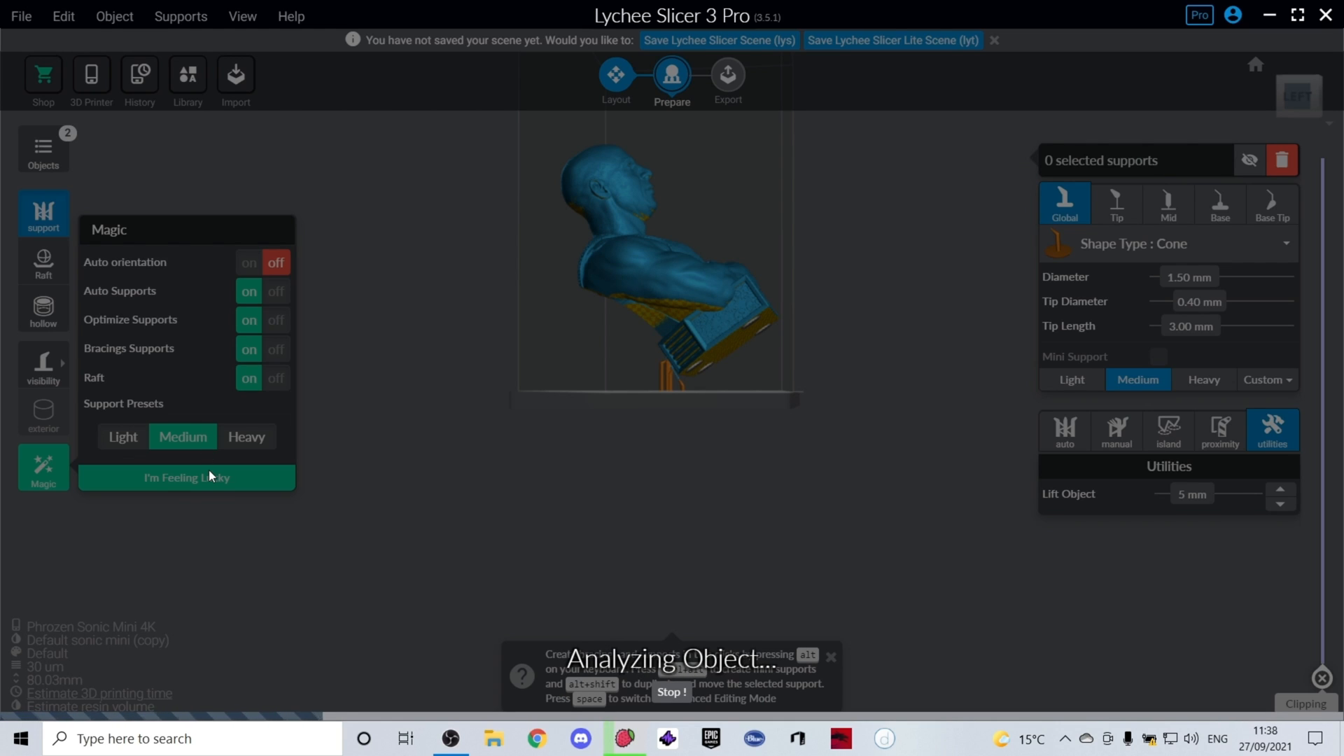
{"action": "left_click", "coordinate": [186, 477]}
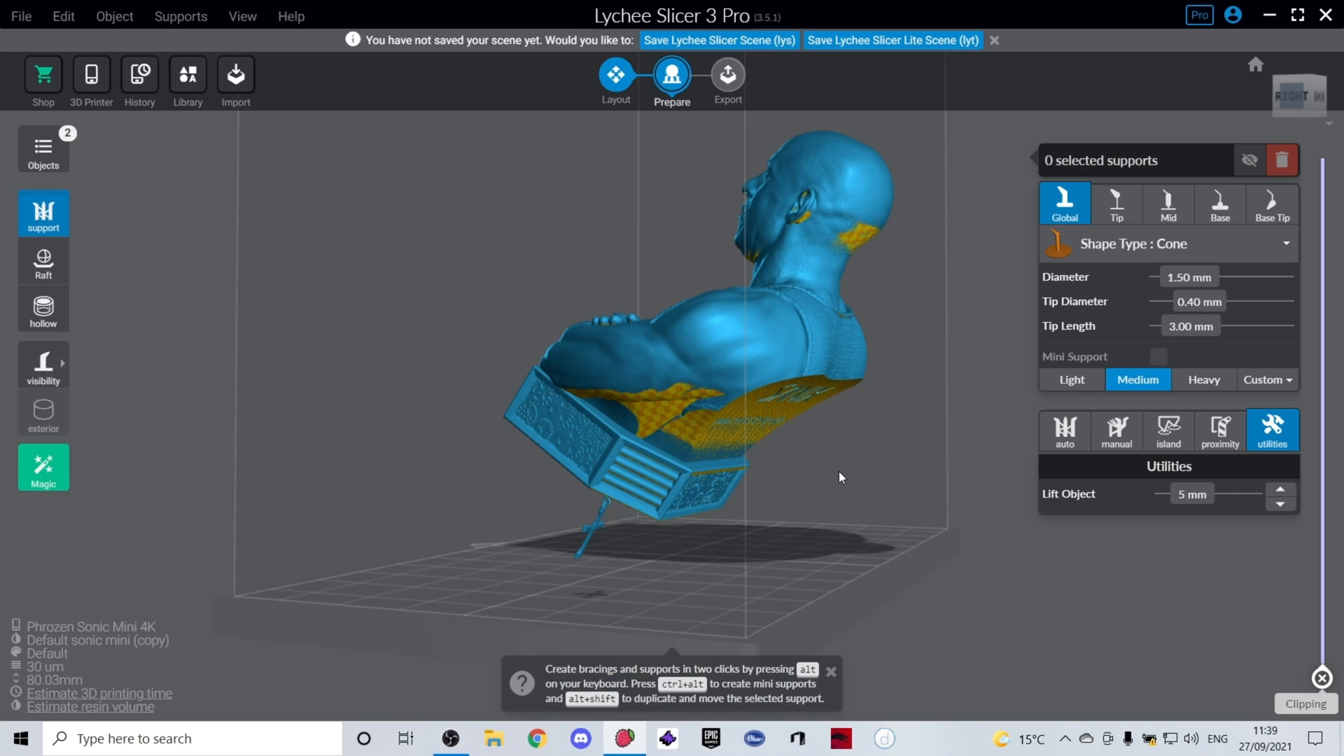
{"action": "mouse_move", "coordinate": [1168, 431]}
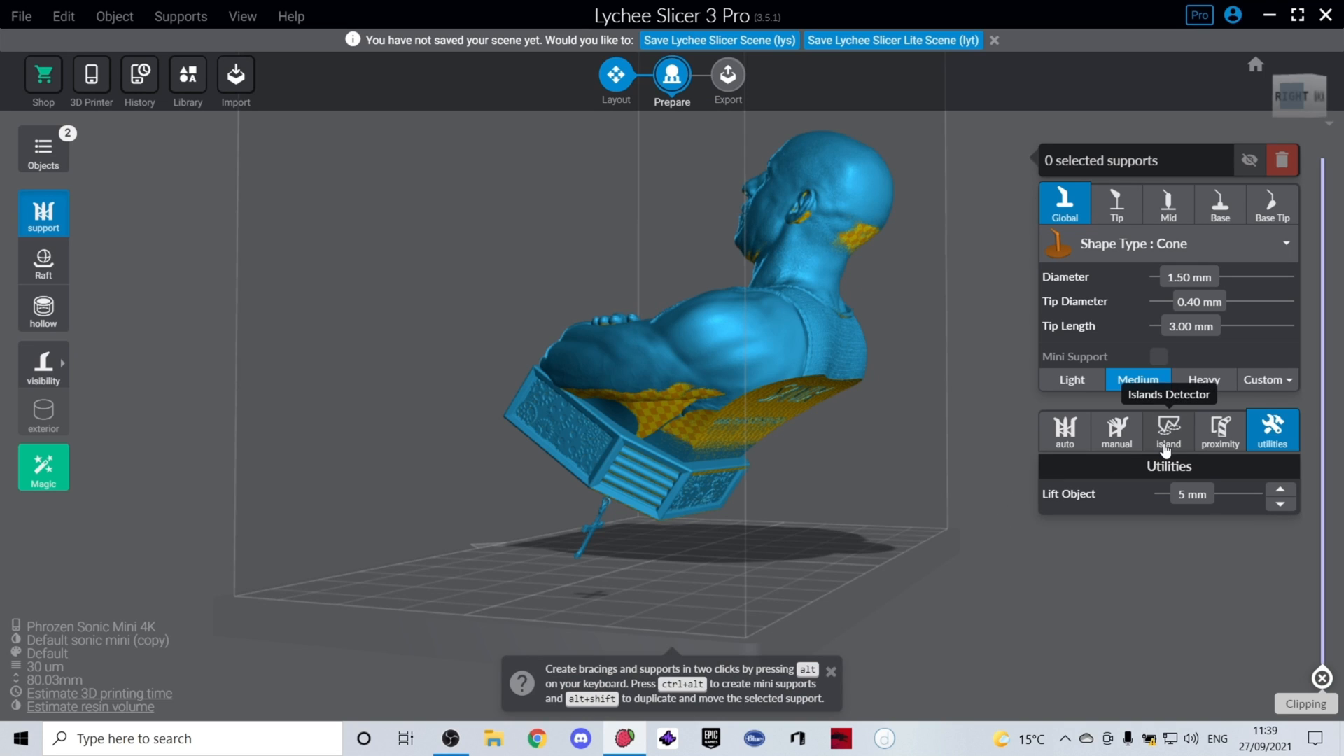
{"action": "left_click", "coordinate": [1168, 430]}
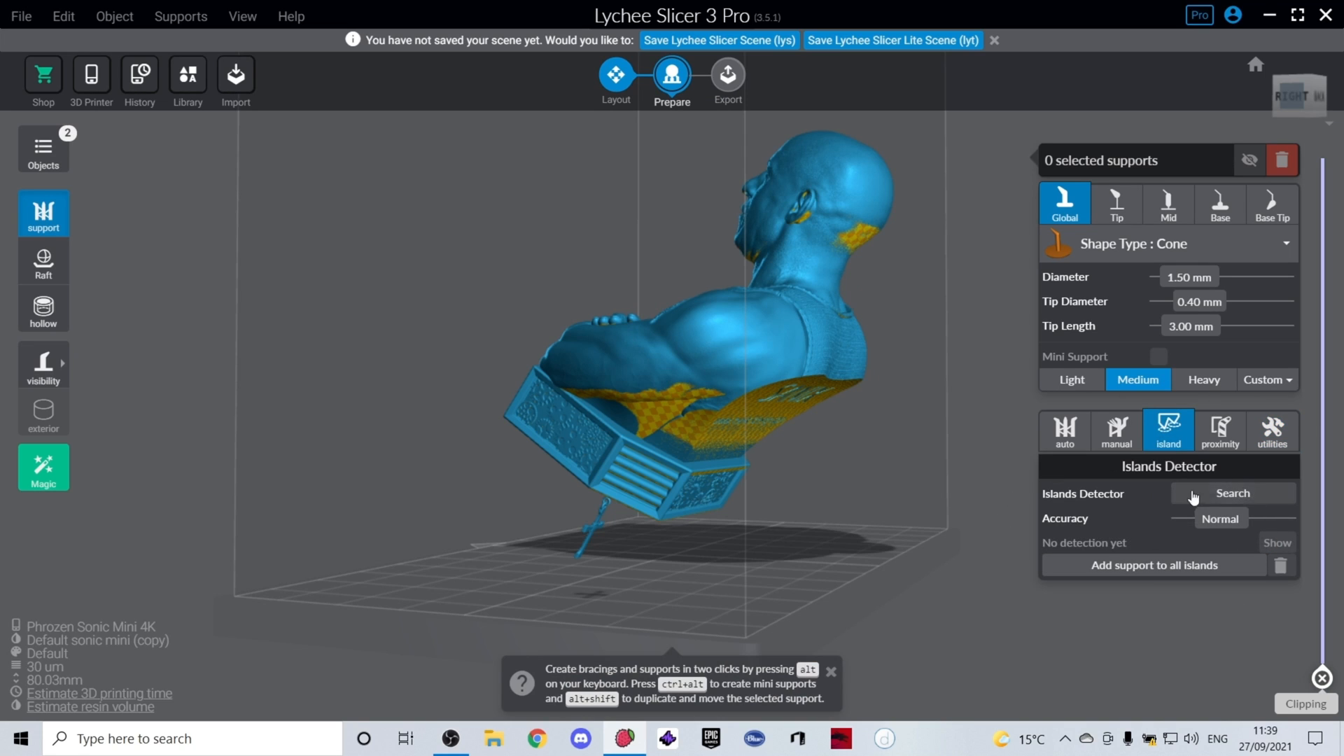
Run the island search and add supports under red islands on the cross, cutting them from 23 to 19
{"action": "left_click", "coordinate": [1232, 493]}
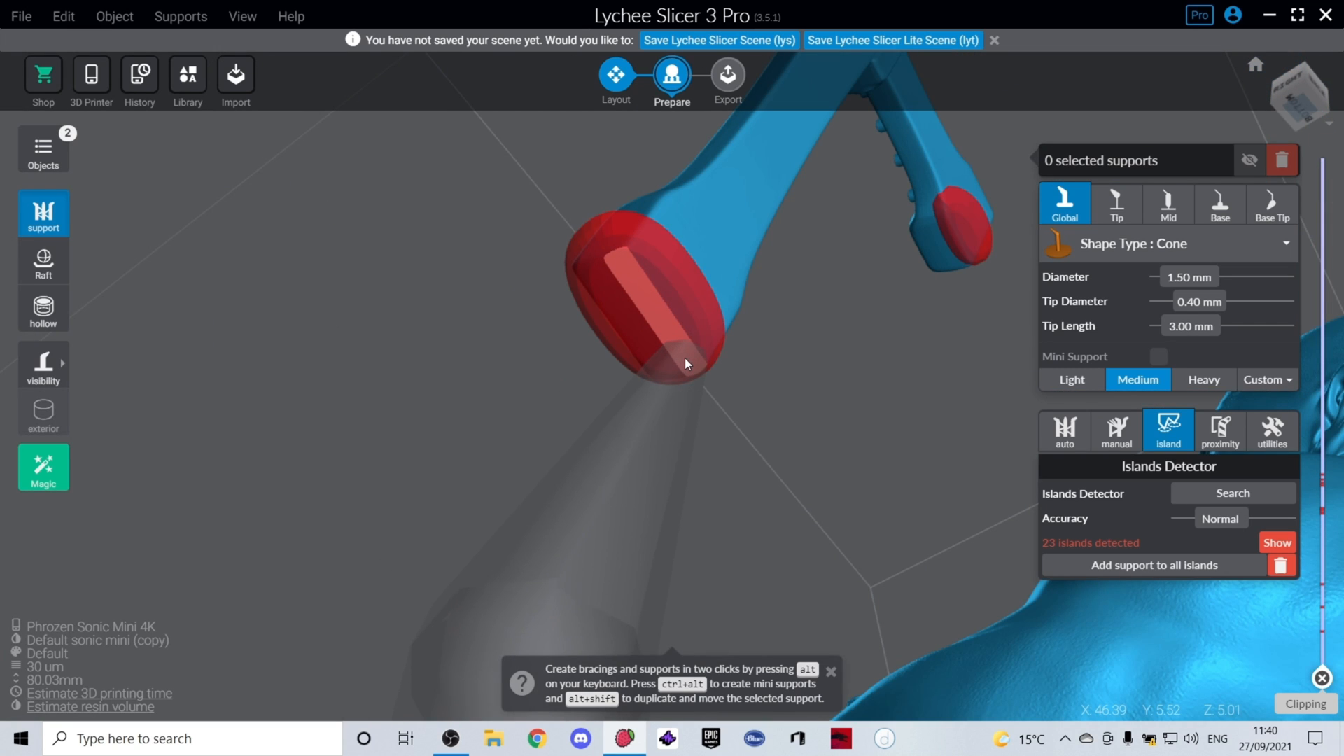
{"action": "left_click", "coordinate": [660, 318]}
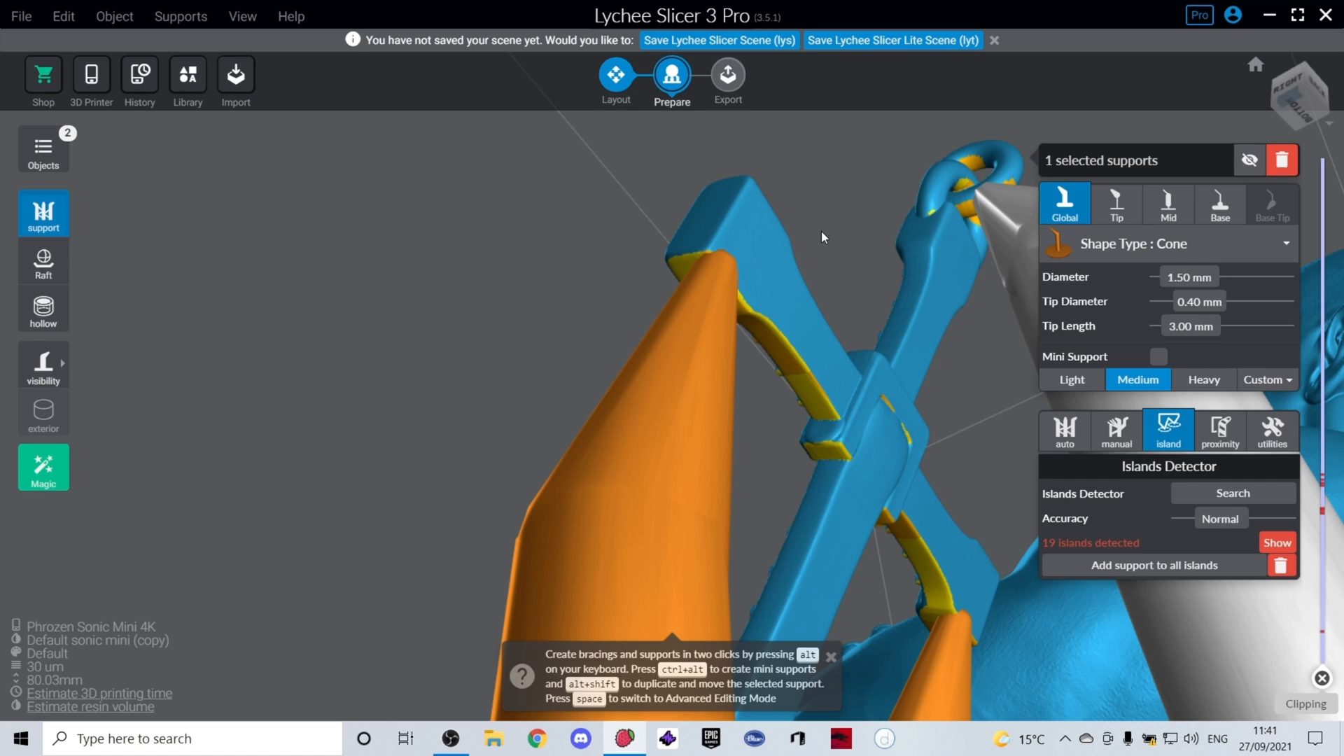
{"action": "left_click", "coordinate": [1071, 379]}
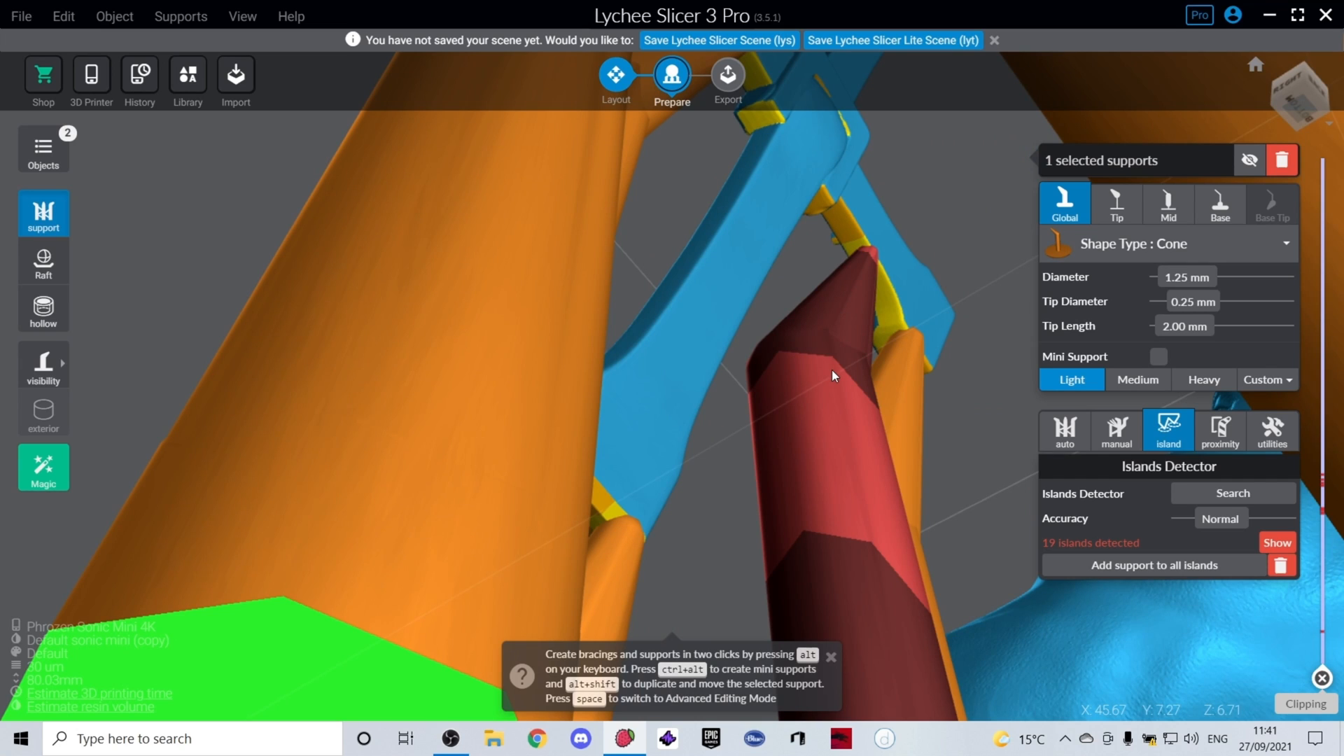
{"action": "mouse_move", "coordinate": [831, 371]}
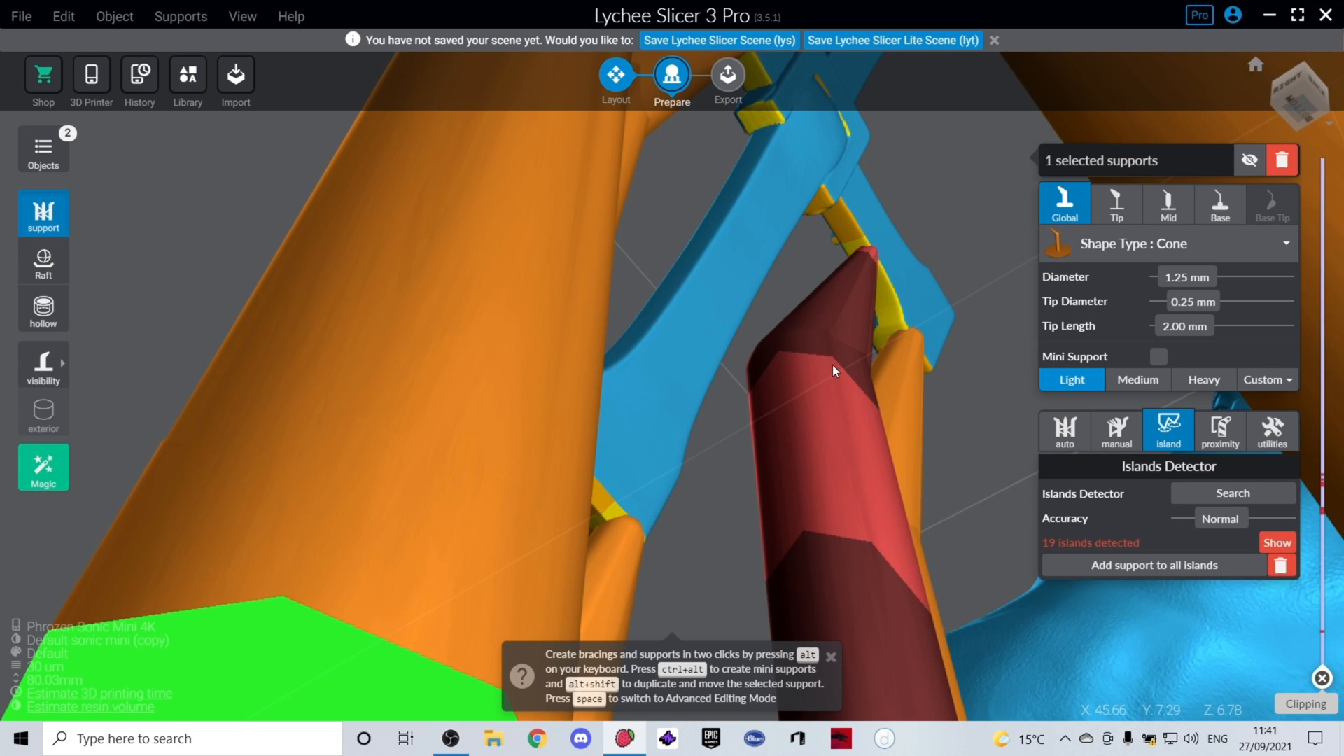
{"action": "mouse_move", "coordinate": [861, 441]}
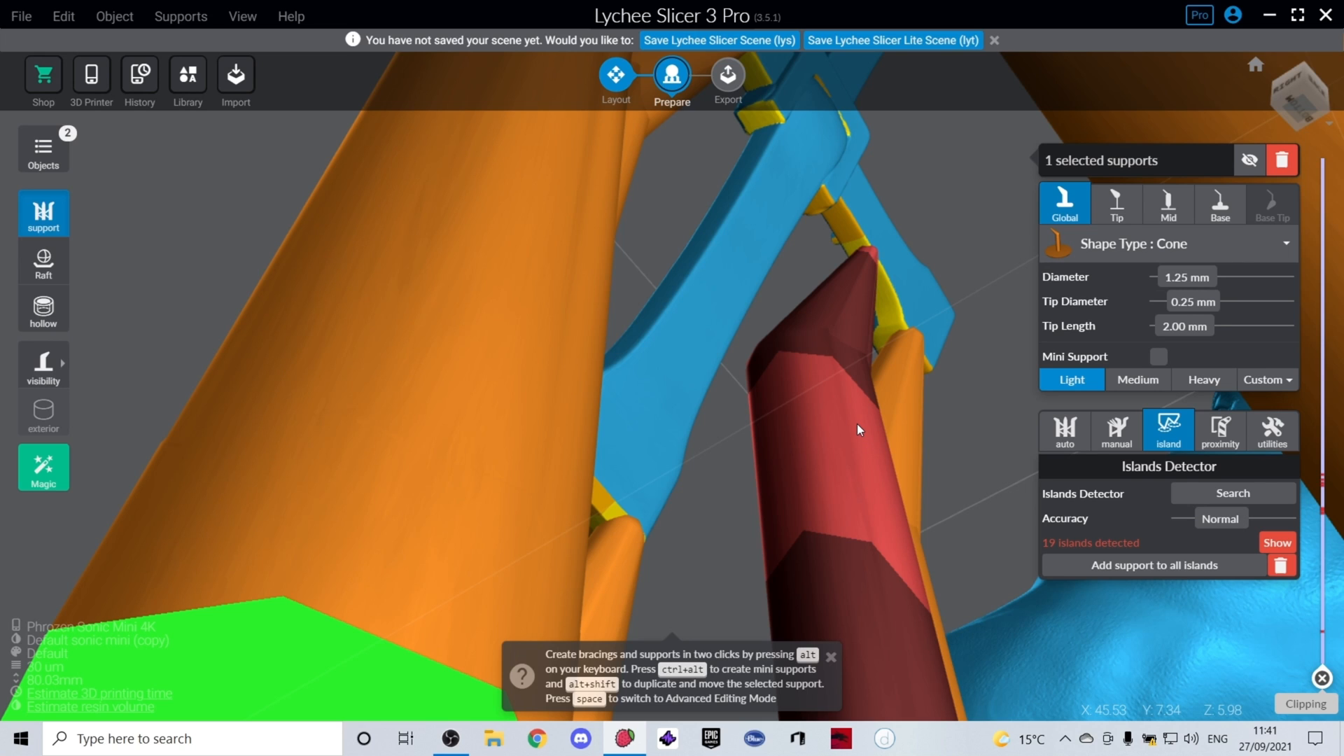
{"action": "left_click", "coordinate": [1138, 379]}
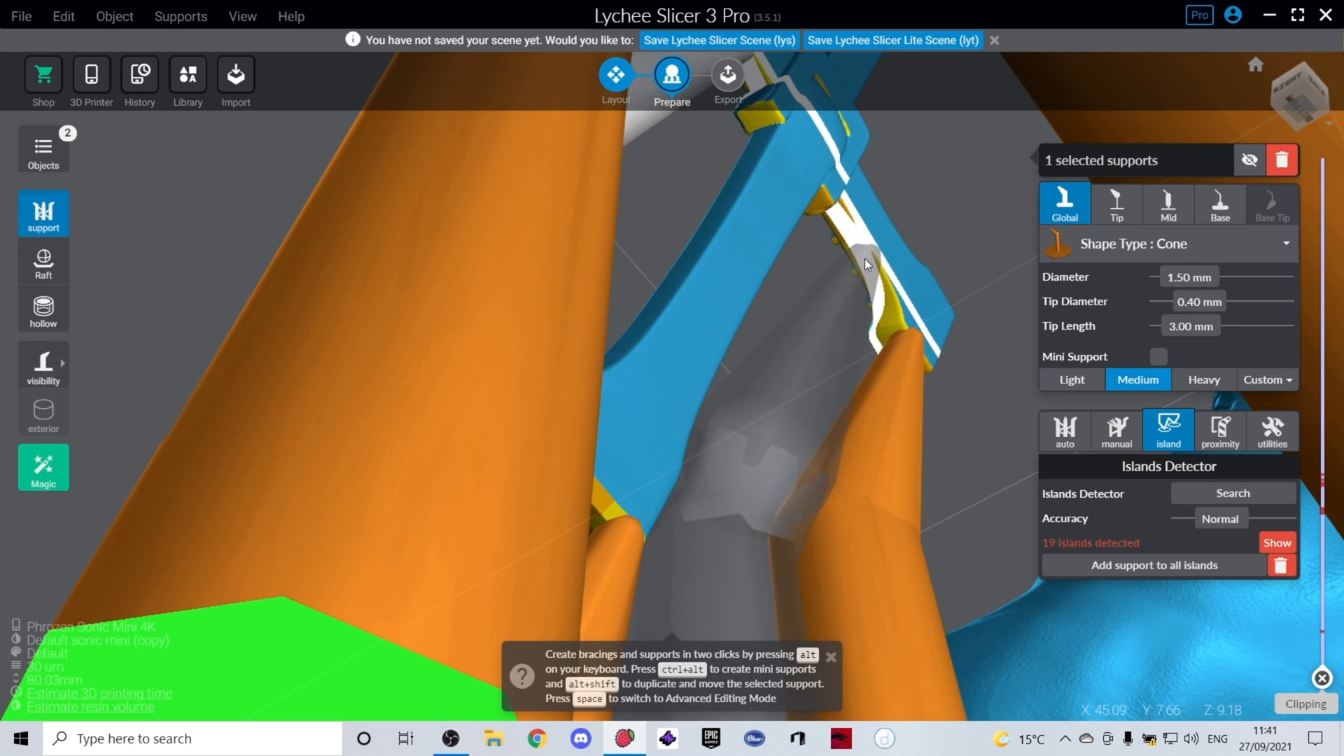
{"action": "left_click", "coordinate": [42, 263]}
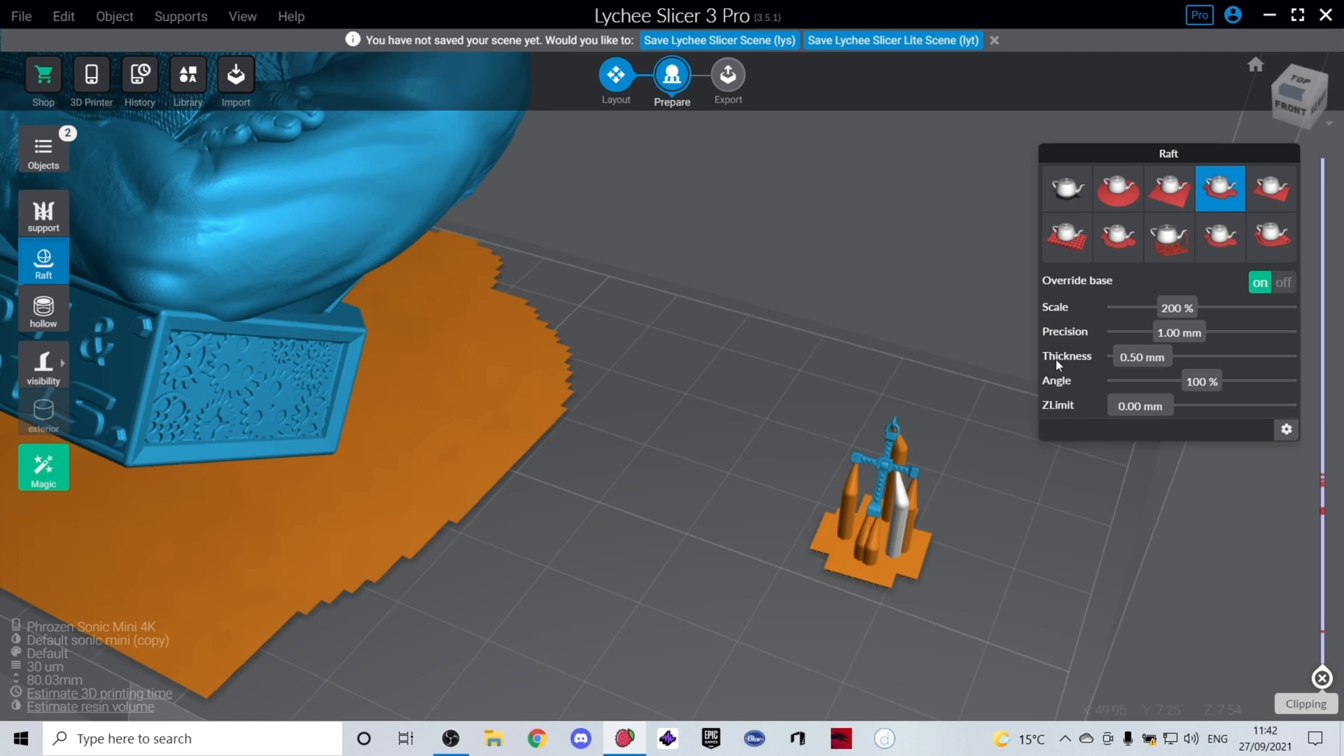
{"action": "mouse_move", "coordinate": [861, 582]}
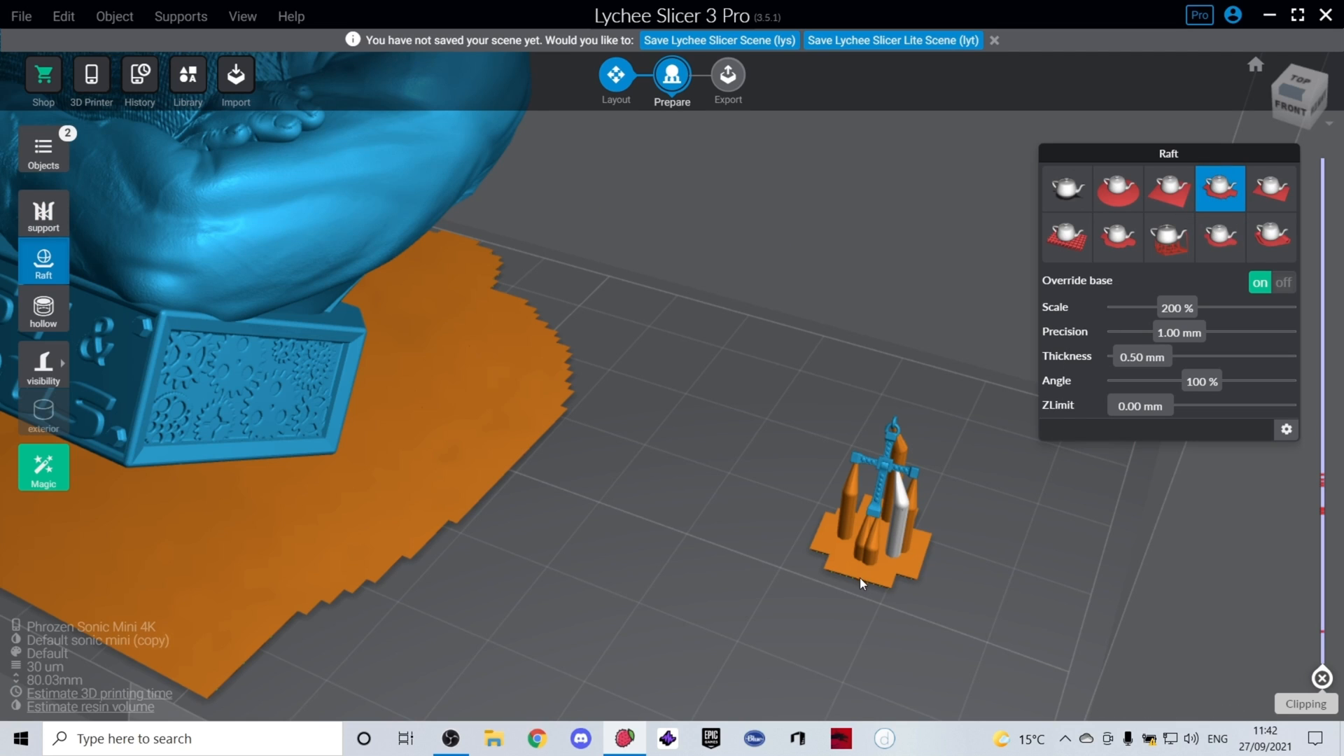
{"action": "mouse_move", "coordinate": [1147, 385]}
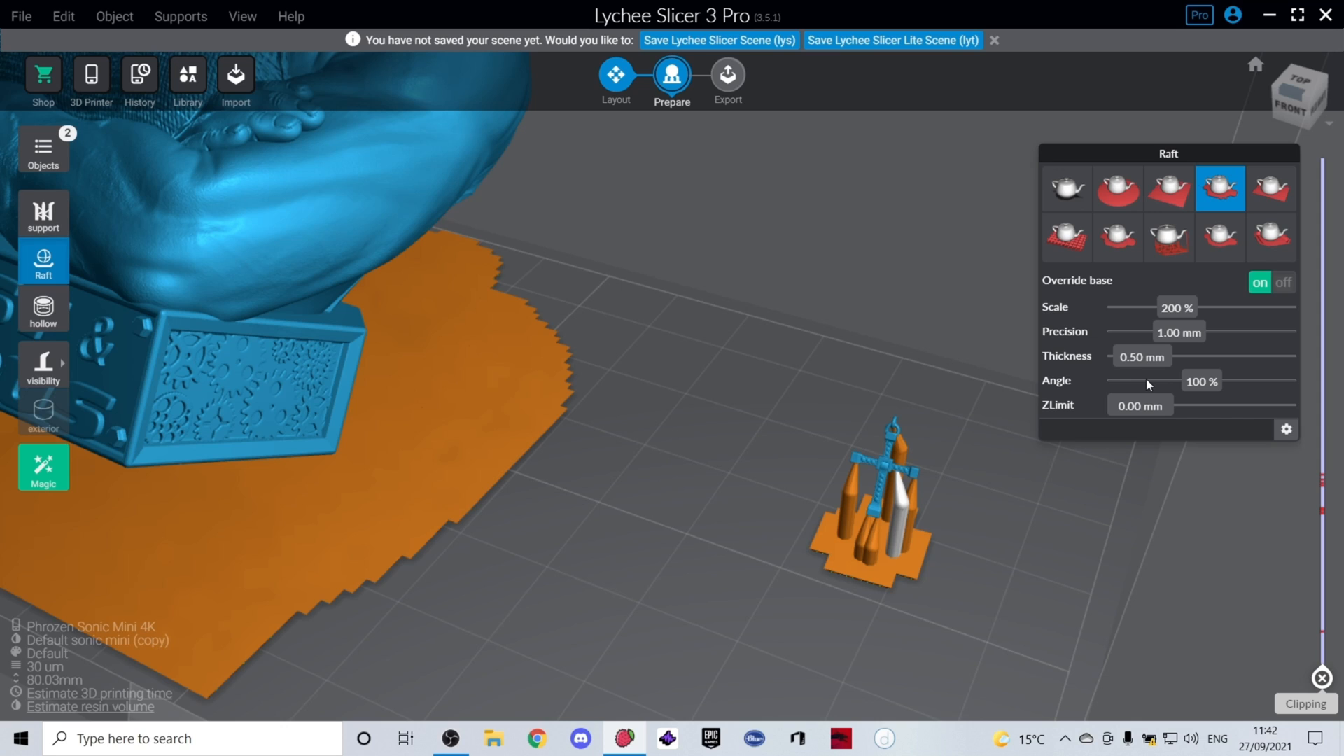
{"action": "mouse_move", "coordinate": [1162, 360]}
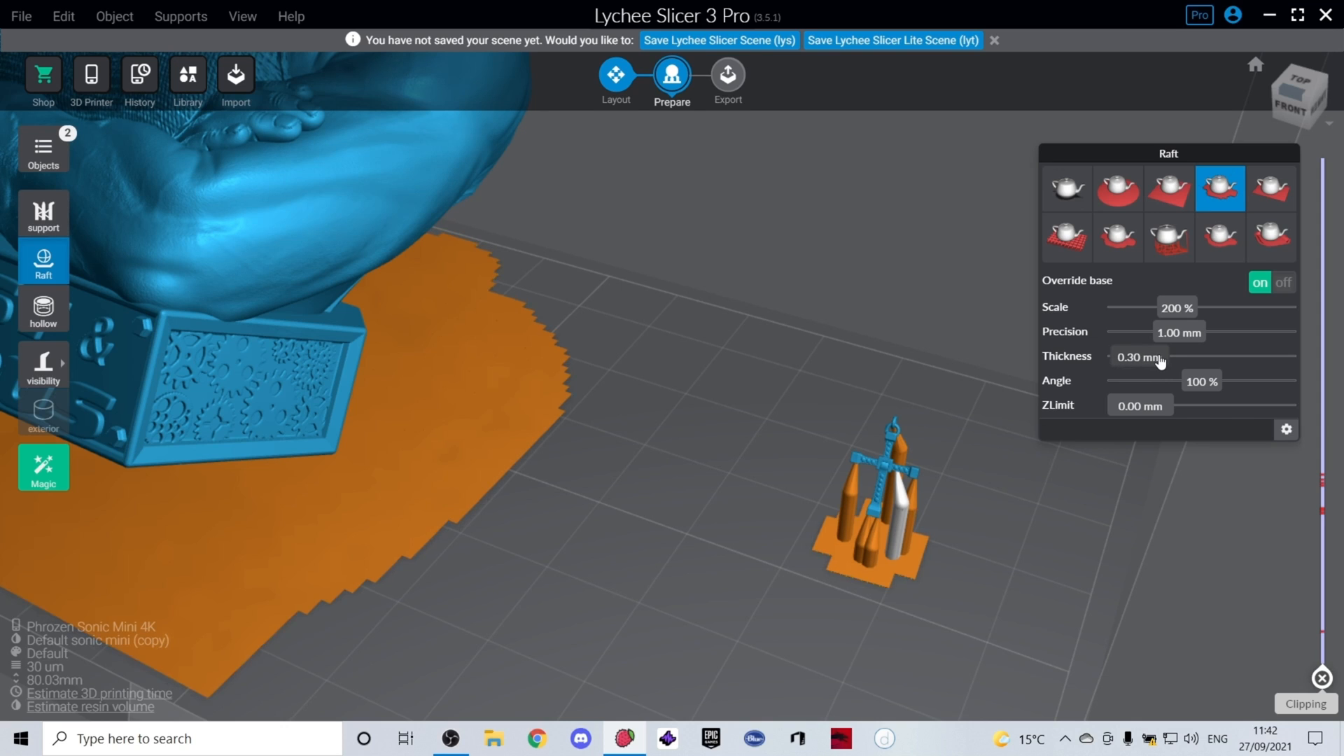
{"action": "mouse_move", "coordinate": [963, 546]}
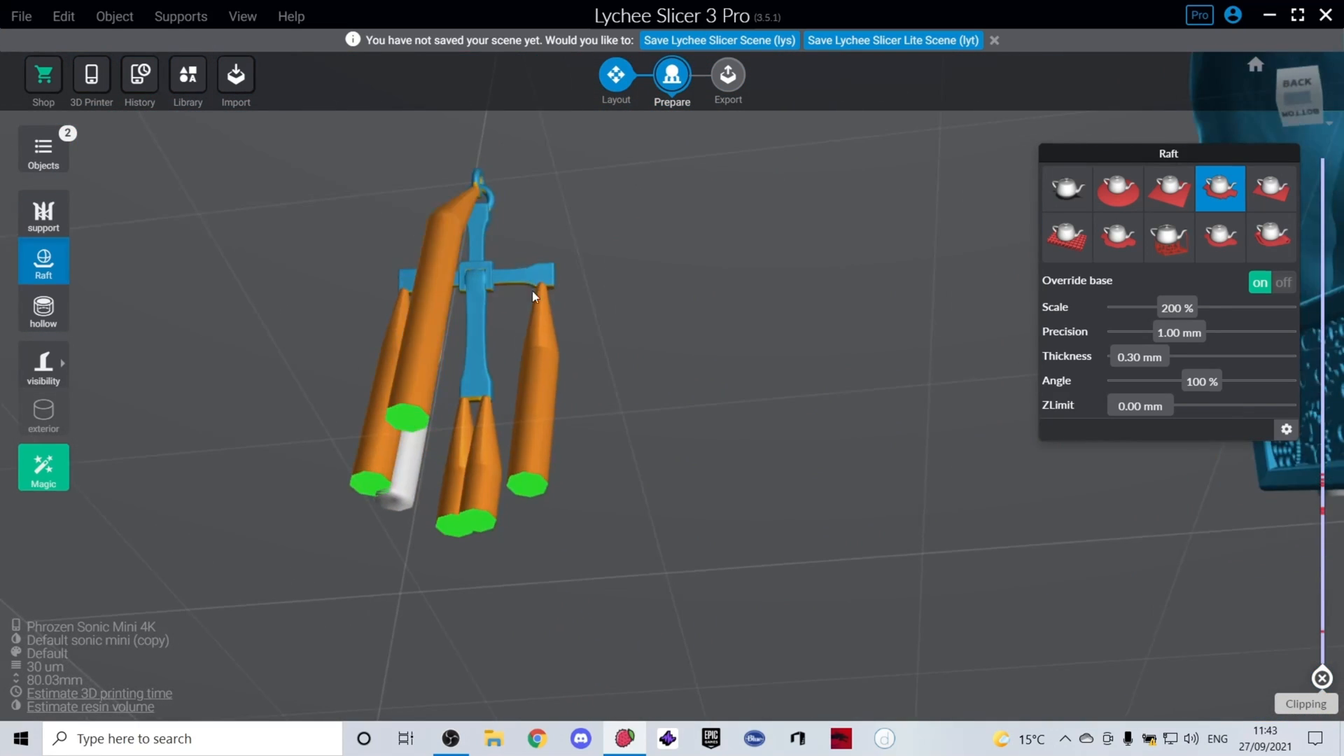
Thin the raft to 0.30 mm and rerun the Islands Detector on the supported cross
{"action": "left_click", "coordinate": [44, 213]}
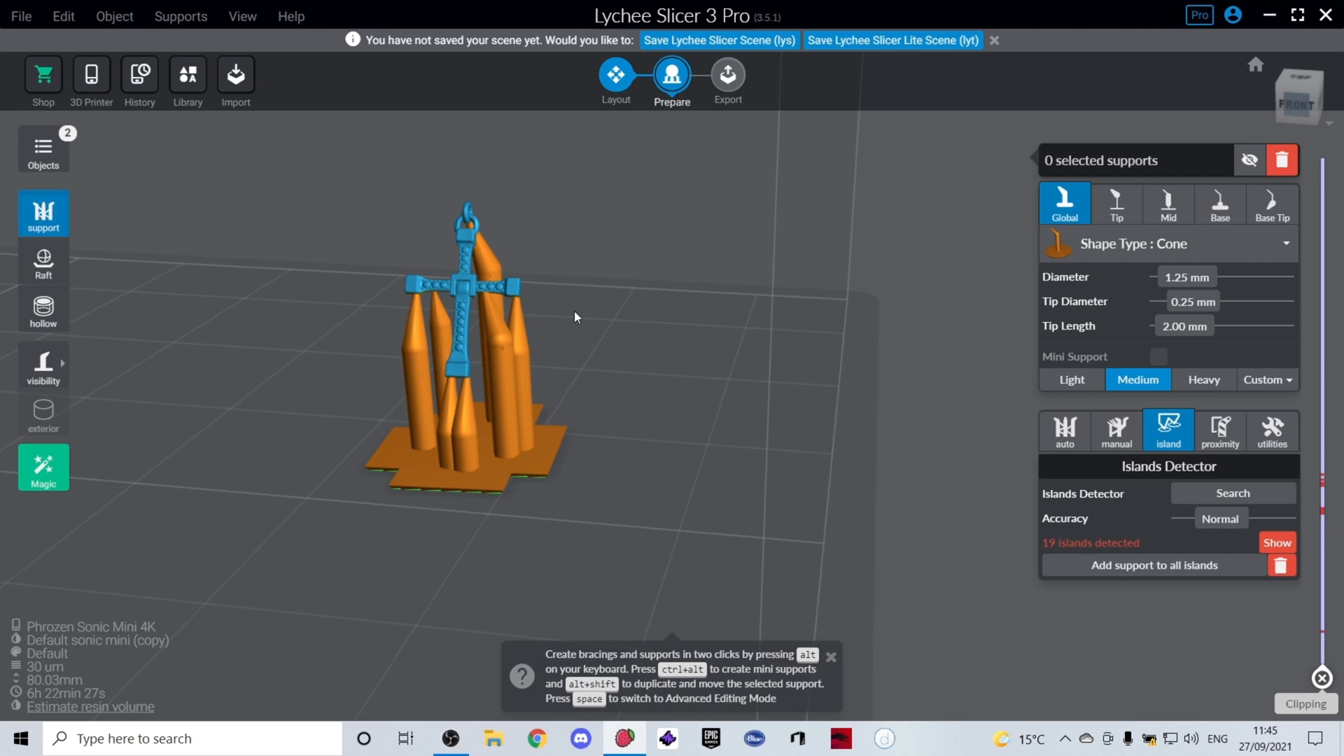
Set Standard anti-aliasing in the Export stage and start exporting the cross slices to file
{"action": "left_click", "coordinate": [727, 76]}
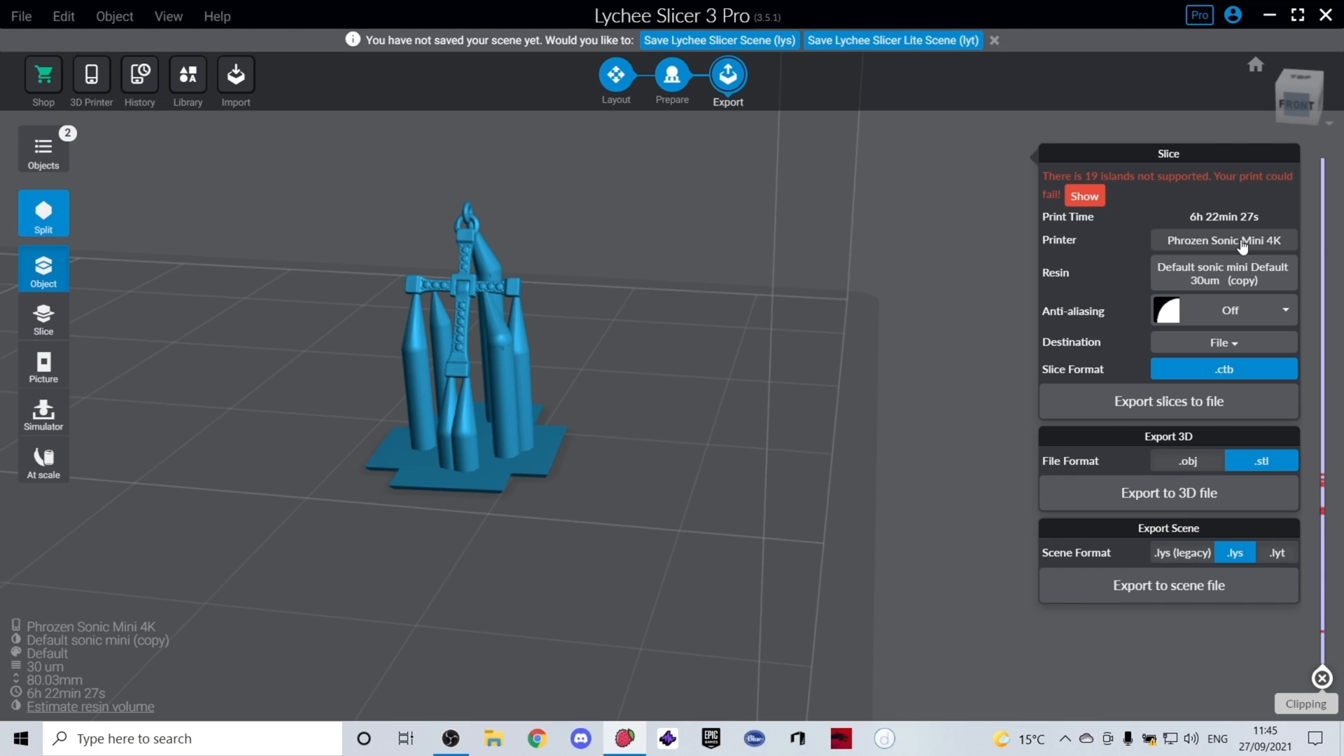
{"action": "mouse_move", "coordinate": [1220, 249]}
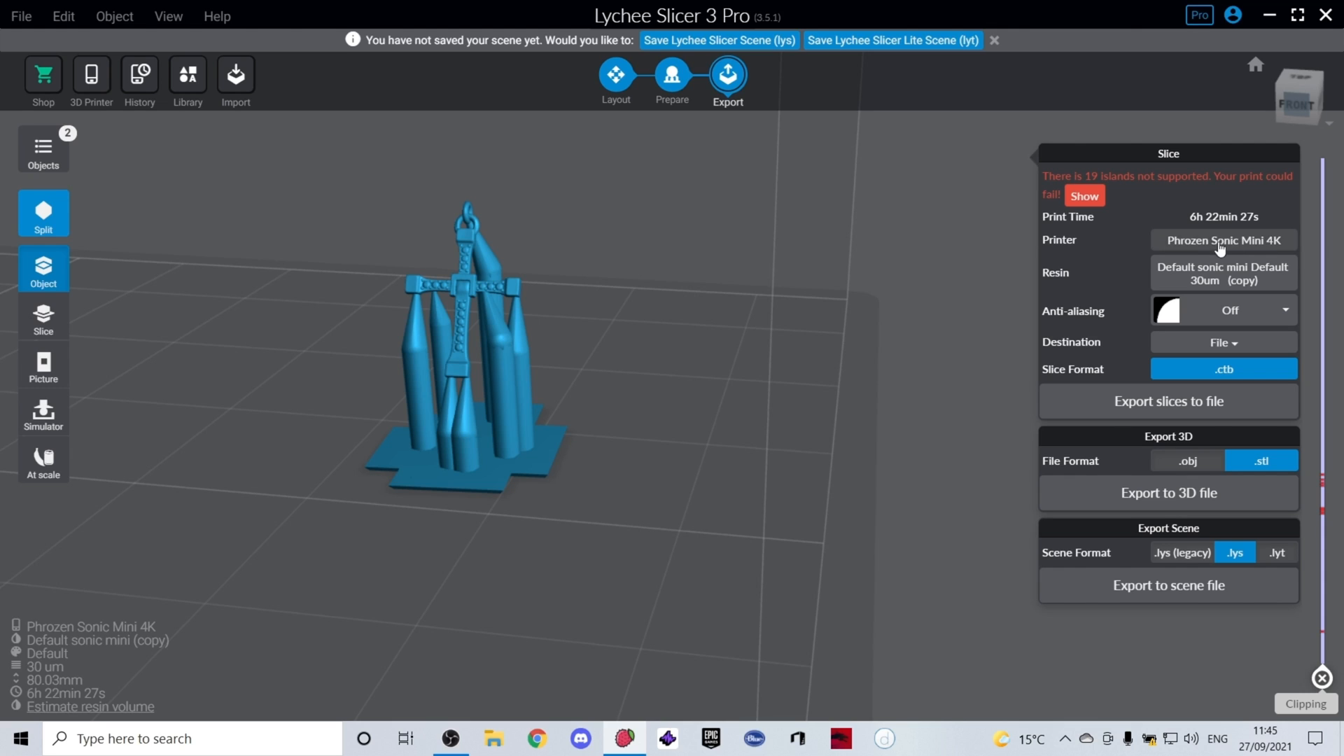
{"action": "mouse_move", "coordinate": [1224, 248]}
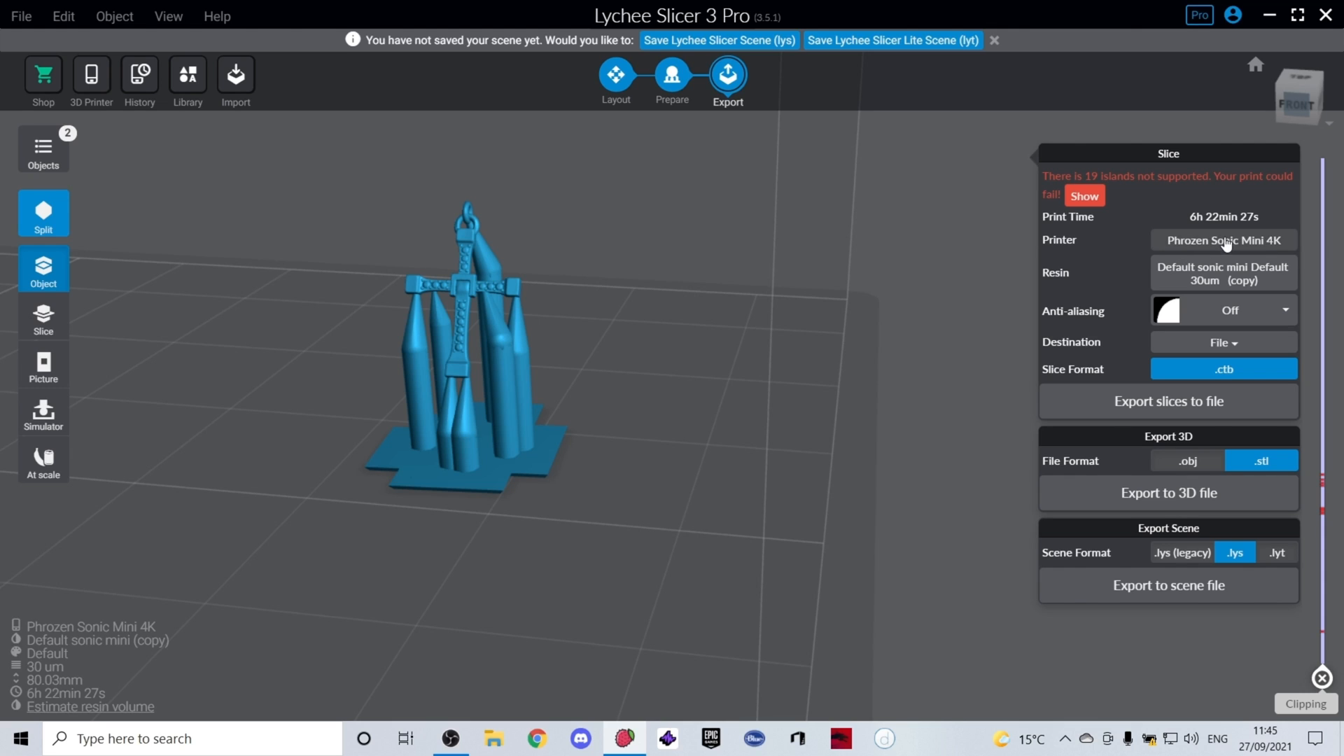
{"action": "mouse_move", "coordinate": [1252, 270]}
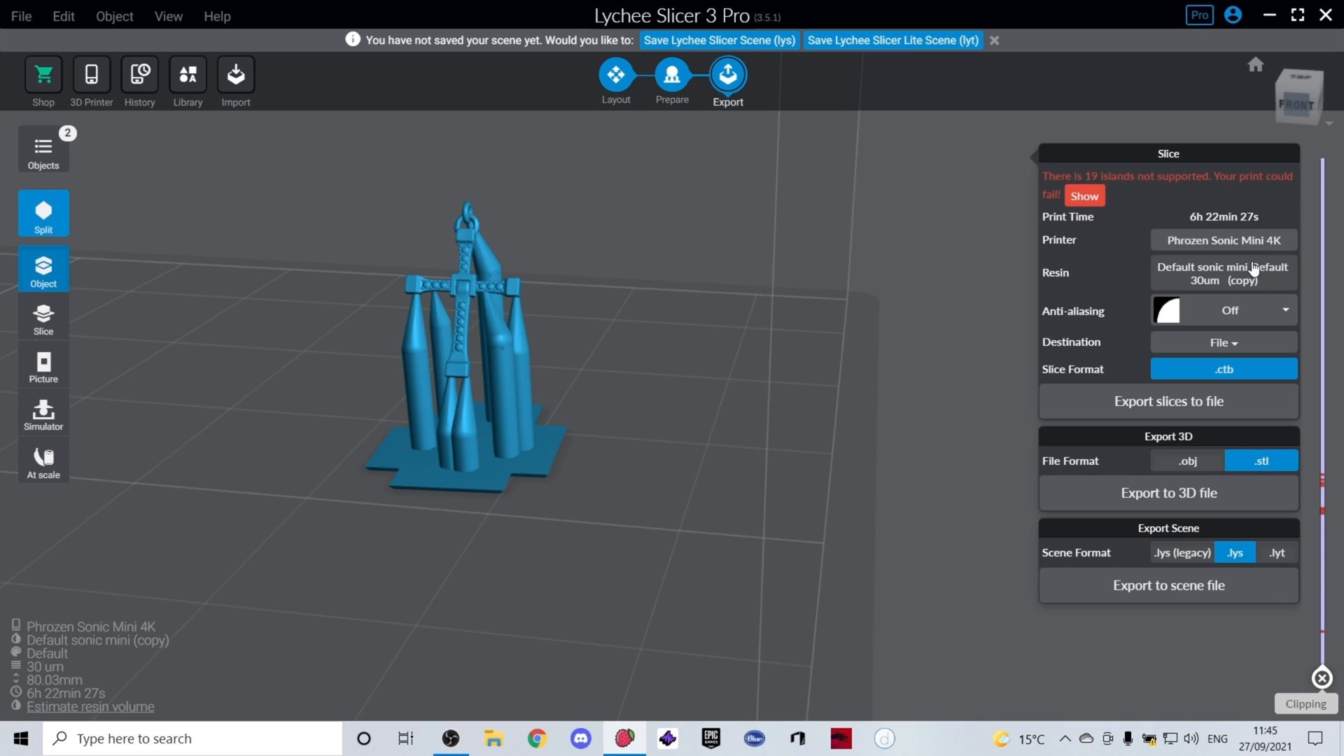
{"action": "mouse_move", "coordinate": [1246, 323]}
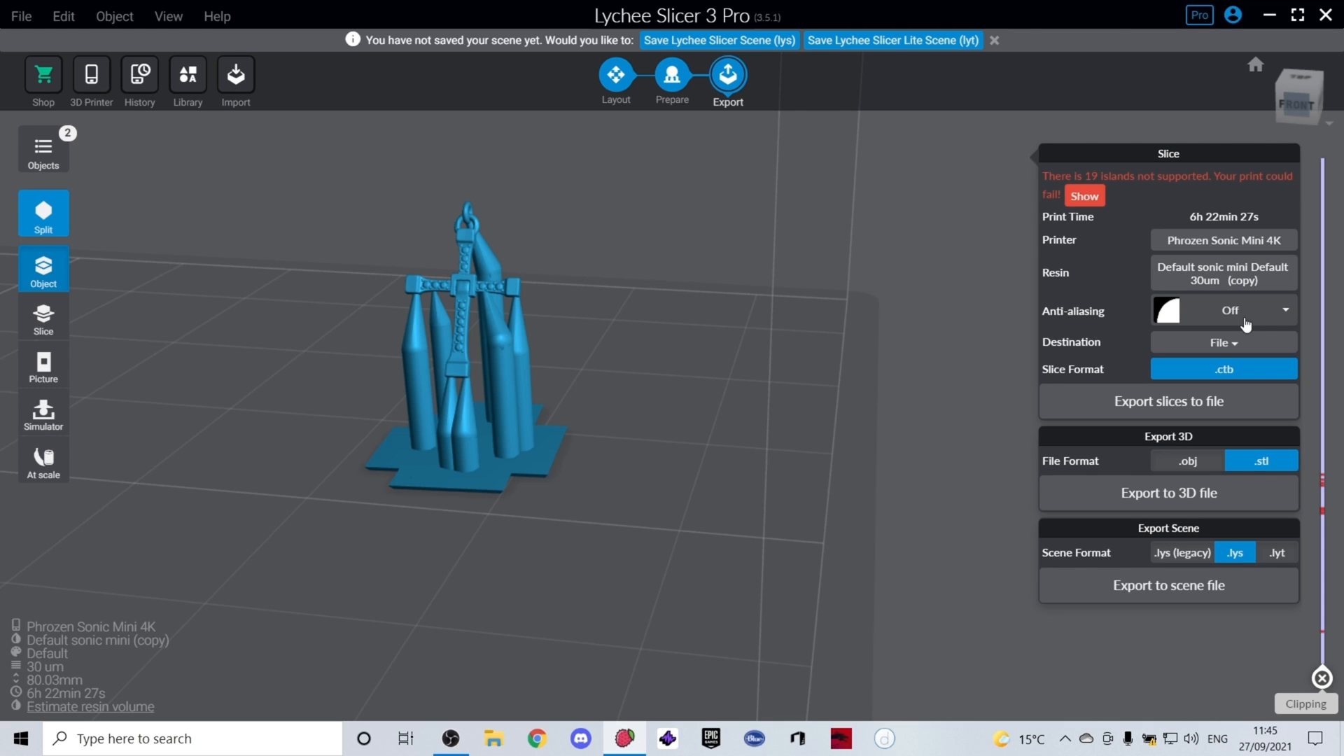
{"action": "left_click", "coordinate": [1283, 310]}
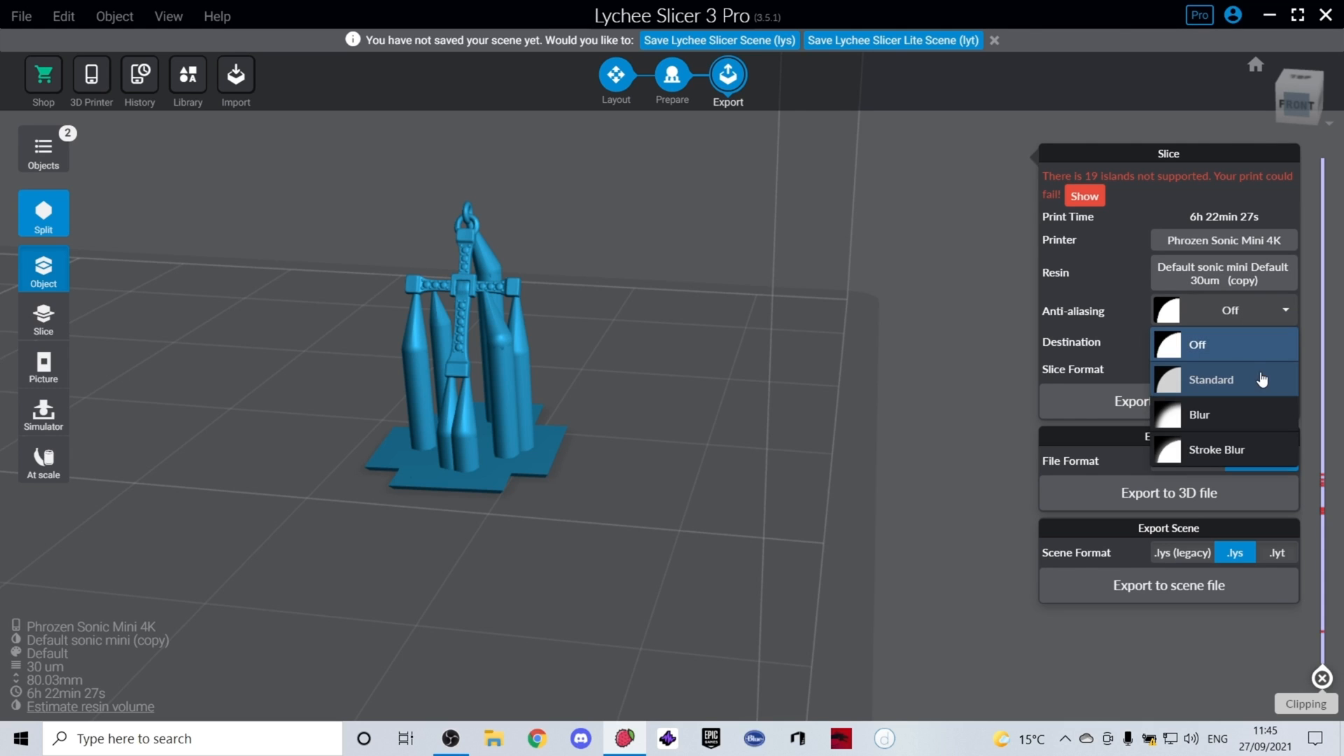
{"action": "left_click", "coordinate": [1209, 379]}
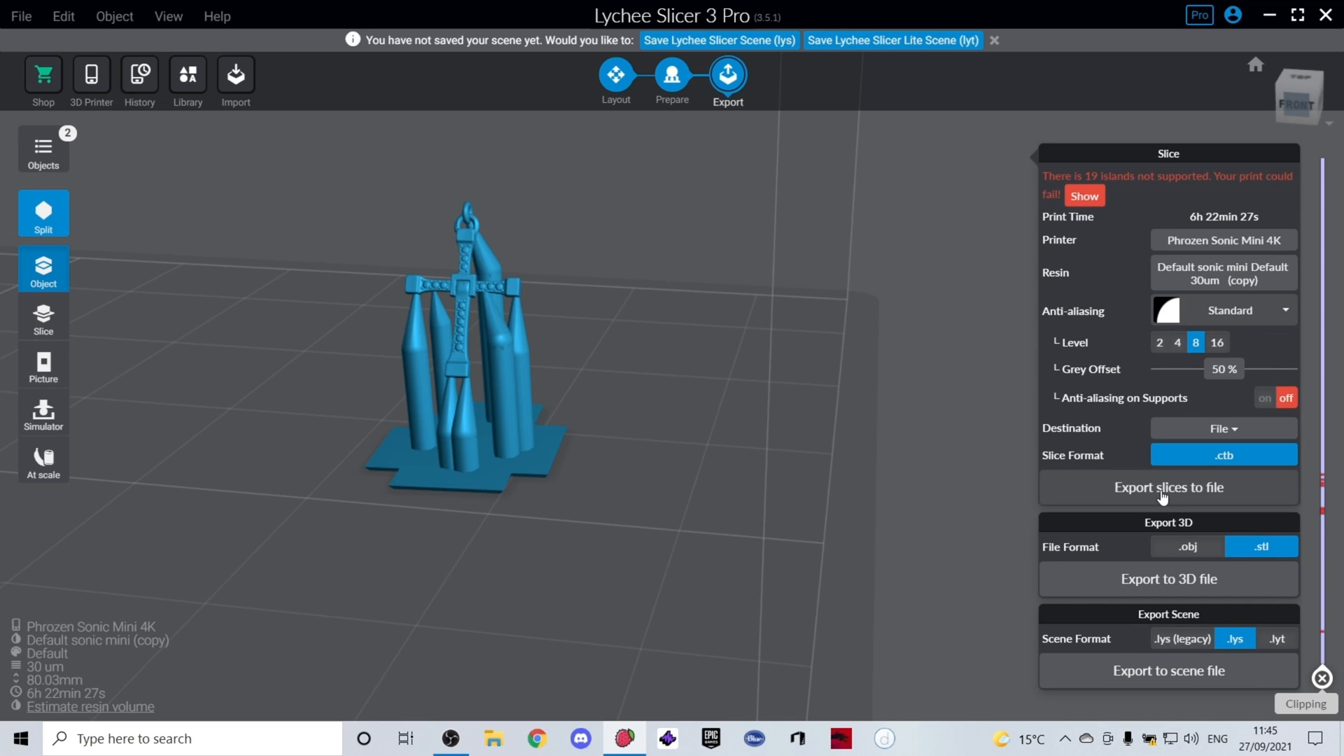
{"action": "mouse_move", "coordinate": [1181, 496]}
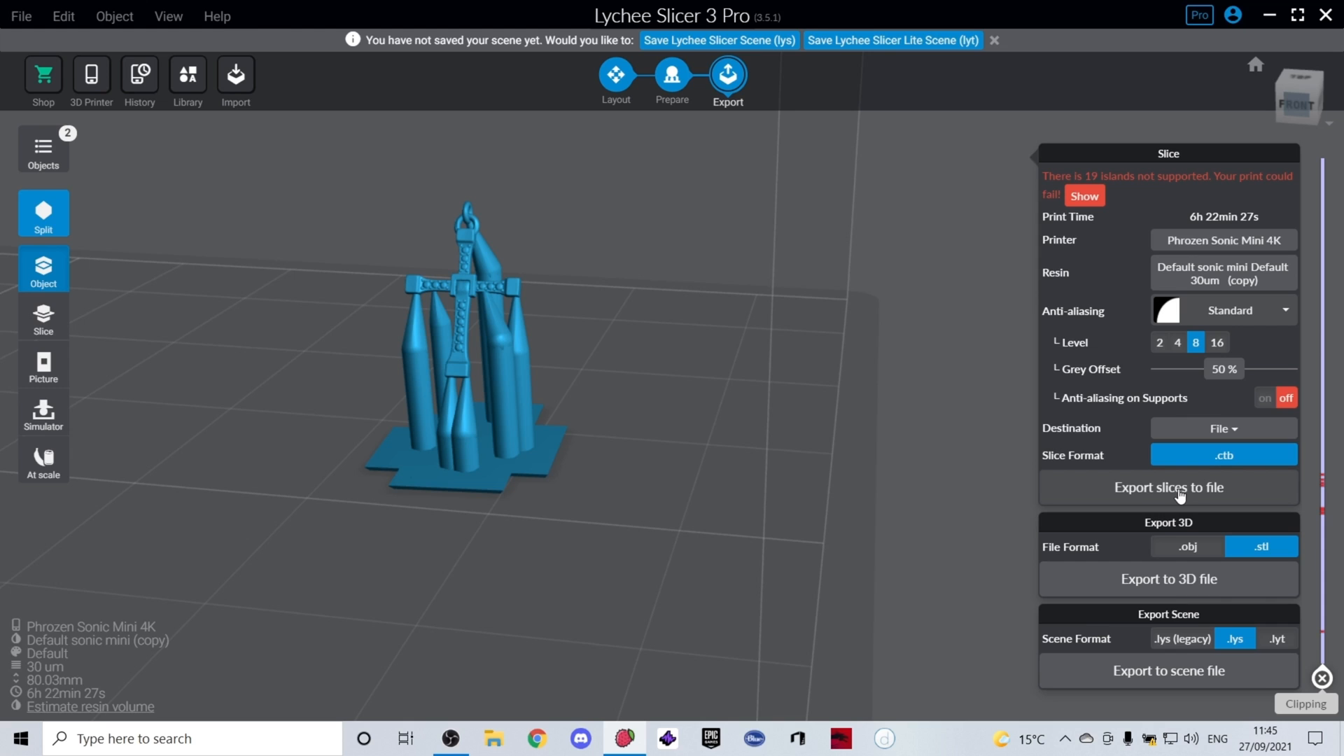
{"action": "left_click", "coordinate": [1168, 487]}
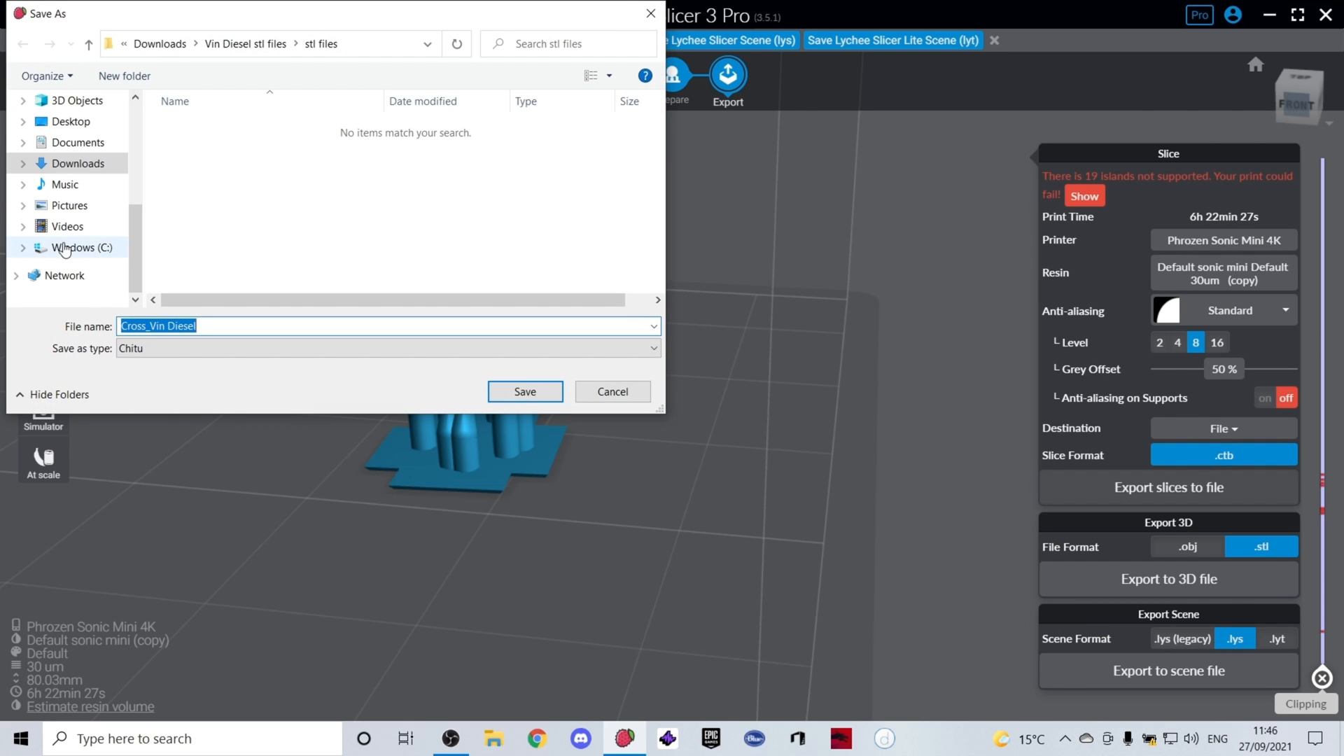
{"action": "mouse_move", "coordinate": [395, 402]}
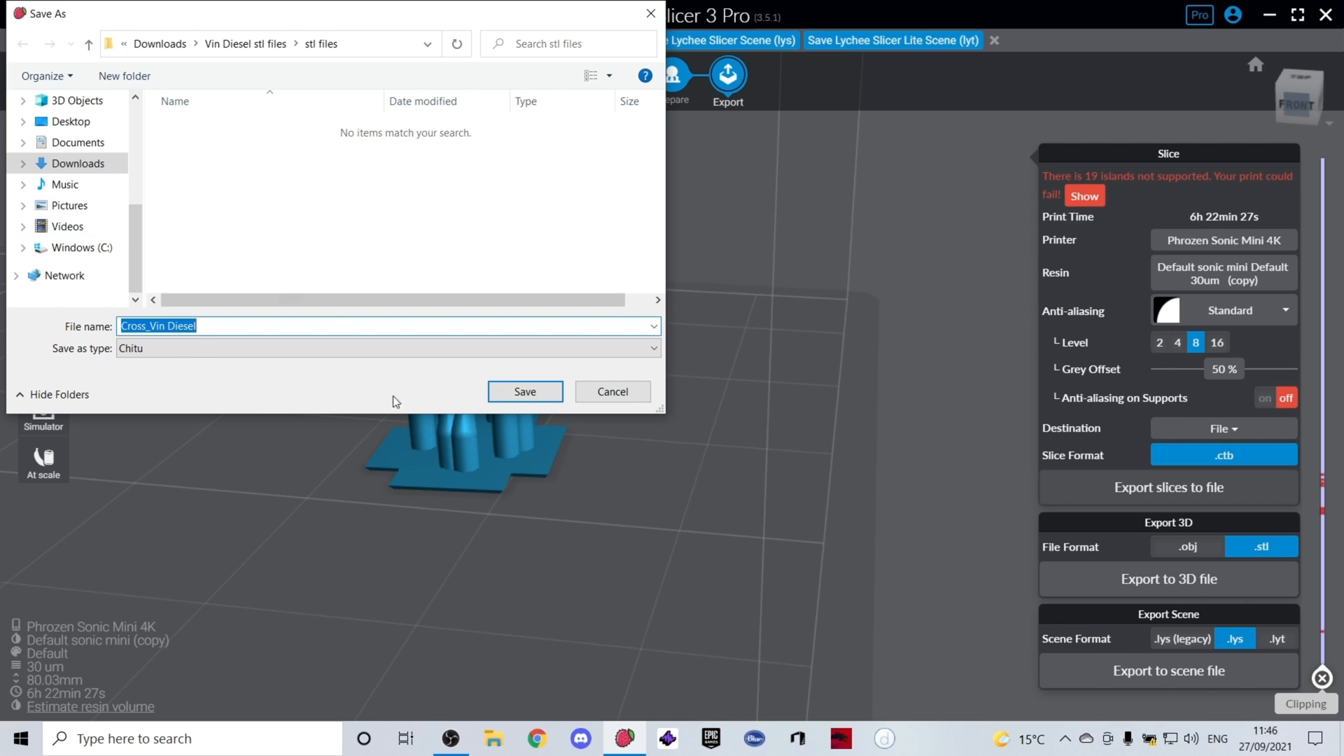
{"action": "mouse_move", "coordinate": [523, 391]}
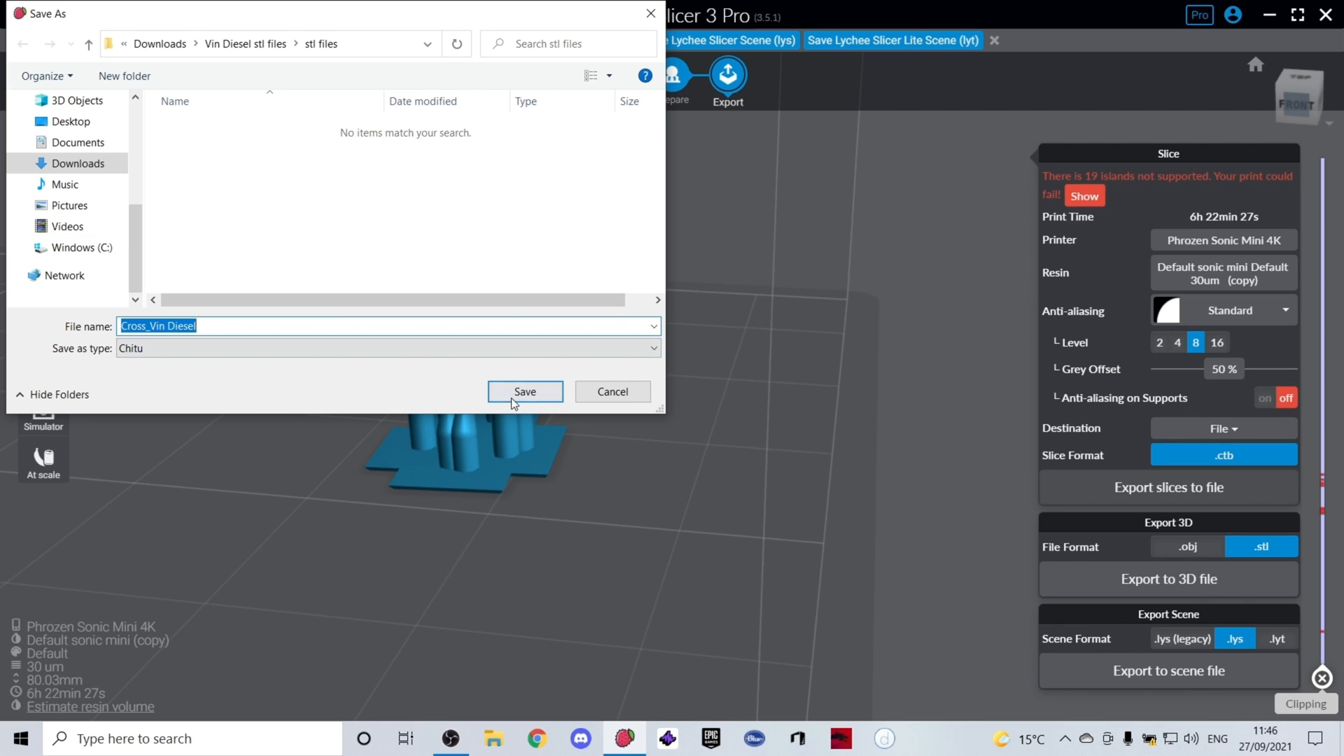
{"action": "mouse_move", "coordinate": [166, 258]}
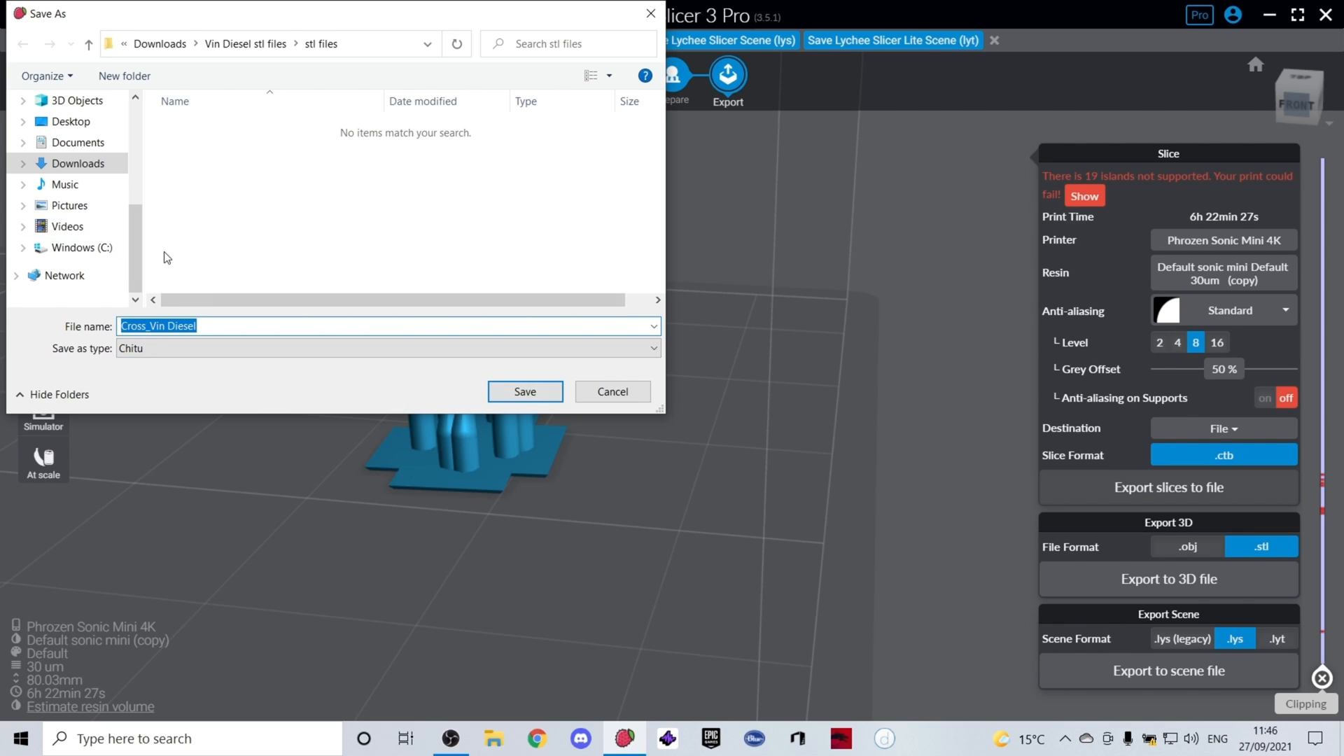
{"action": "mouse_move", "coordinate": [65, 276]}
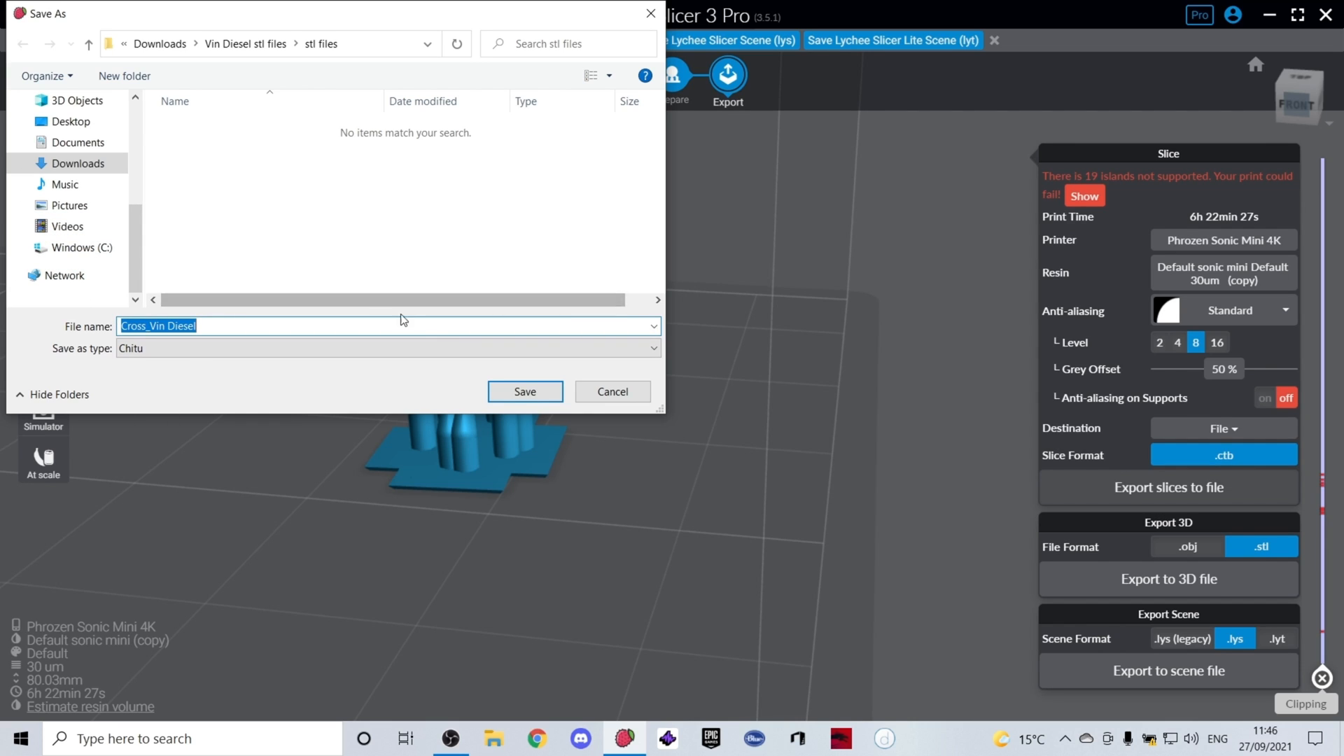
{"action": "mouse_move", "coordinate": [612, 345]}
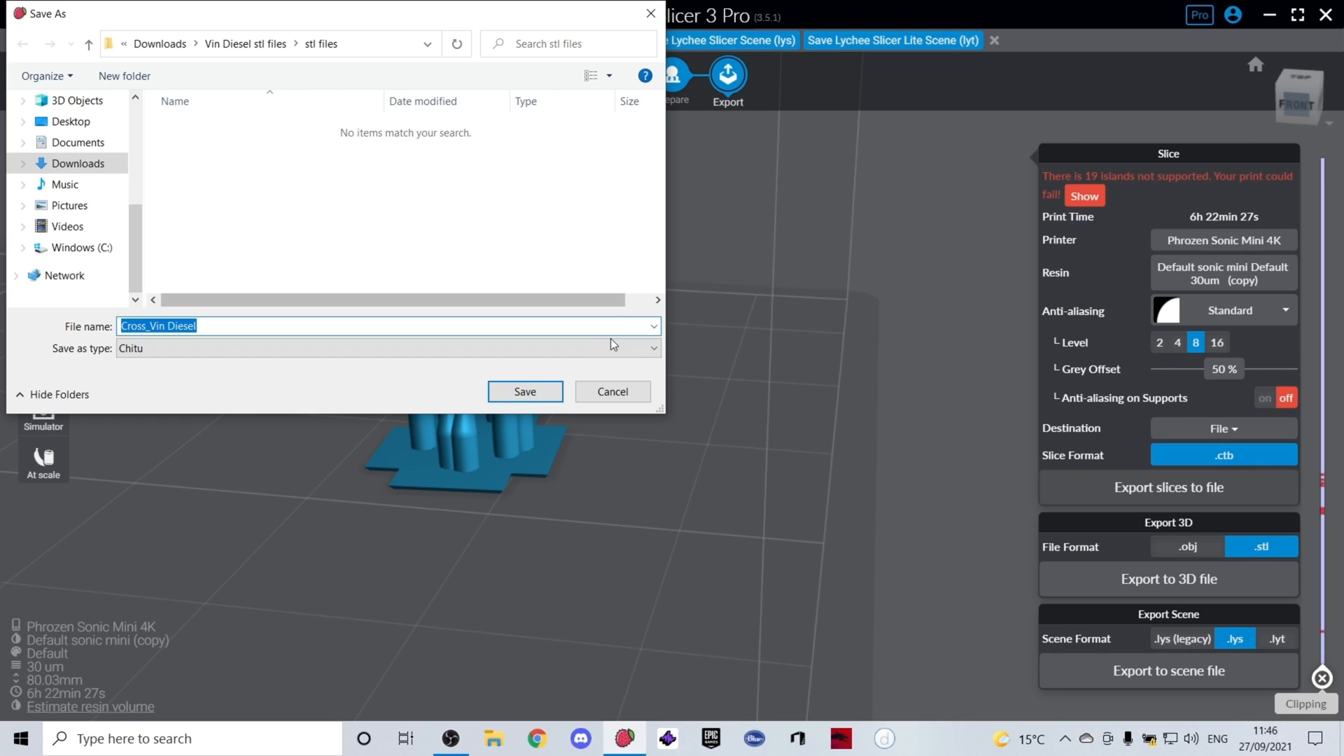
{"action": "mouse_move", "coordinate": [468, 379]}
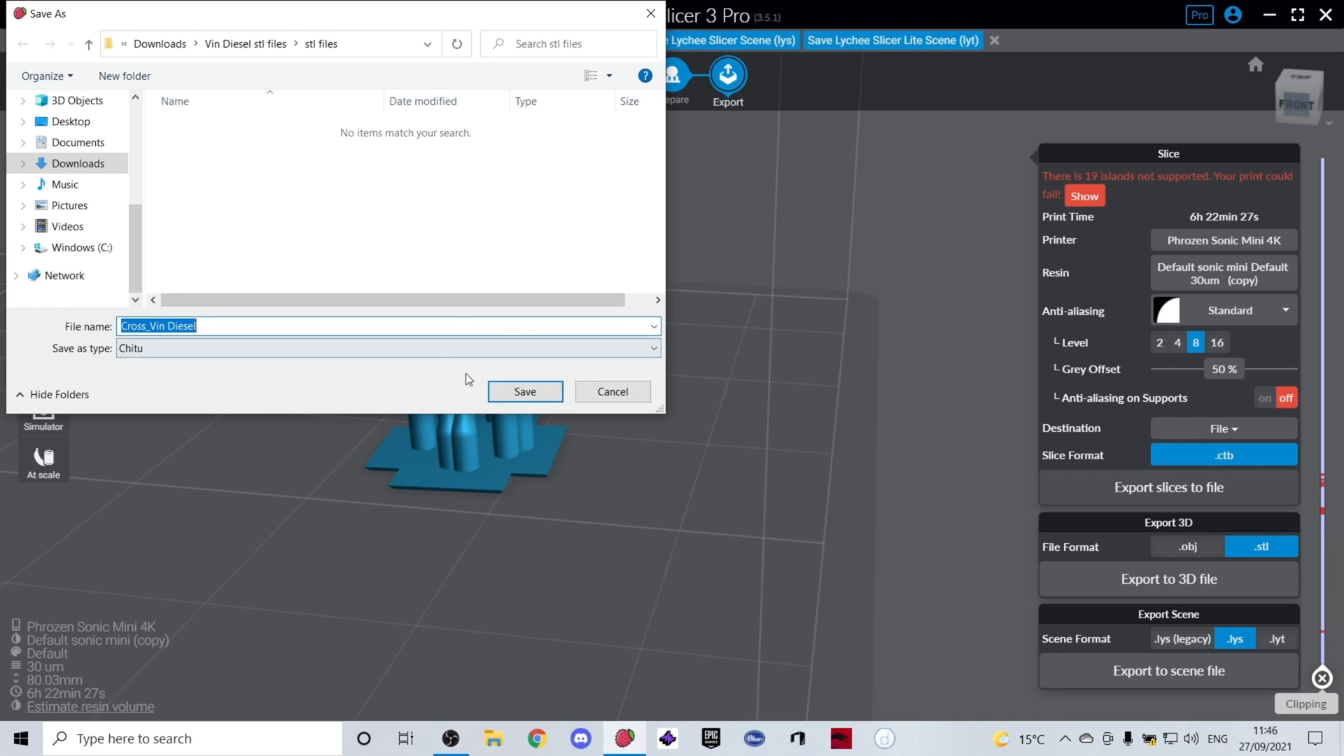
{"action": "mouse_move", "coordinate": [612, 392]}
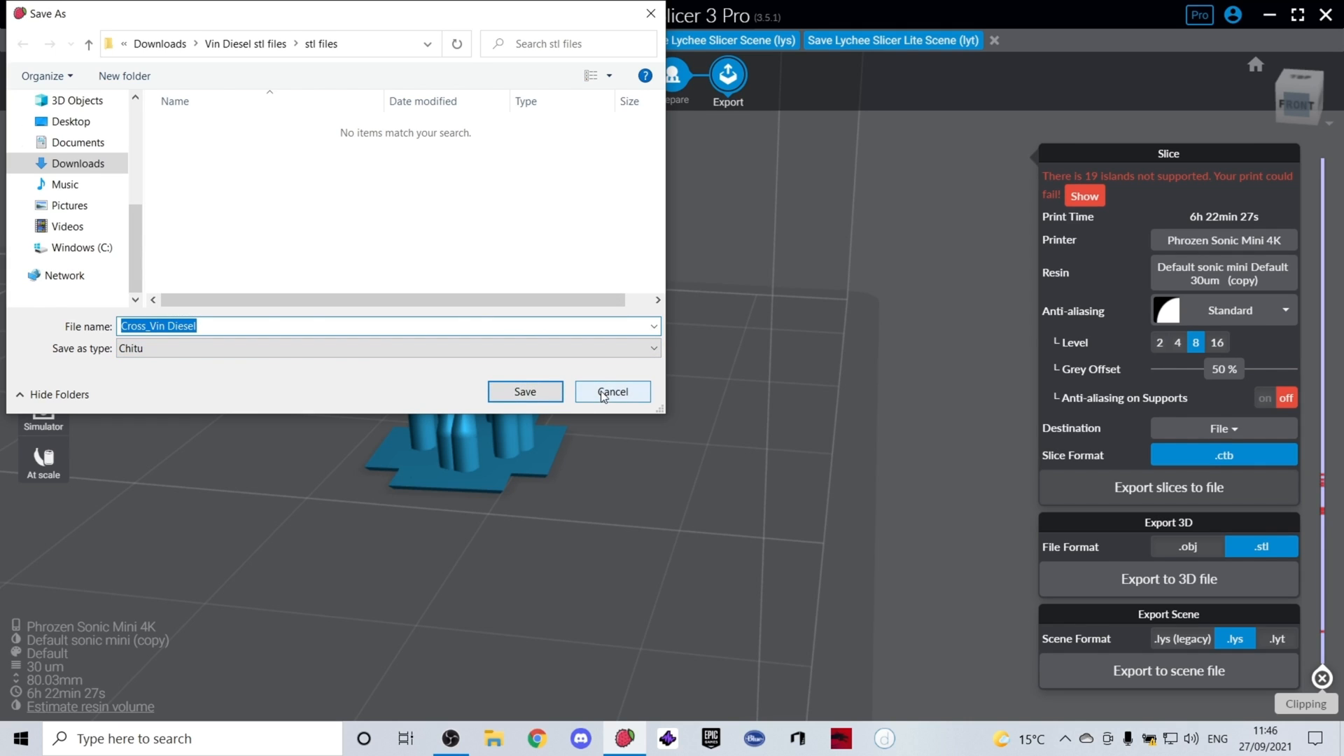
{"action": "mouse_move", "coordinate": [501, 364]}
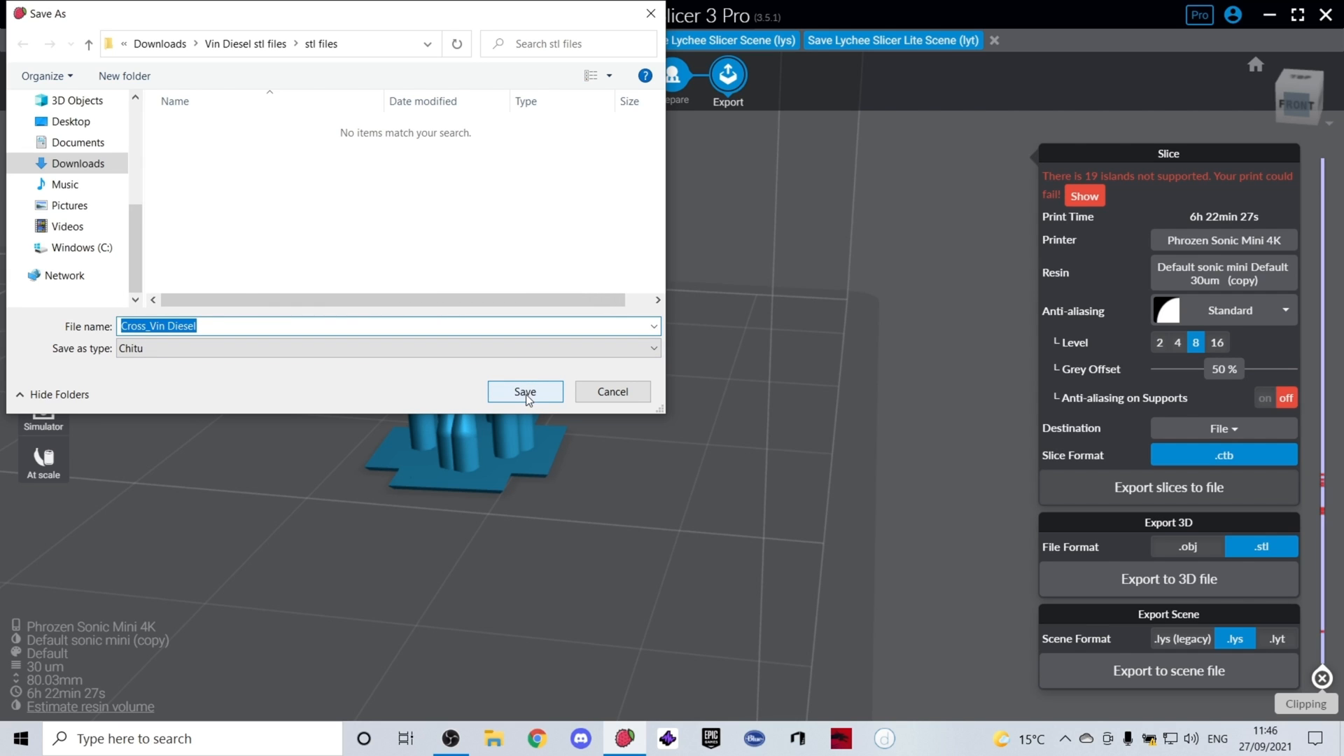
Save the slices as Cross_Vin Diesel in Chitu format in the stl files folder
{"action": "left_click", "coordinate": [523, 392]}
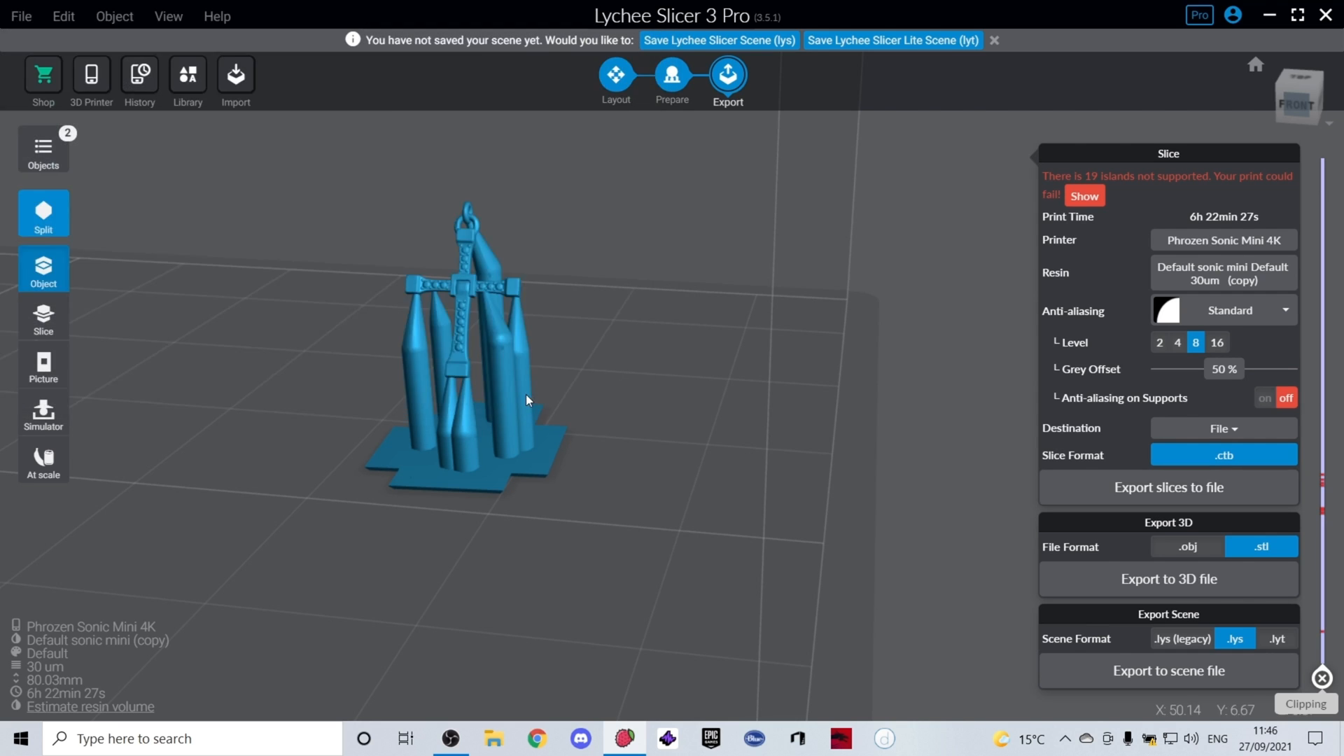
Return to the Prepare stage and enter manual support editing for the bust
{"action": "left_click", "coordinate": [672, 76]}
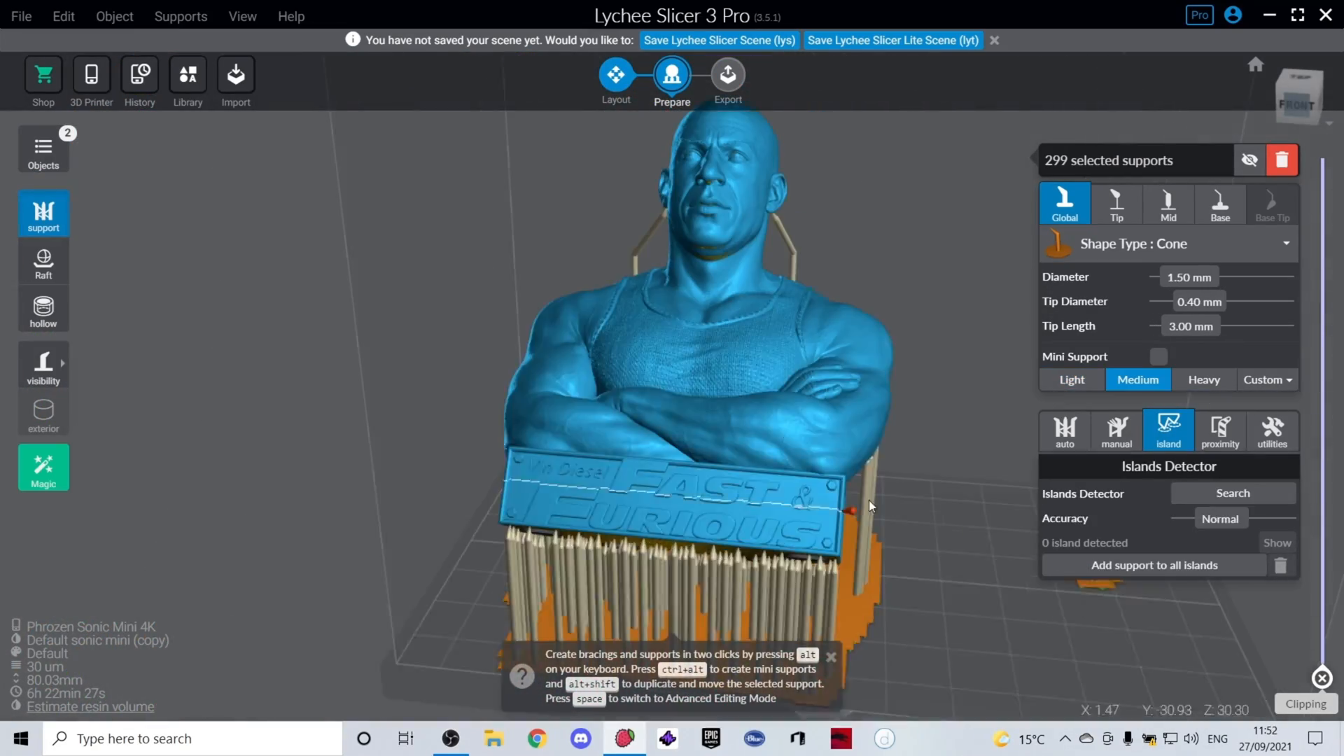
{"action": "left_click", "coordinate": [1116, 429]}
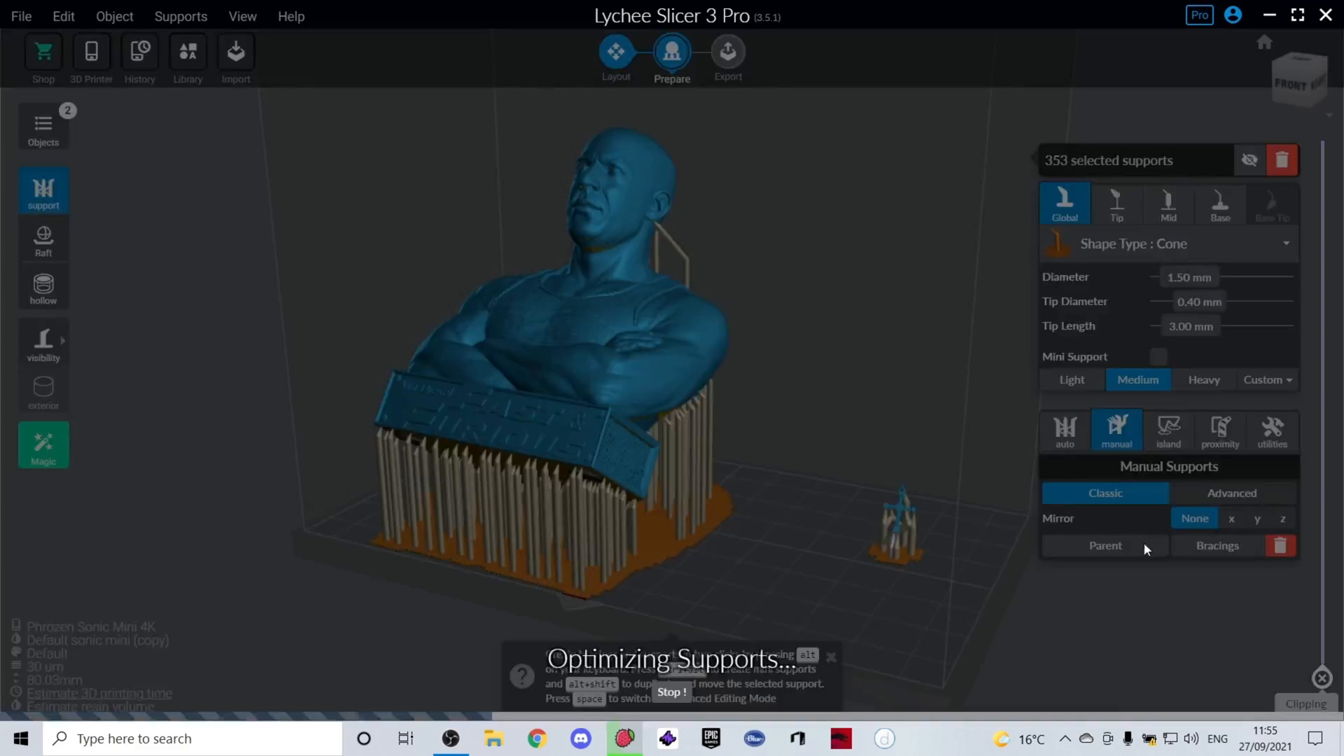